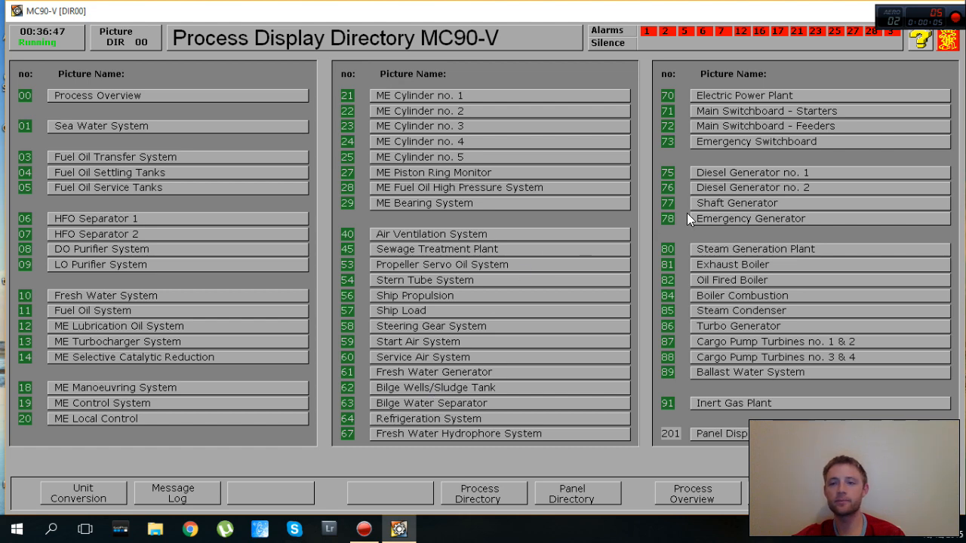
pyautogui.moveTo(723, 179)
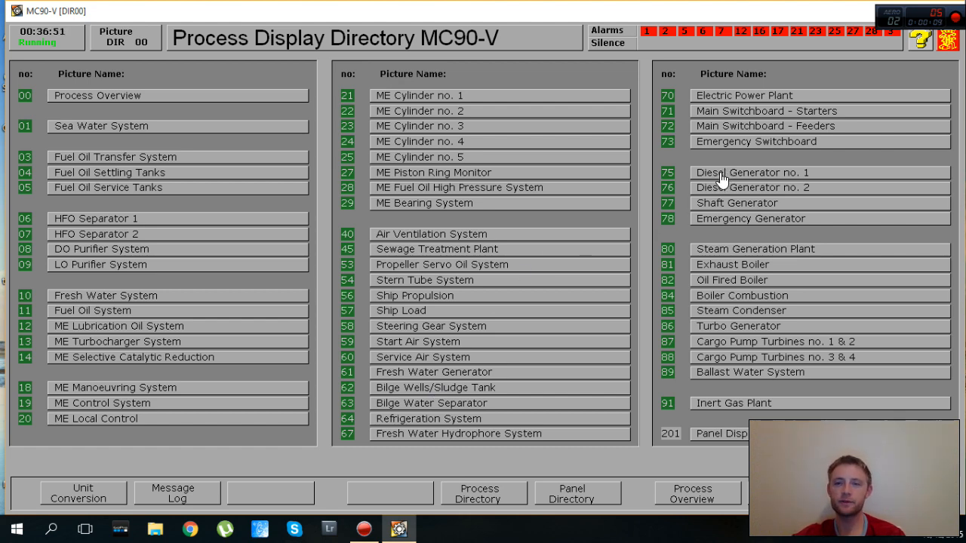
# Open picture 75 Diesel Generator no. 1 from the process display directory
pyautogui.click(751, 172)
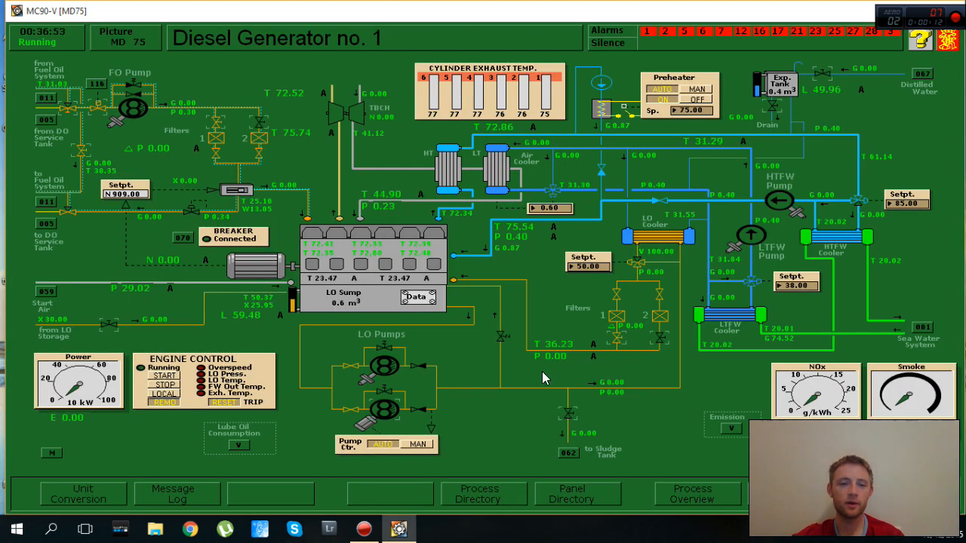
pyautogui.moveTo(504, 373)
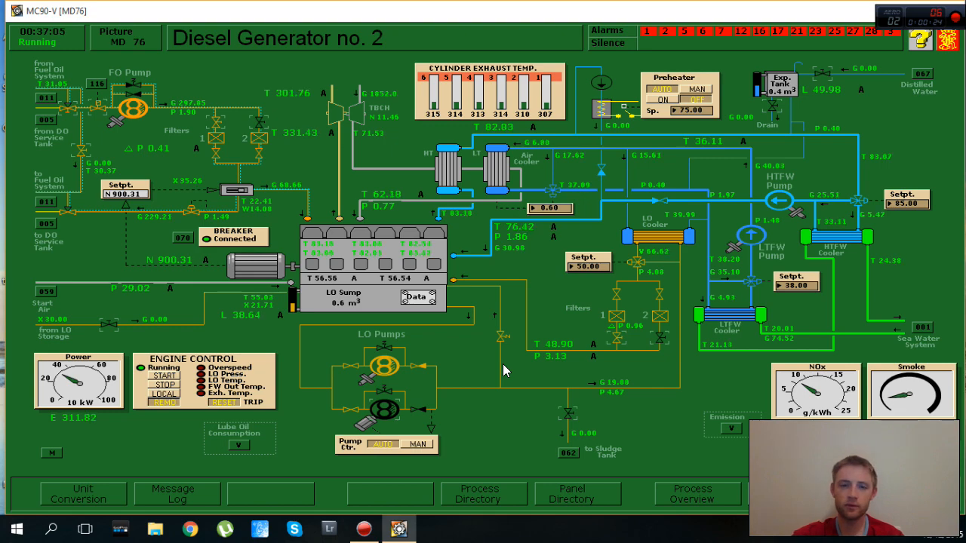
# Check the Electric Power Plant page showing DG2 alone on the bus, then return to the directory
pyautogui.click(483, 493)
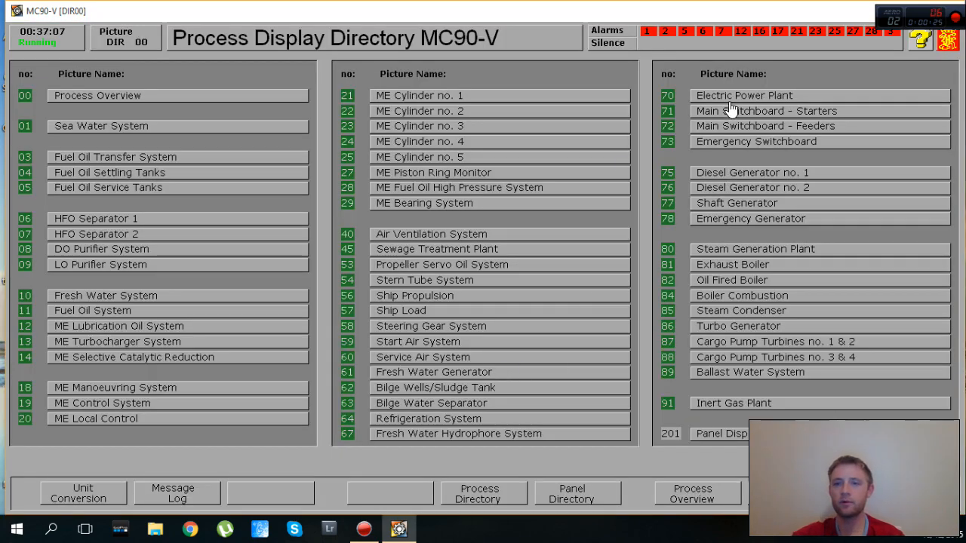
pyautogui.click(744, 95)
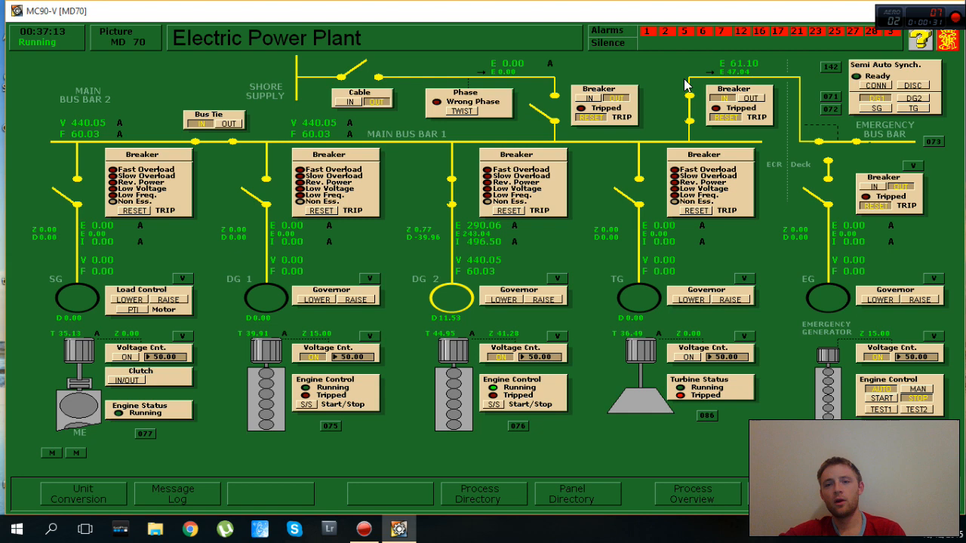
pyautogui.click(483, 493)
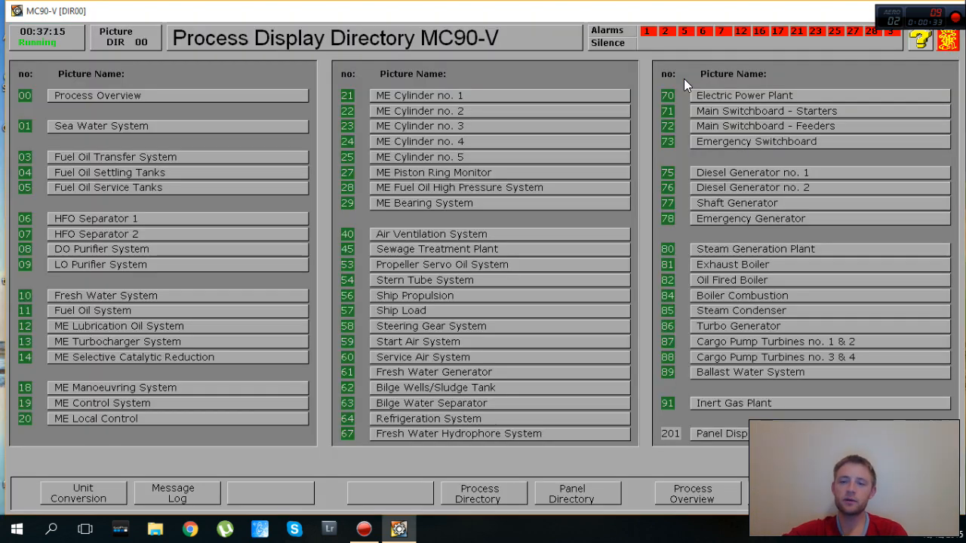
pyautogui.moveTo(728, 291)
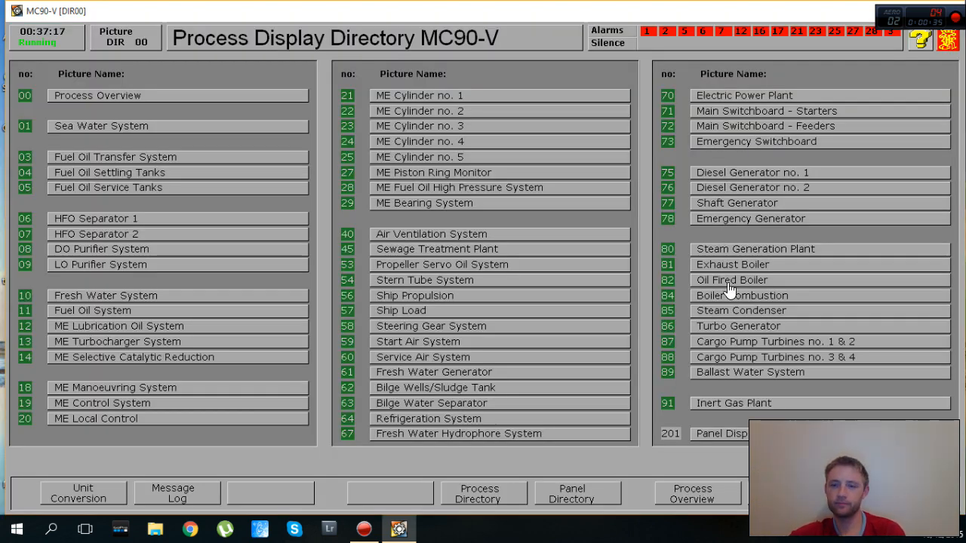
# Open picture 82 Oil Fired Boiler to review the vent and circulating pumps
pyautogui.click(743, 295)
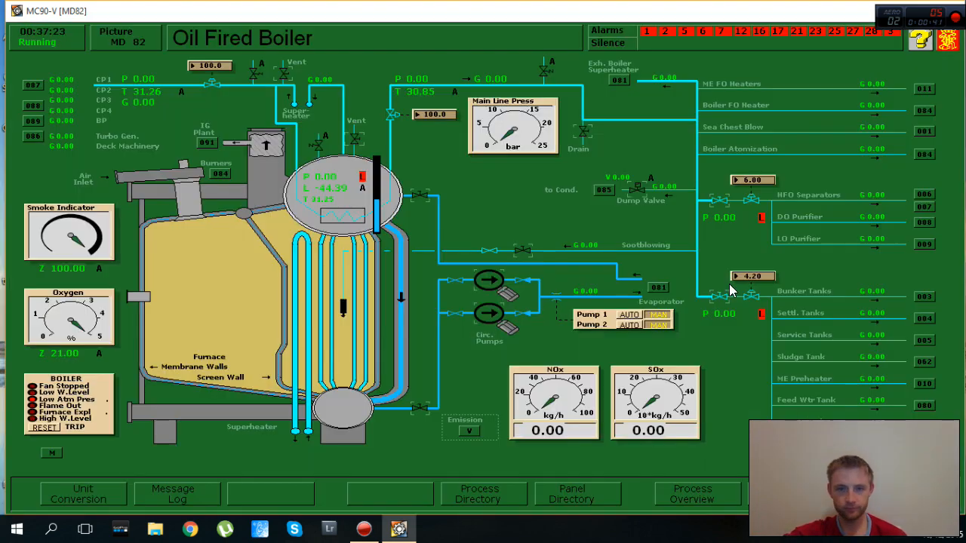
pyautogui.moveTo(351, 97)
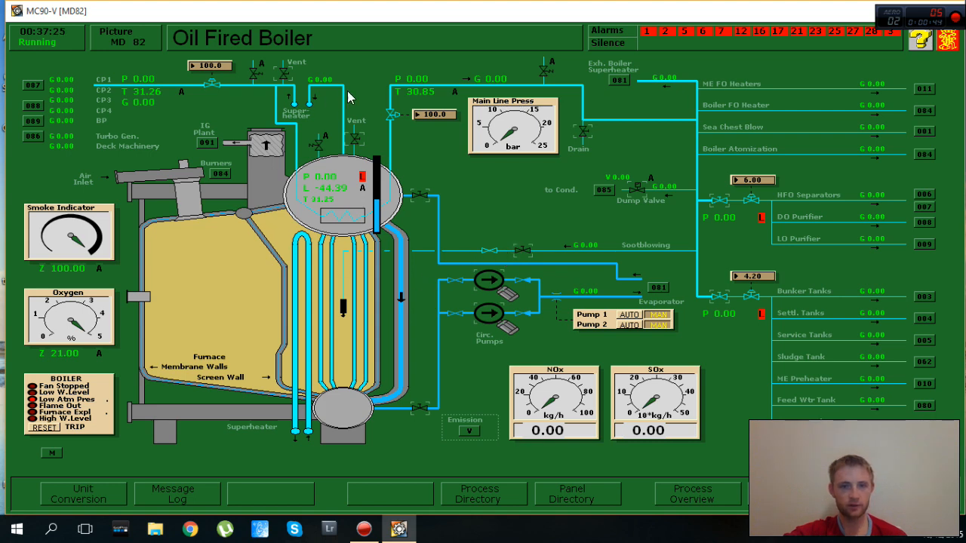
pyautogui.moveTo(357, 28)
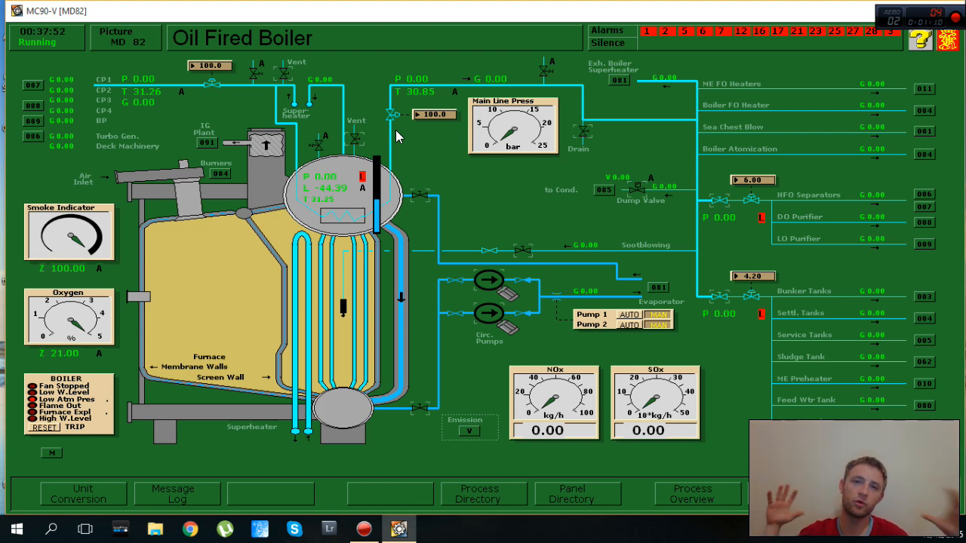
pyautogui.moveTo(360, 98)
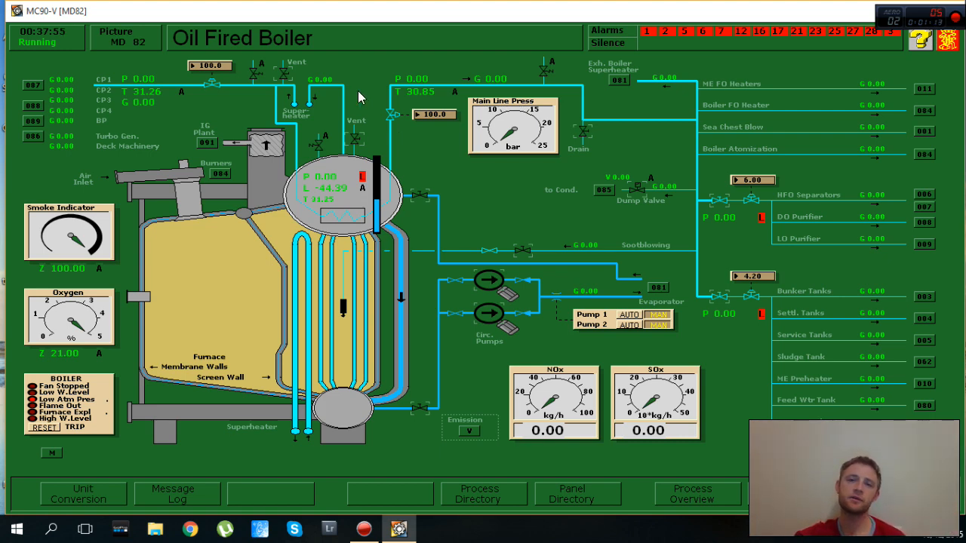
pyautogui.moveTo(356, 102)
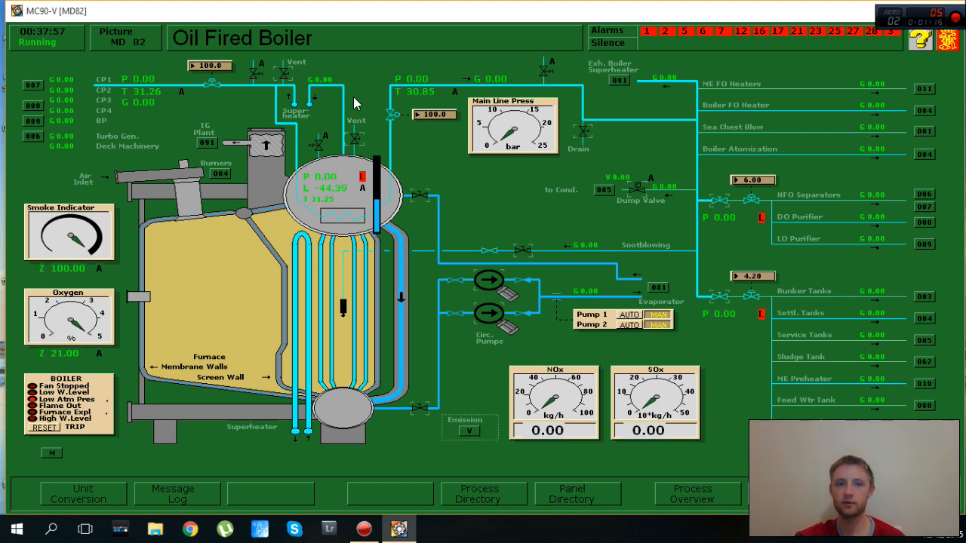
pyautogui.moveTo(351, 104)
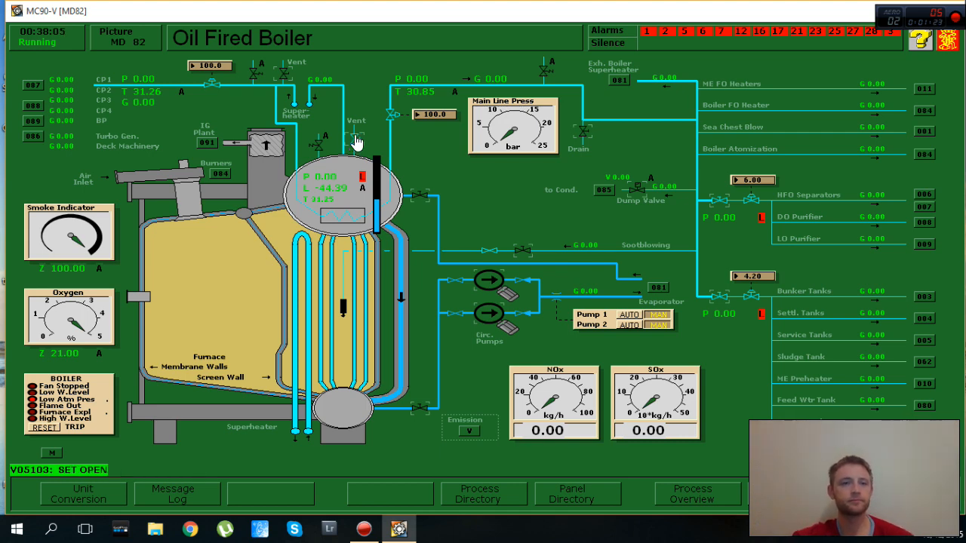
pyautogui.moveTo(258, 155)
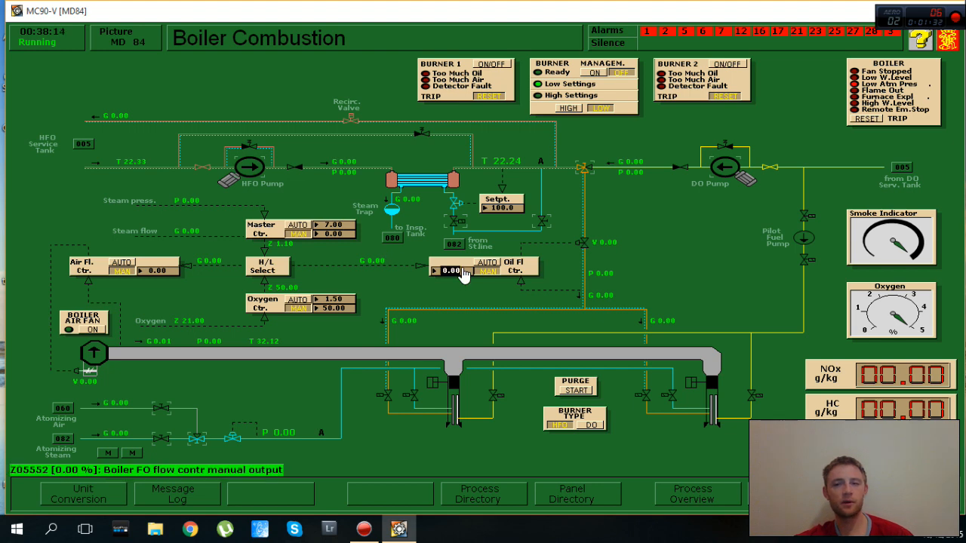
pyautogui.moveTo(939, 93)
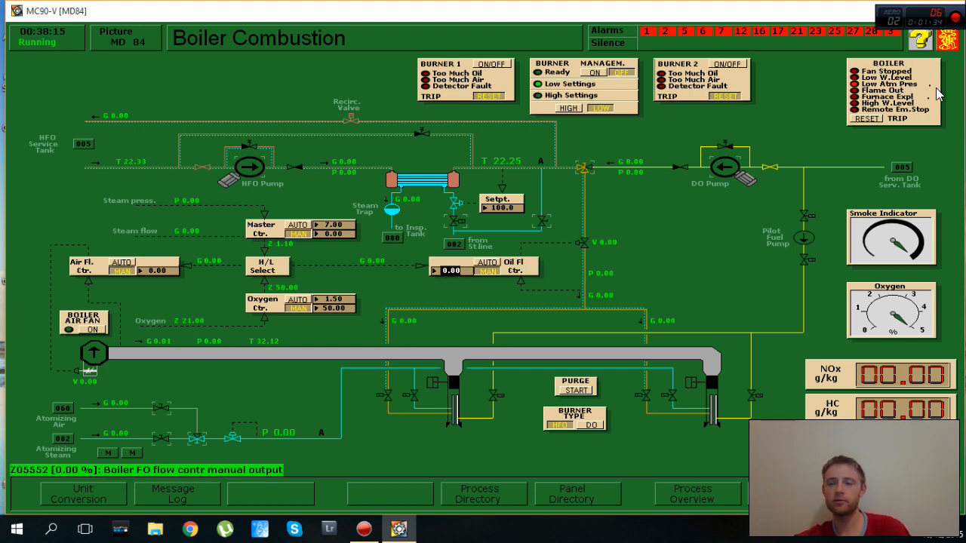
pyautogui.moveTo(894, 144)
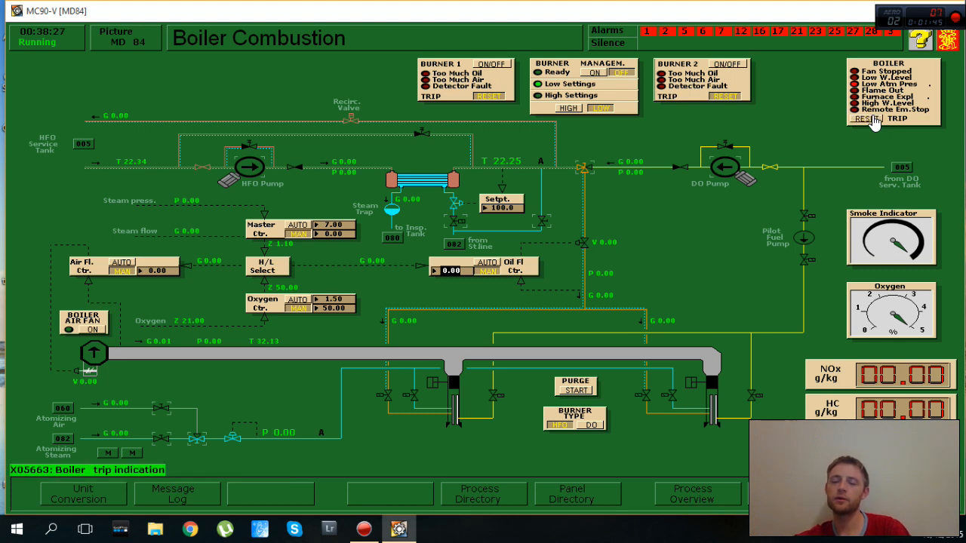
pyautogui.moveTo(652, 224)
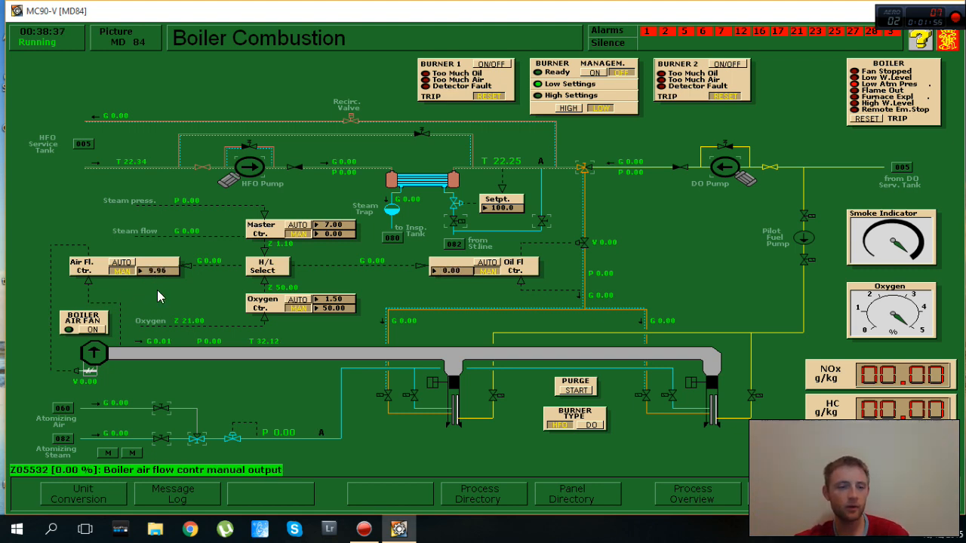
pyautogui.moveTo(47, 321)
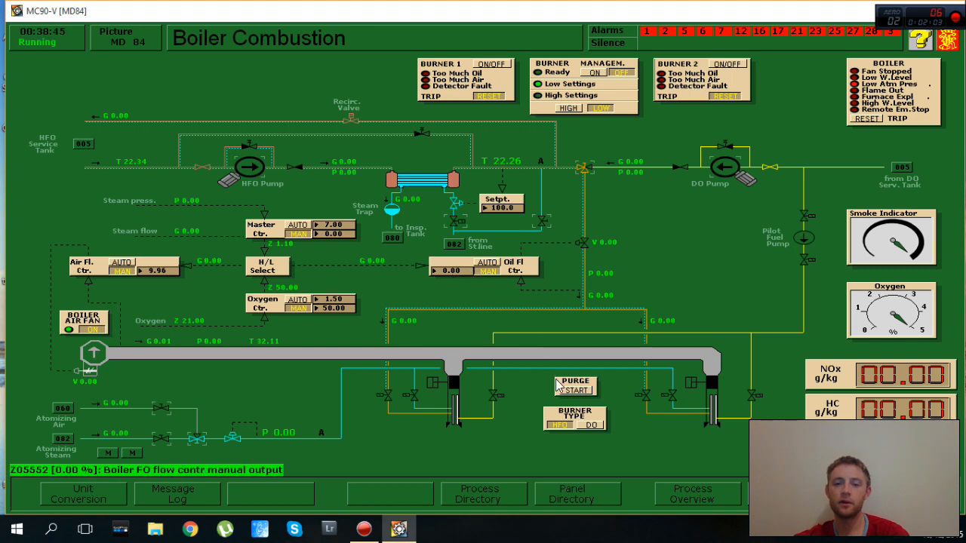
pyautogui.moveTo(587, 434)
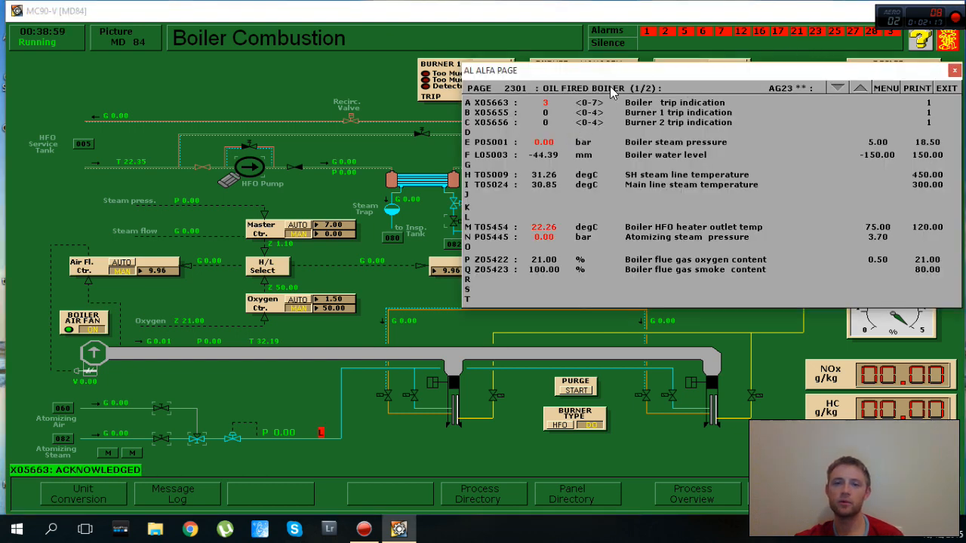
# Close the oil fired boiler alarm page after acknowledging the trip alarm
pyautogui.click(542, 228)
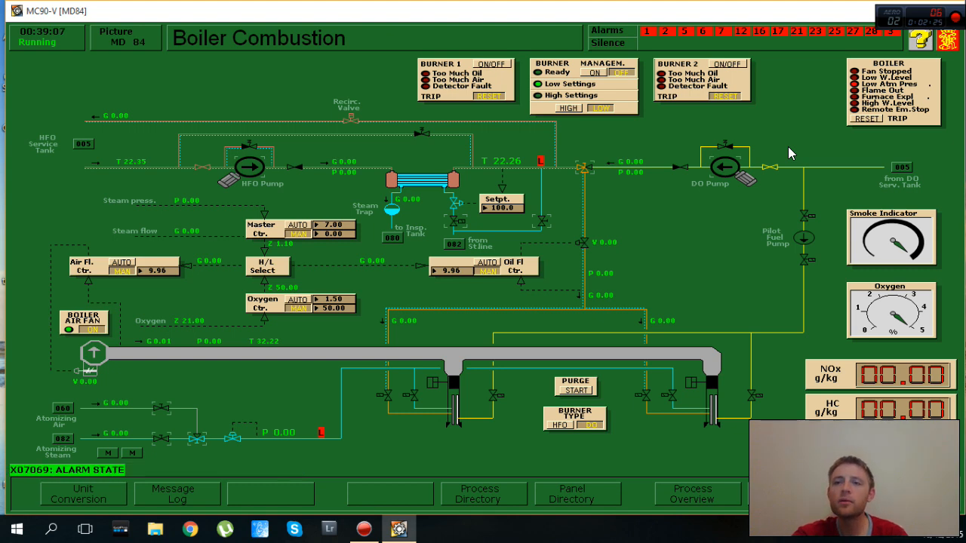
pyautogui.moveTo(687, 249)
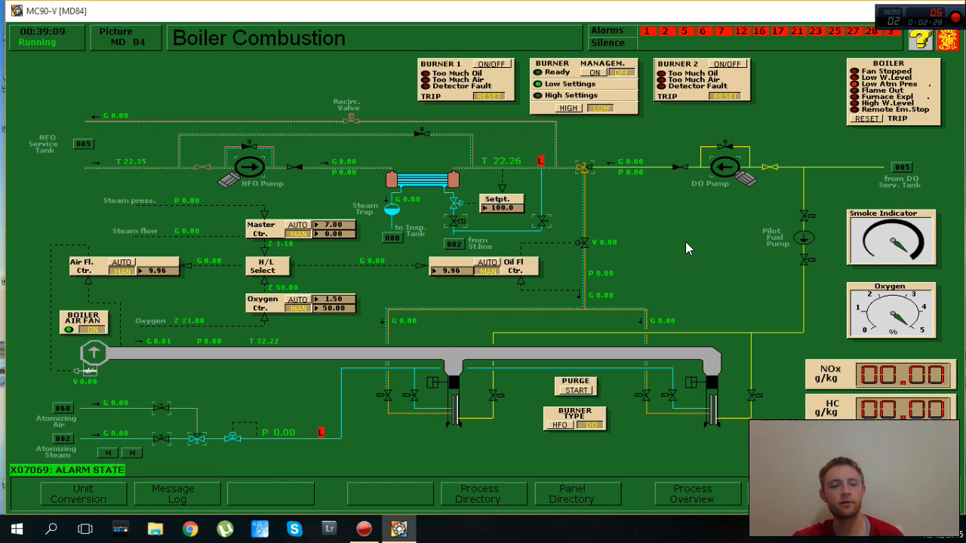
pyautogui.moveTo(235, 374)
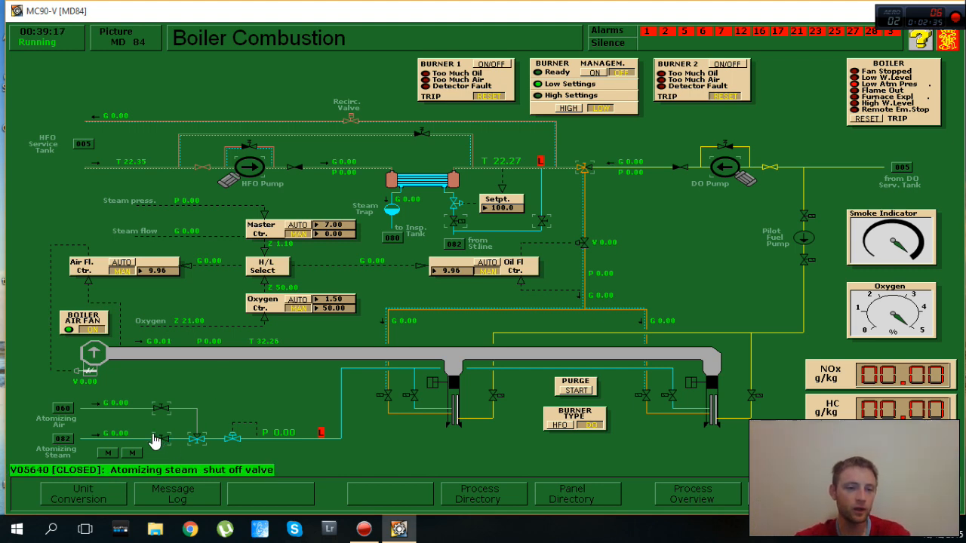
pyautogui.moveTo(124, 421)
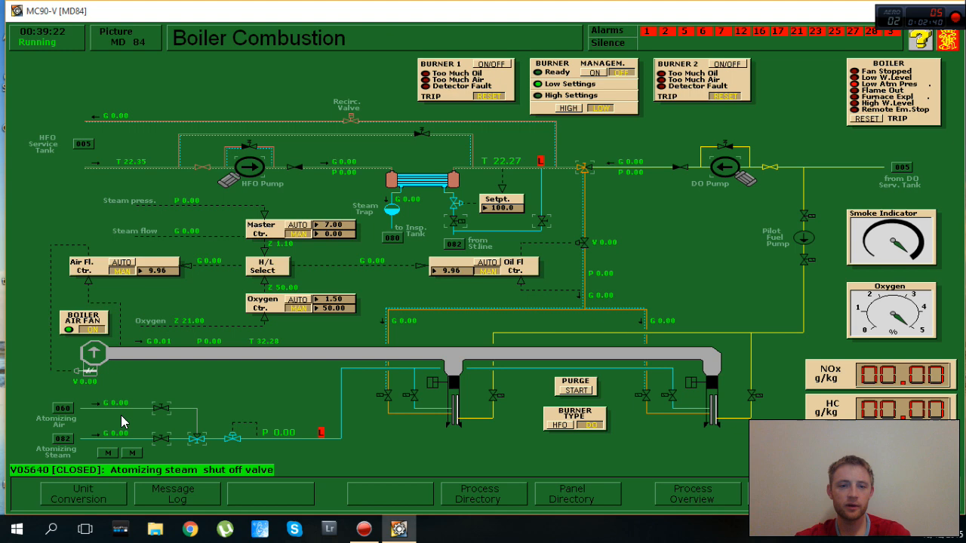
pyautogui.moveTo(165, 419)
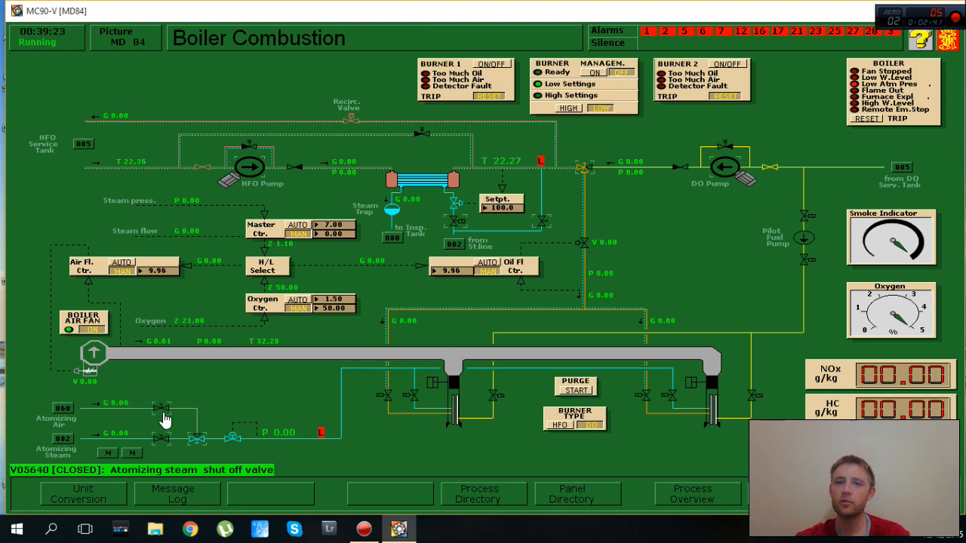
pyautogui.moveTo(583, 172)
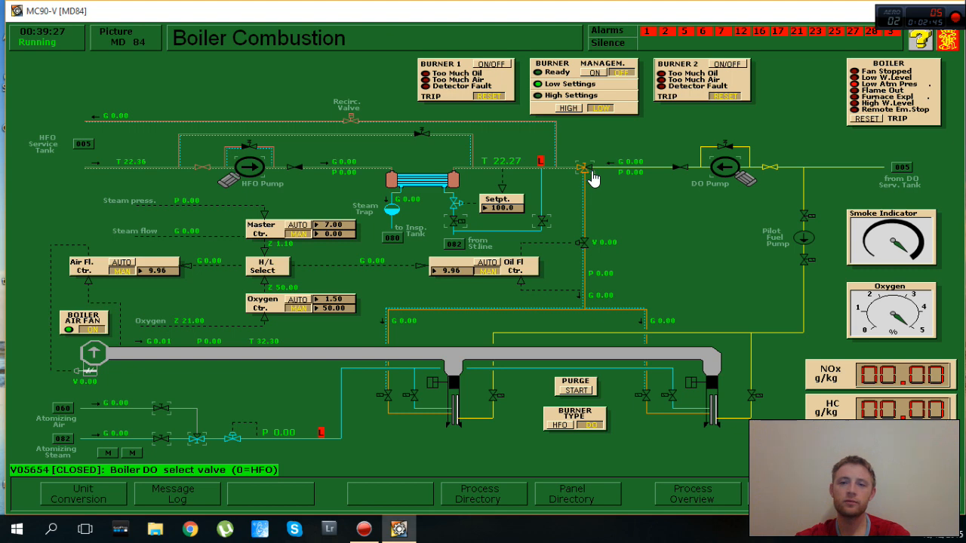
# Switch the boiler DO select valve from HFO to diesel oil
pyautogui.click(585, 164)
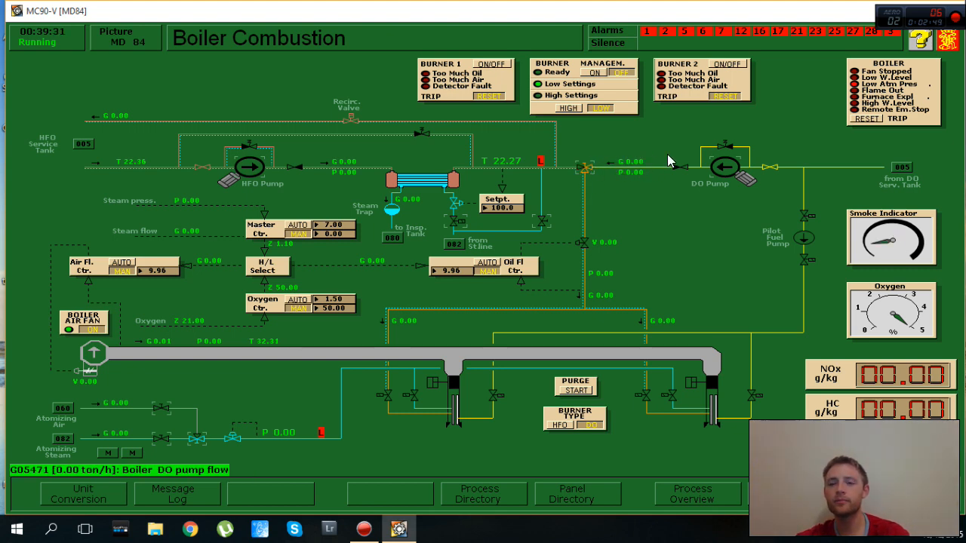
pyautogui.moveTo(909, 175)
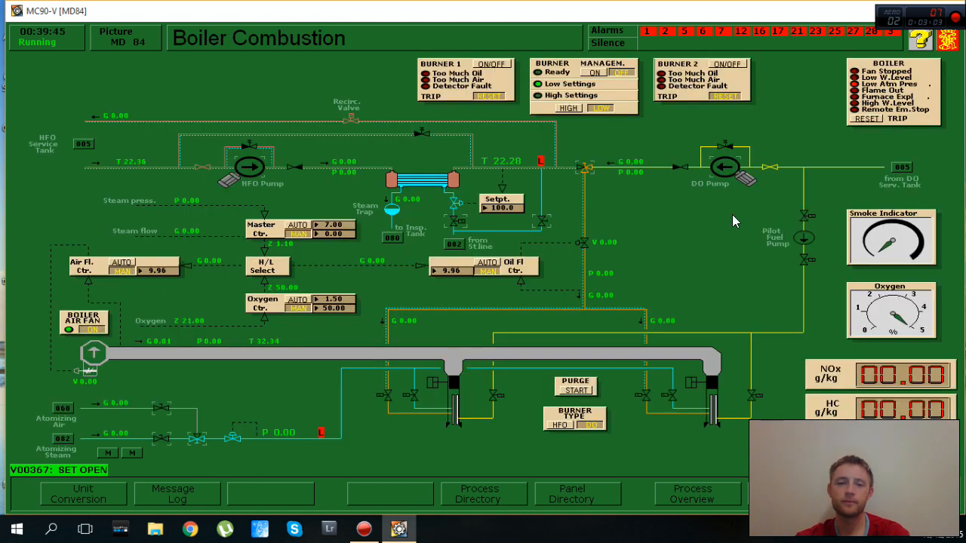
pyautogui.moveTo(735, 190)
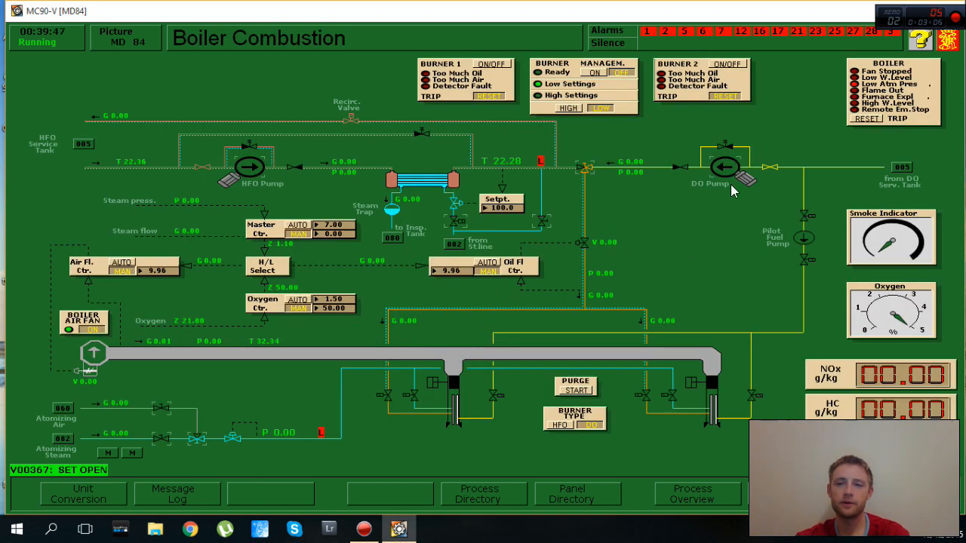
# Start the boiler DO pump, restarting it until it runs with 22.00 line pressure
pyautogui.click(723, 166)
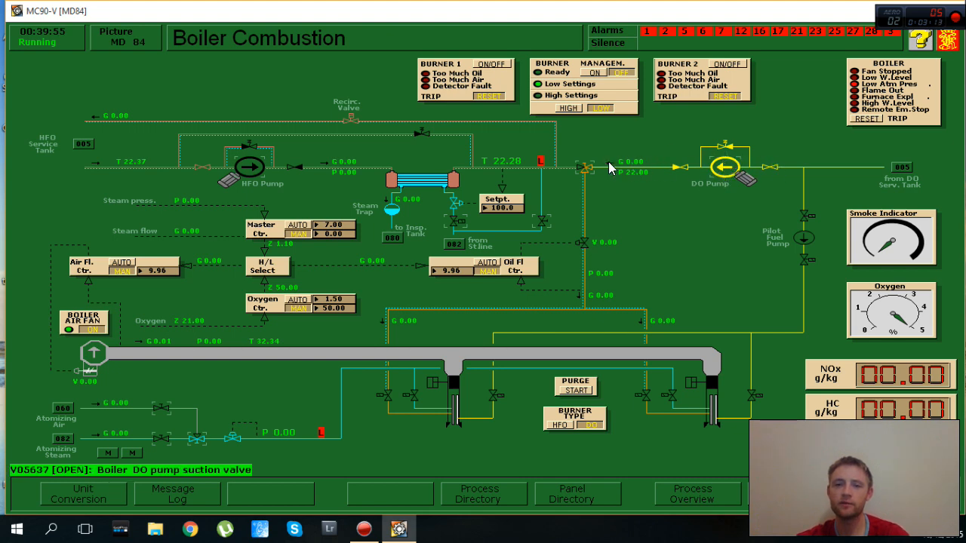
pyautogui.moveTo(704, 168)
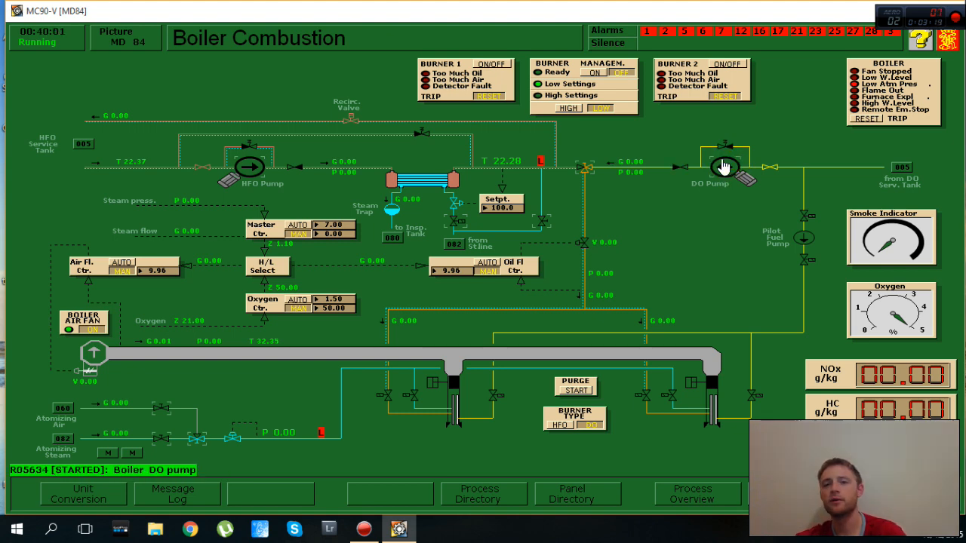
pyautogui.click(725, 167)
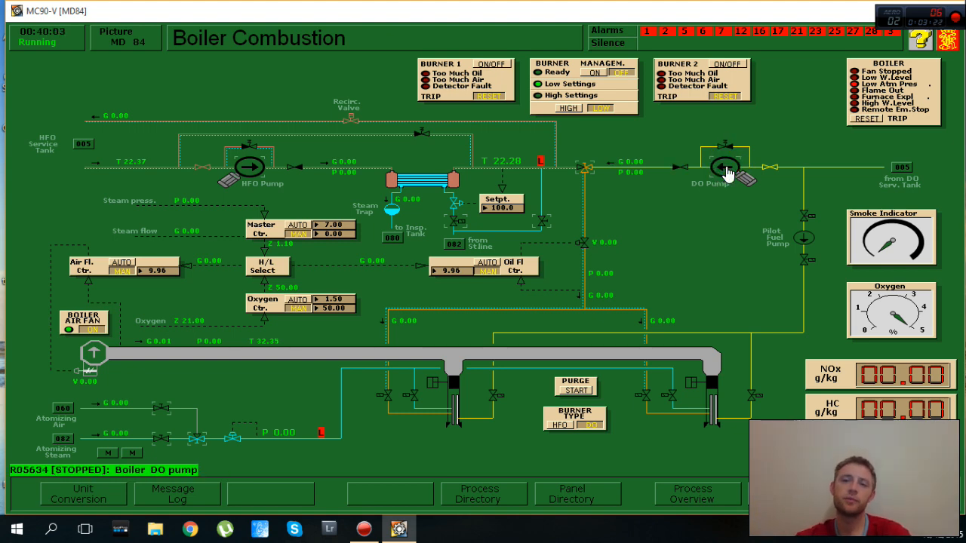
pyautogui.click(725, 167)
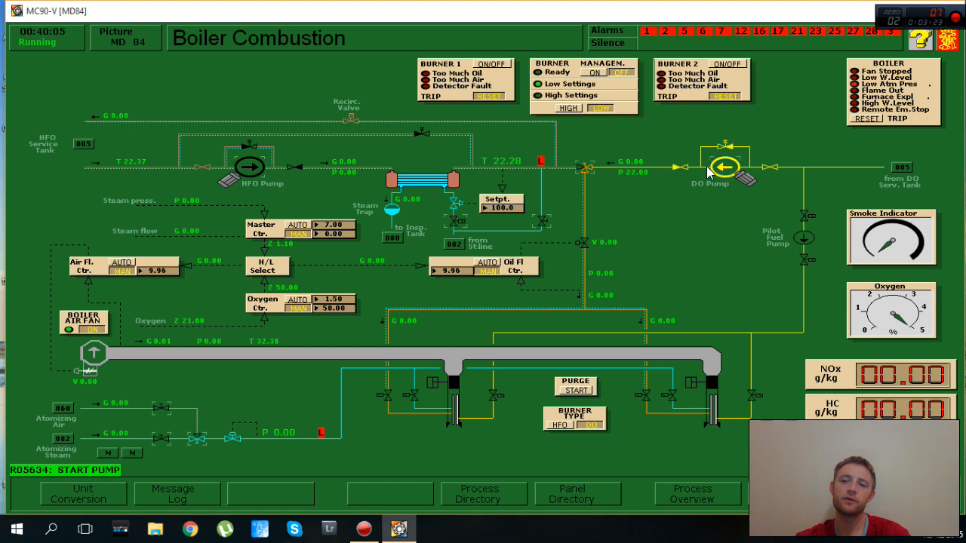
pyautogui.moveTo(675, 427)
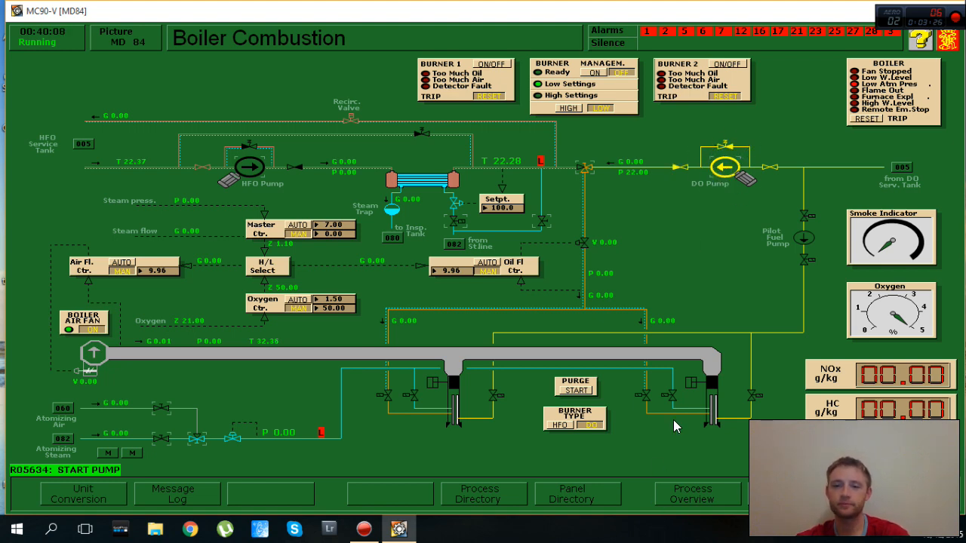
pyautogui.moveTo(743, 175)
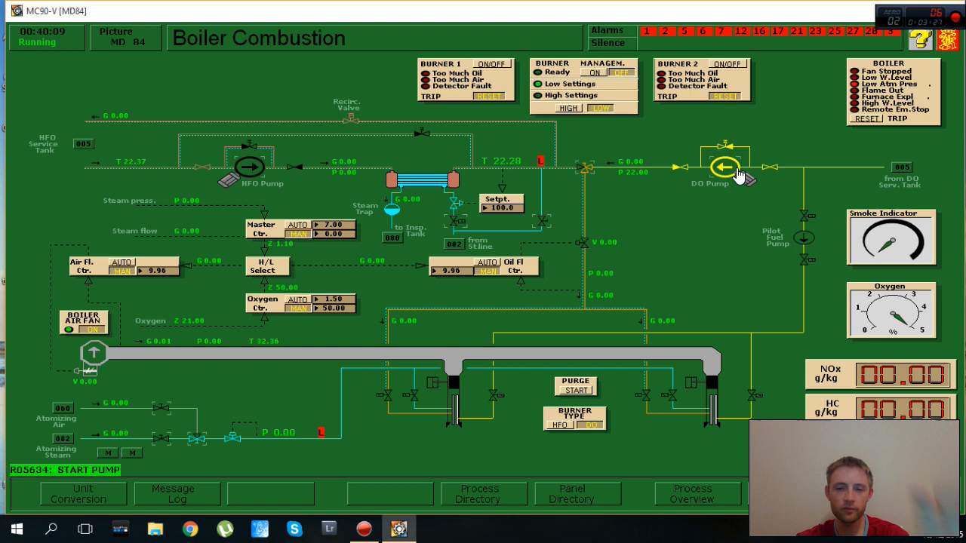
pyautogui.click(724, 164)
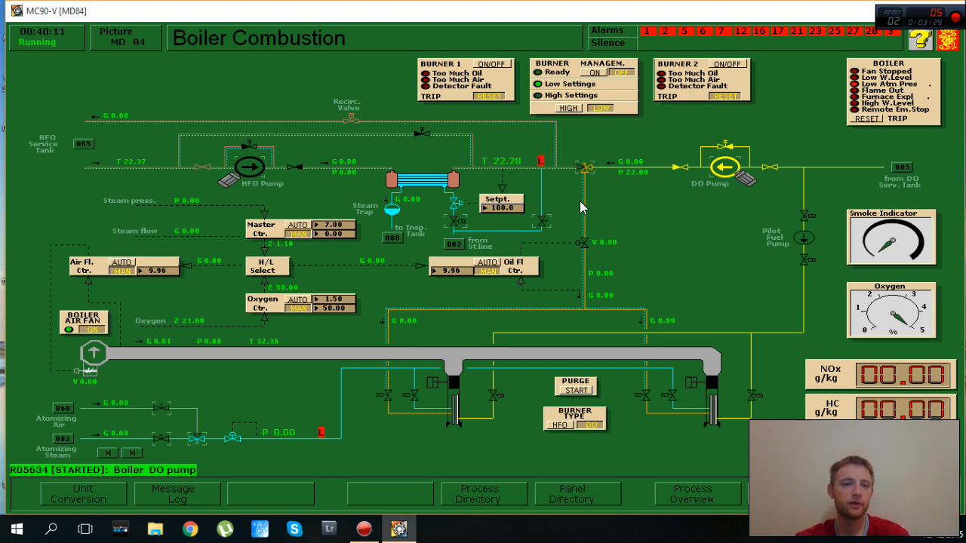
pyautogui.moveTo(142, 326)
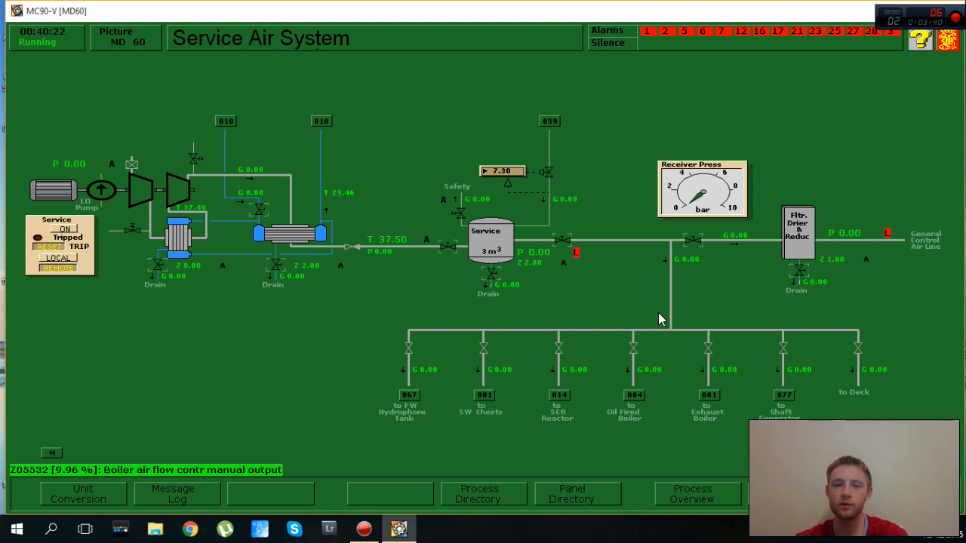
pyautogui.moveTo(186, 61)
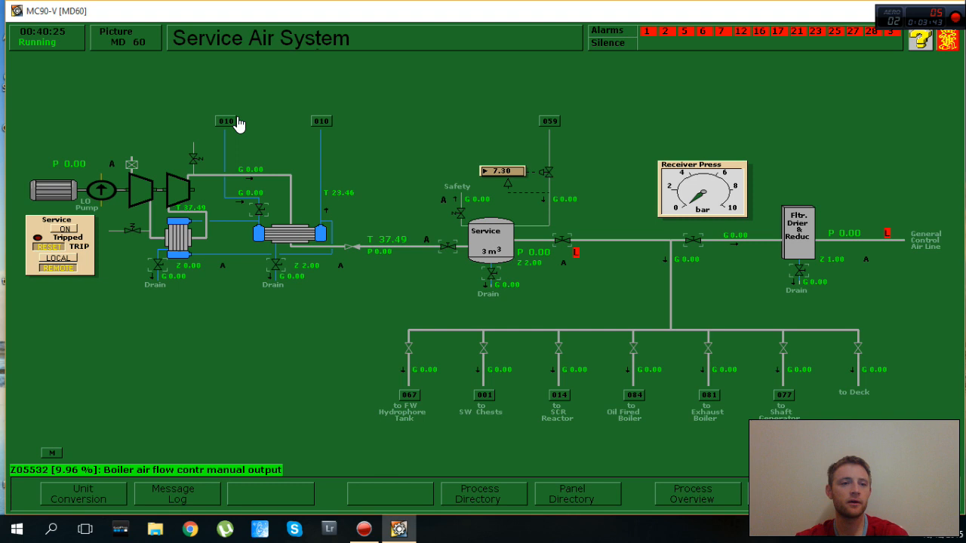
pyautogui.moveTo(426, 255)
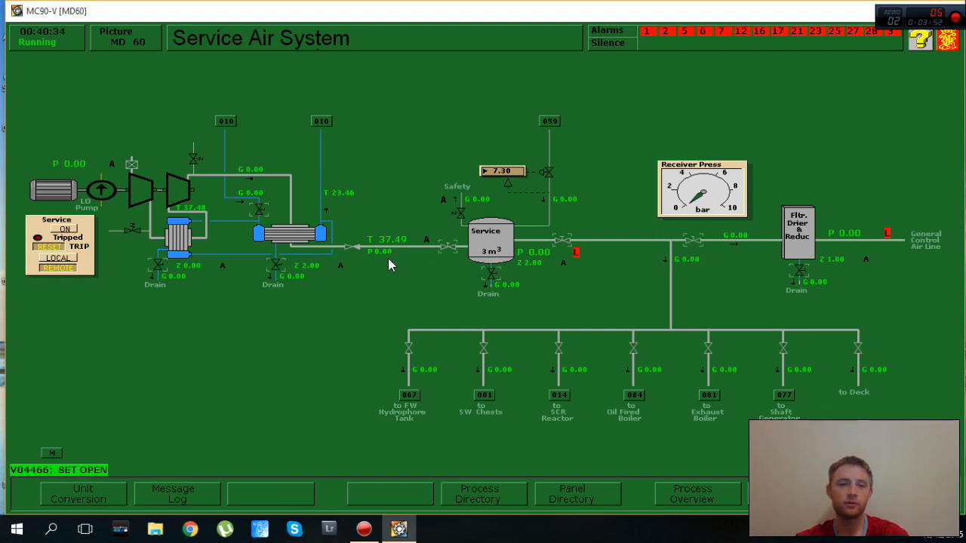
pyautogui.moveTo(580, 357)
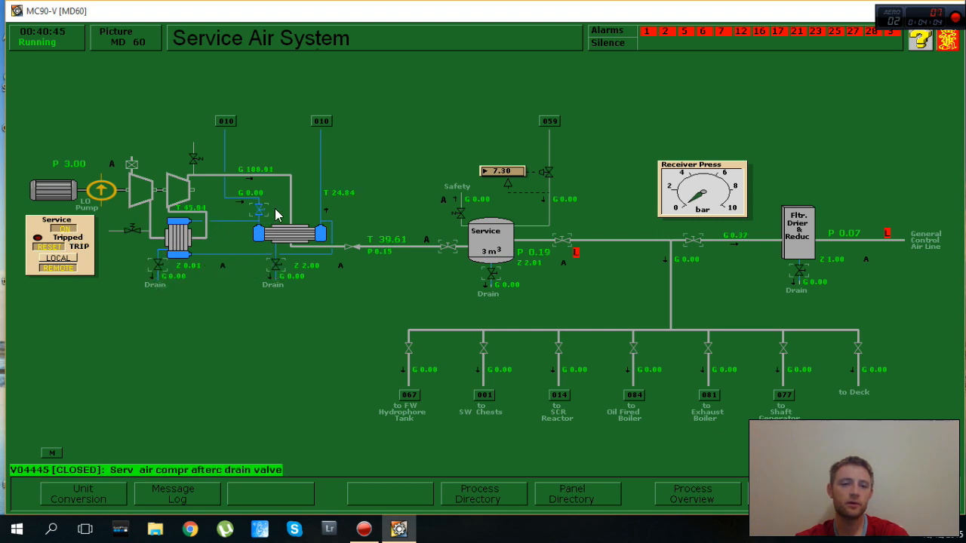
pyautogui.moveTo(302, 124)
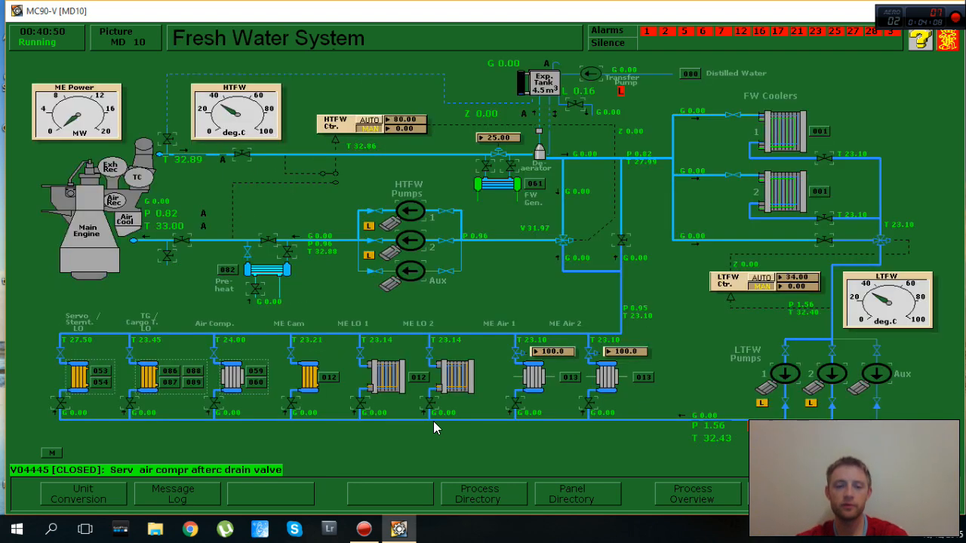
pyautogui.moveTo(757, 412)
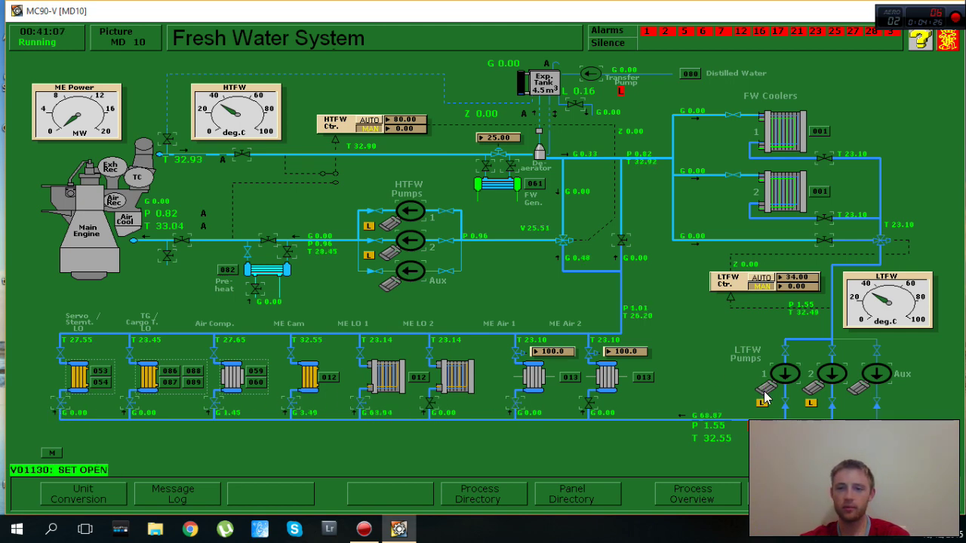
# Set up LTFW pump 1 and open the HTFW inlet main engine shut-off valve
pyautogui.click(826, 221)
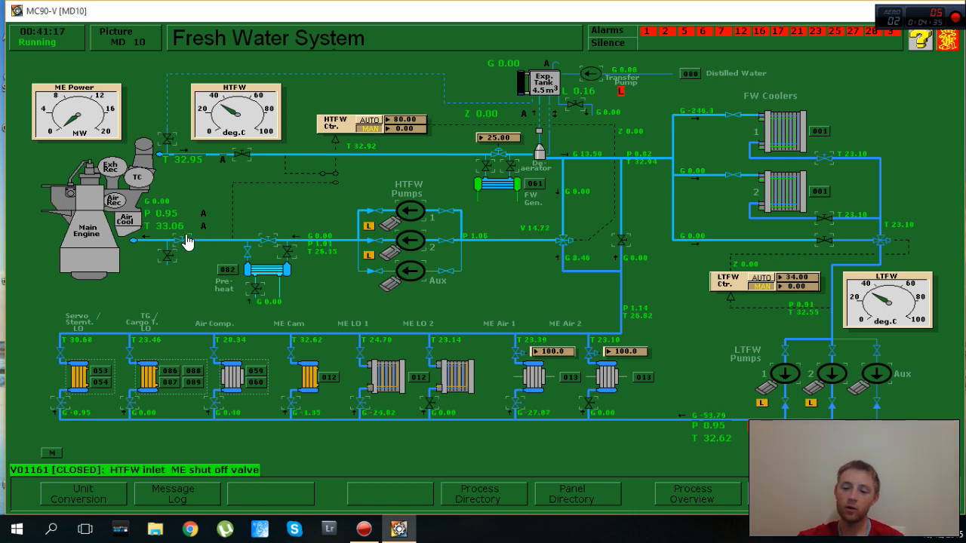
pyautogui.click(483, 494)
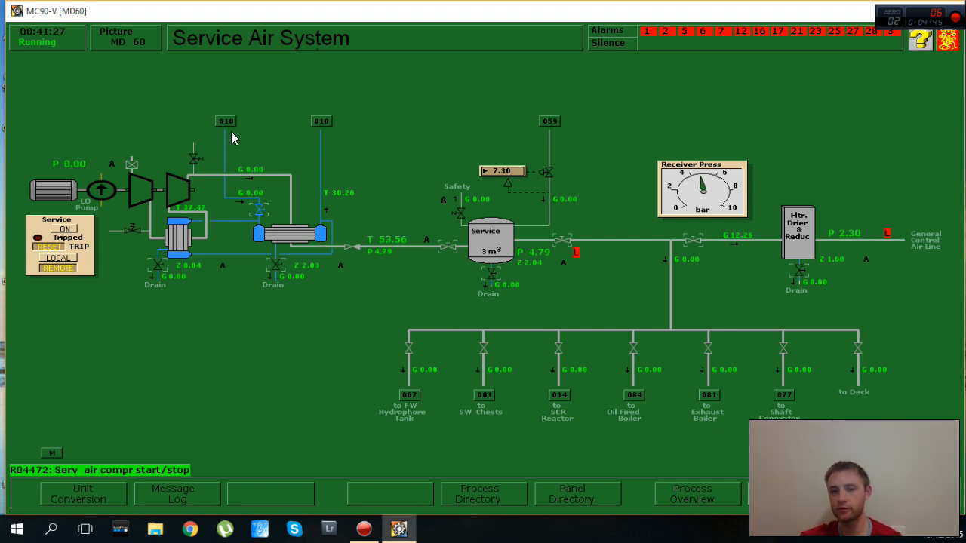
pyautogui.moveTo(156, 130)
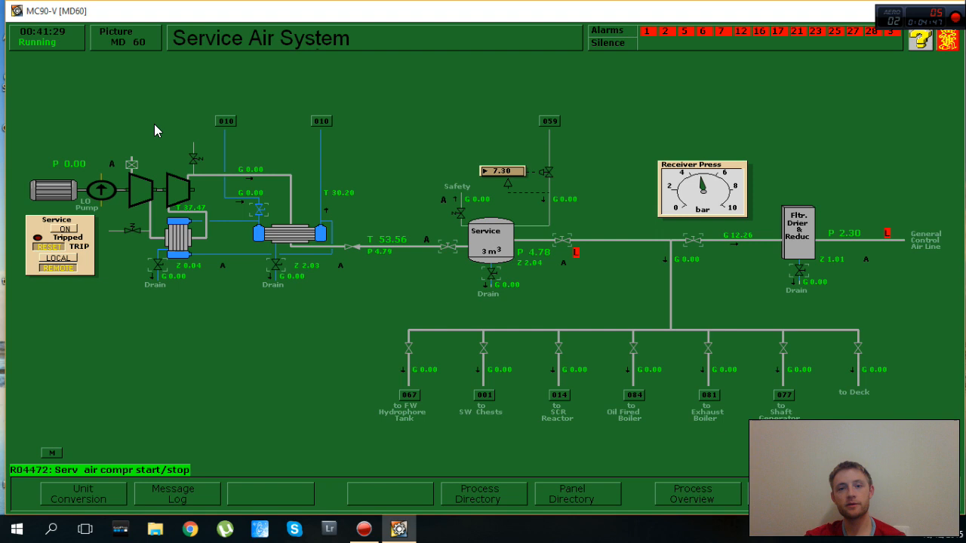
pyautogui.moveTo(257, 304)
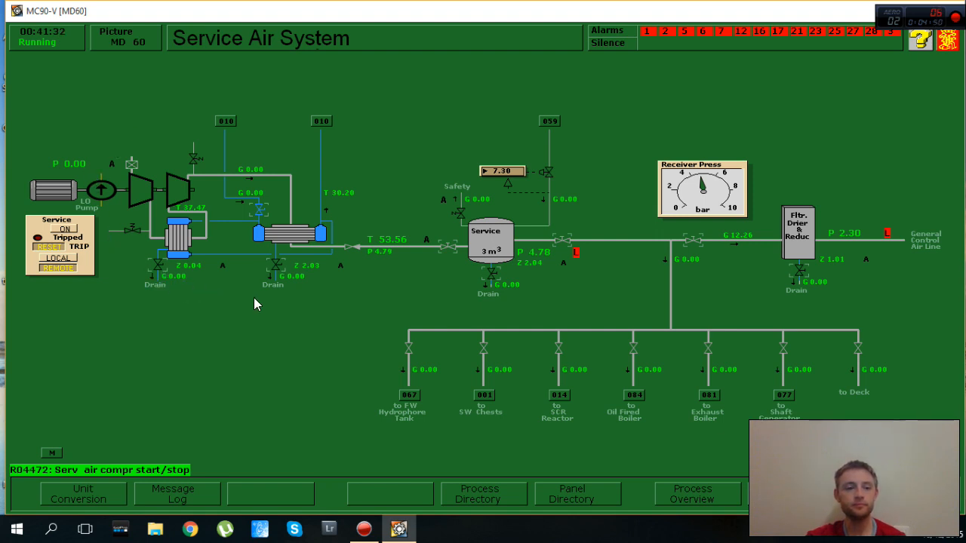
pyautogui.moveTo(419, 269)
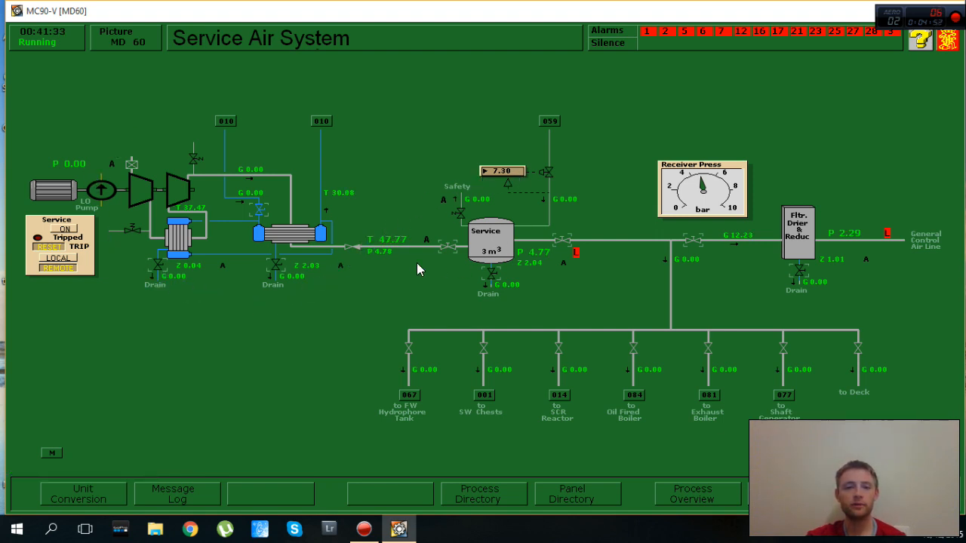
pyautogui.moveTo(237, 89)
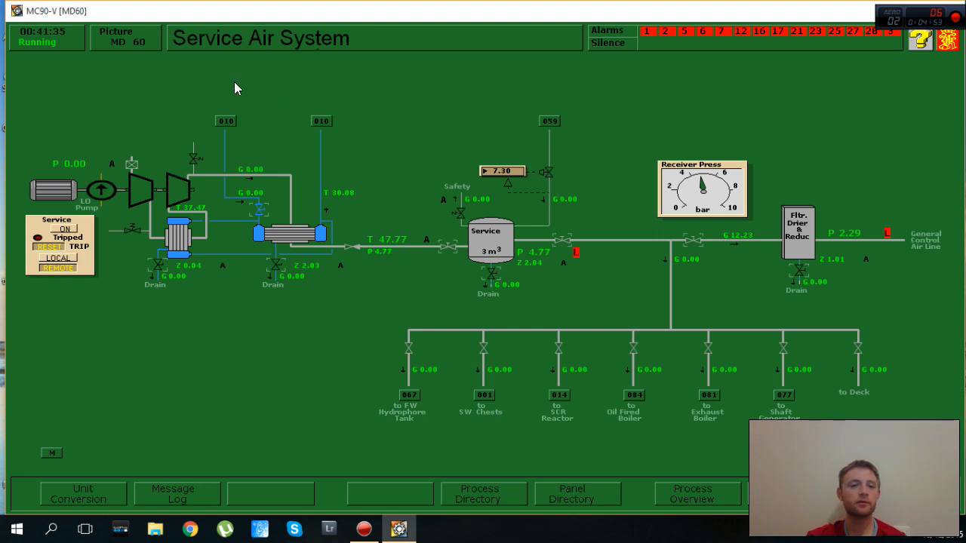
pyautogui.moveTo(285, 123)
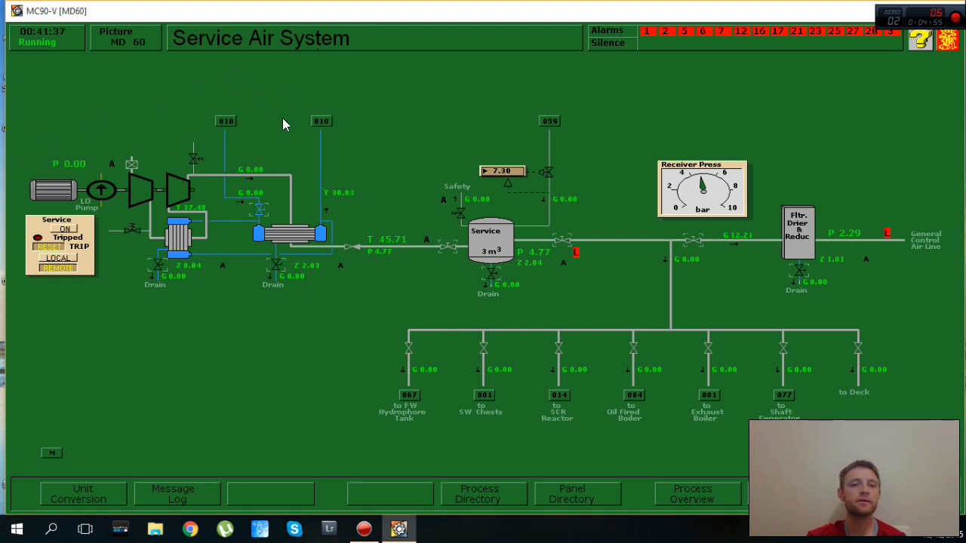
pyautogui.moveTo(291, 148)
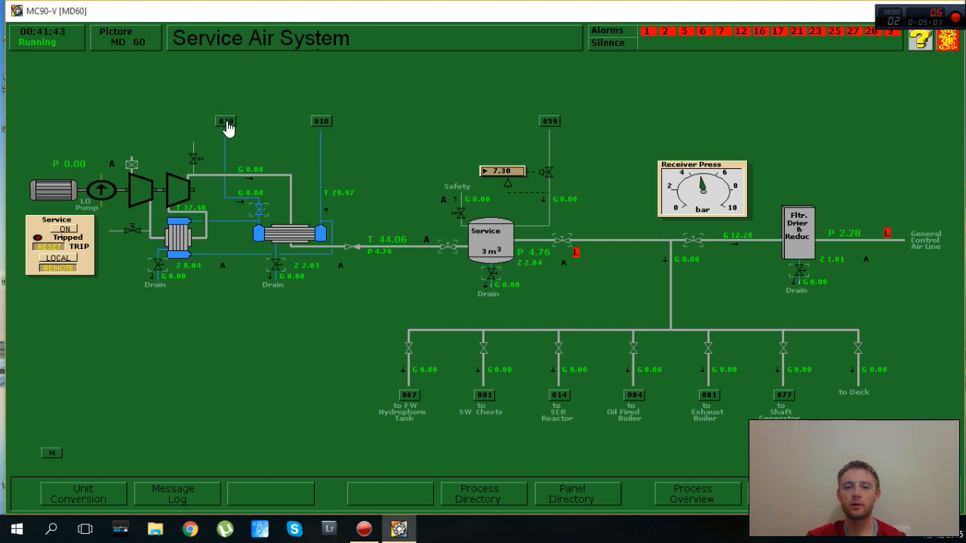
pyautogui.moveTo(364, 135)
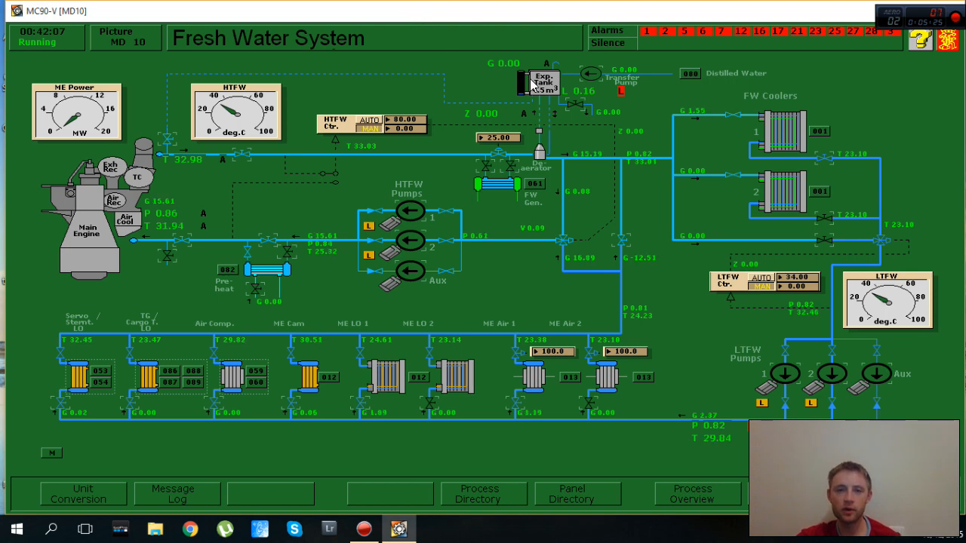
pyautogui.moveTo(705, 230)
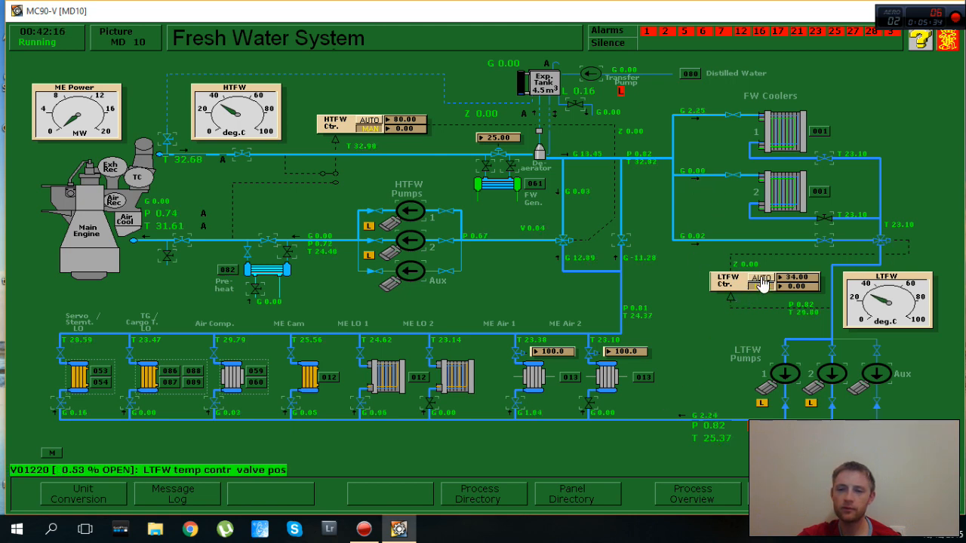
# Switch the LTFW temperature controller to automatic
pyautogui.click(765, 287)
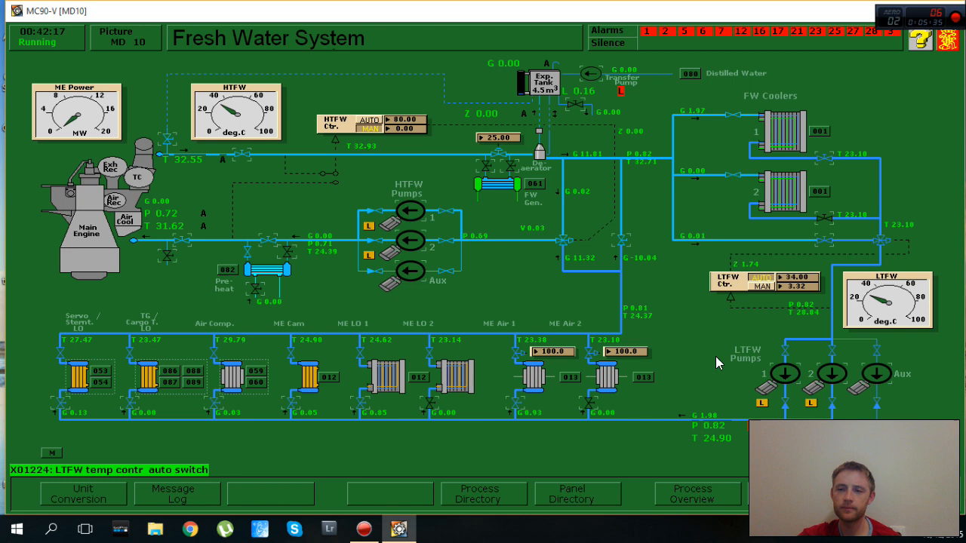
pyautogui.moveTo(505, 217)
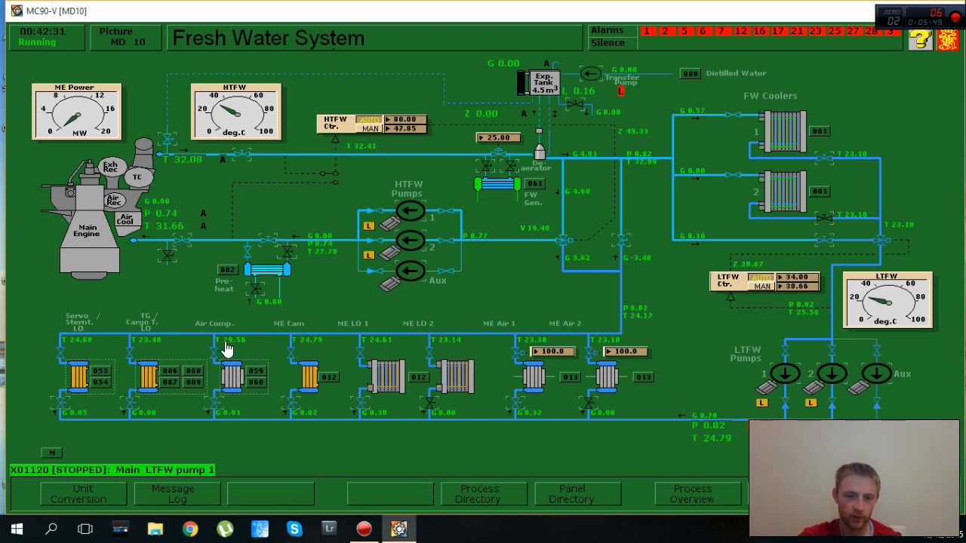
pyautogui.moveTo(221, 416)
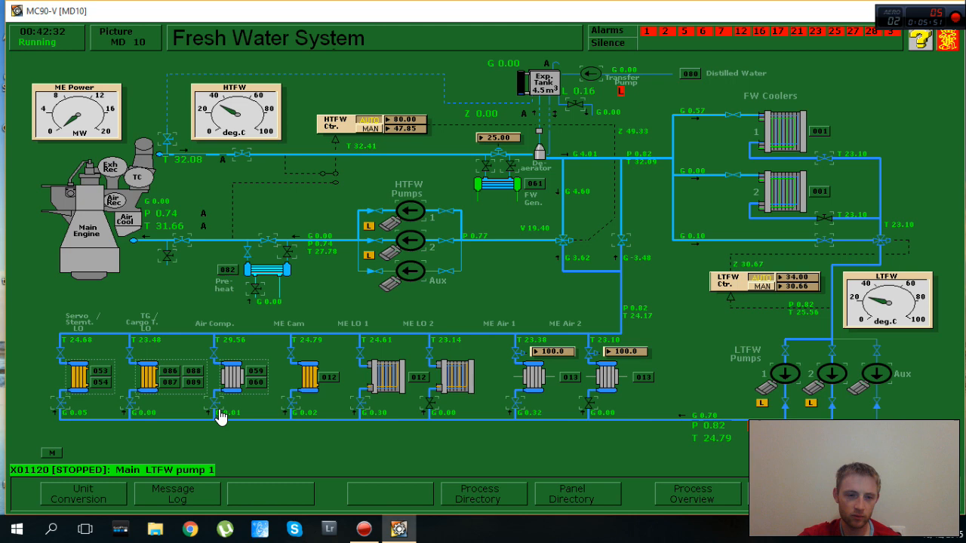
pyautogui.moveTo(611, 272)
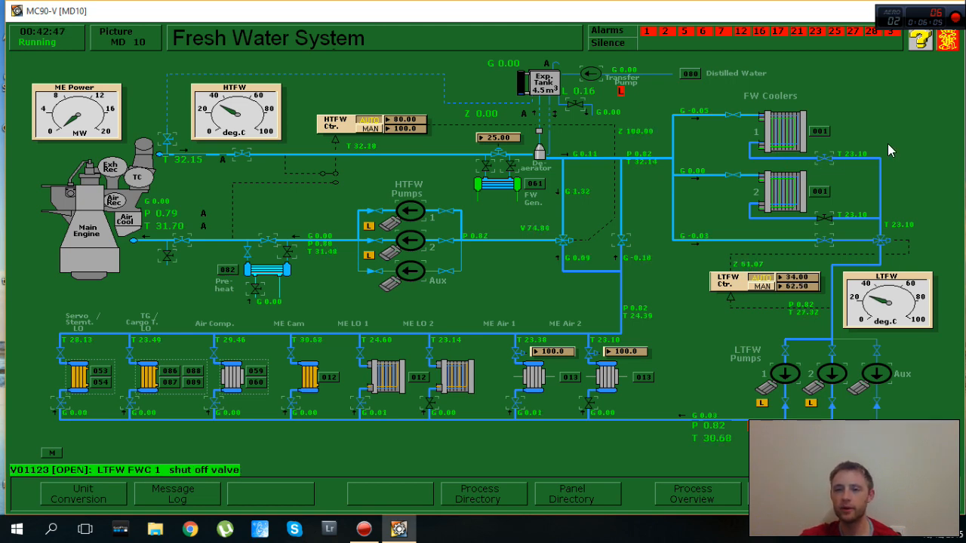
# Start LTFW and HTFW pumps 1 and set the fresh water pumps to remote control
pyautogui.click(785, 373)
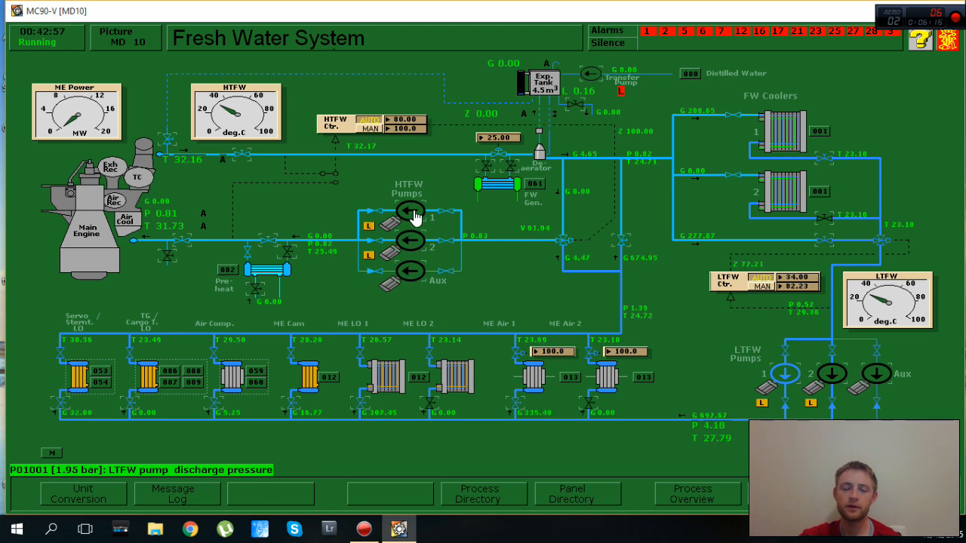
pyautogui.click(410, 212)
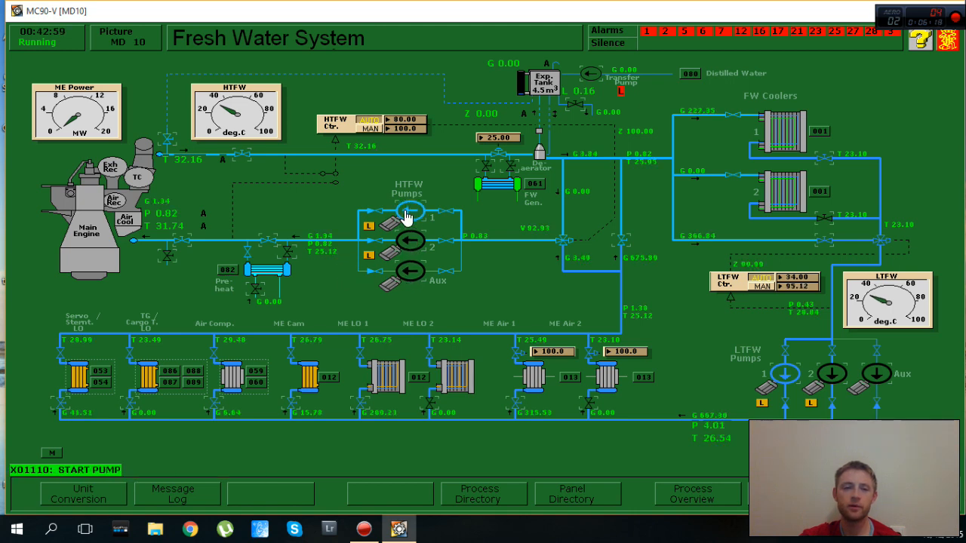
pyautogui.click(407, 216)
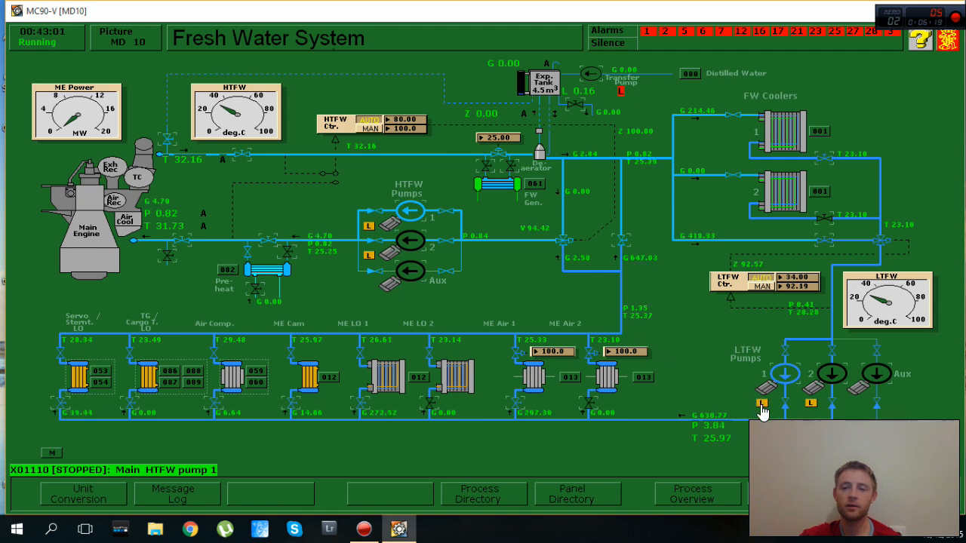
pyautogui.click(811, 403)
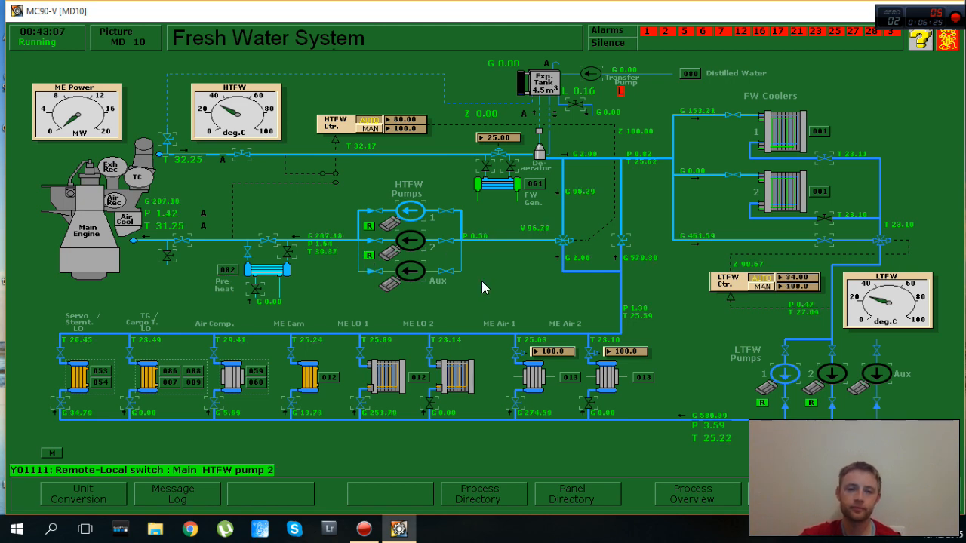
pyautogui.moveTo(712, 93)
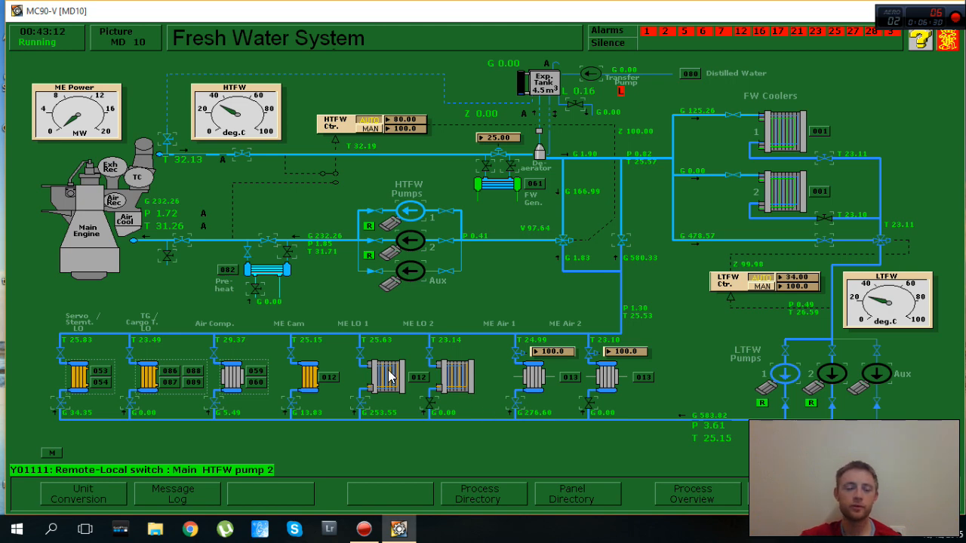
pyautogui.moveTo(208, 295)
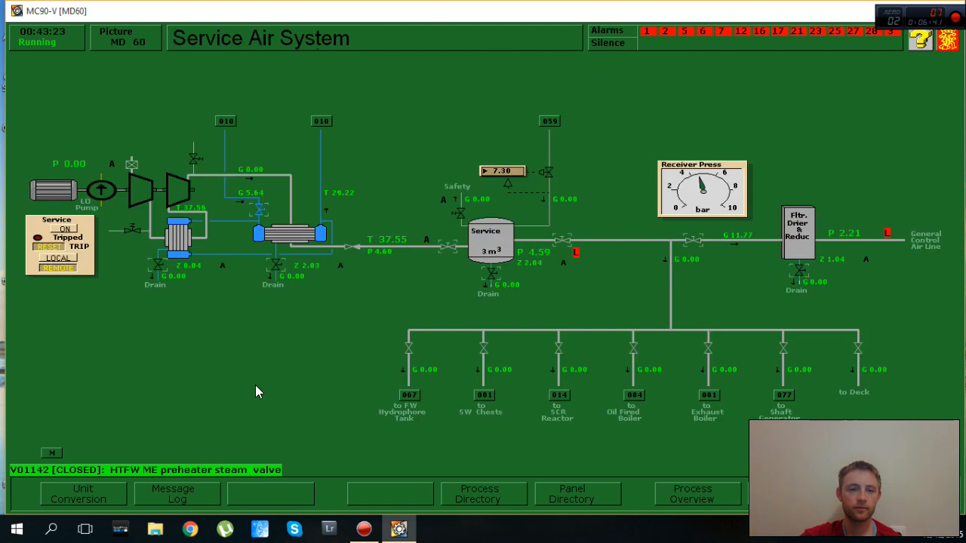
pyautogui.moveTo(765, 492)
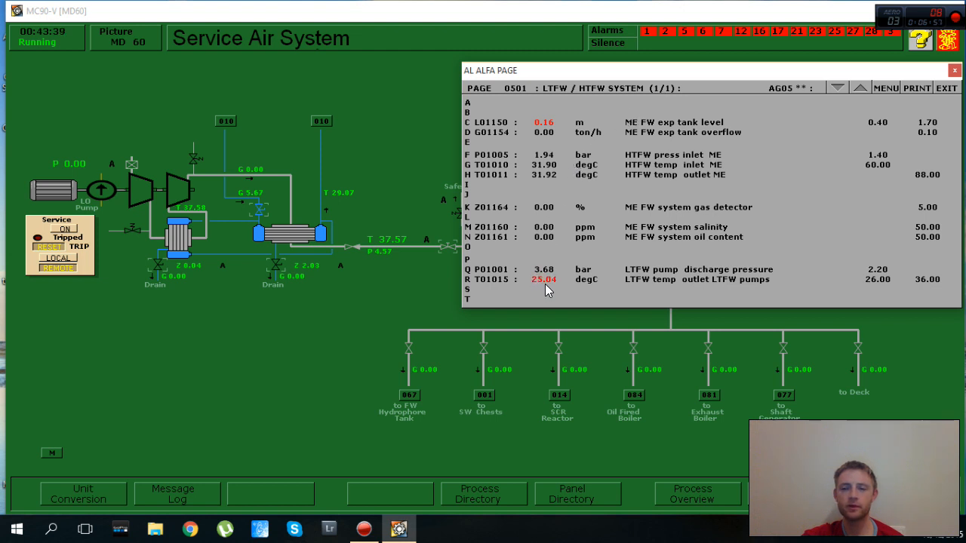
# Review the red values on the LTFW/HTFW alarm list, then close it
pyautogui.click(544, 279)
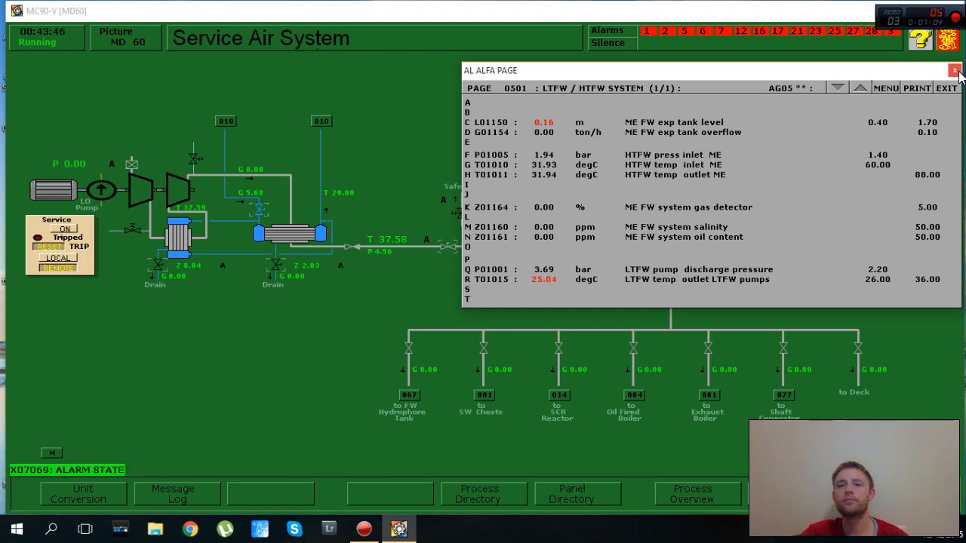
pyautogui.click(955, 70)
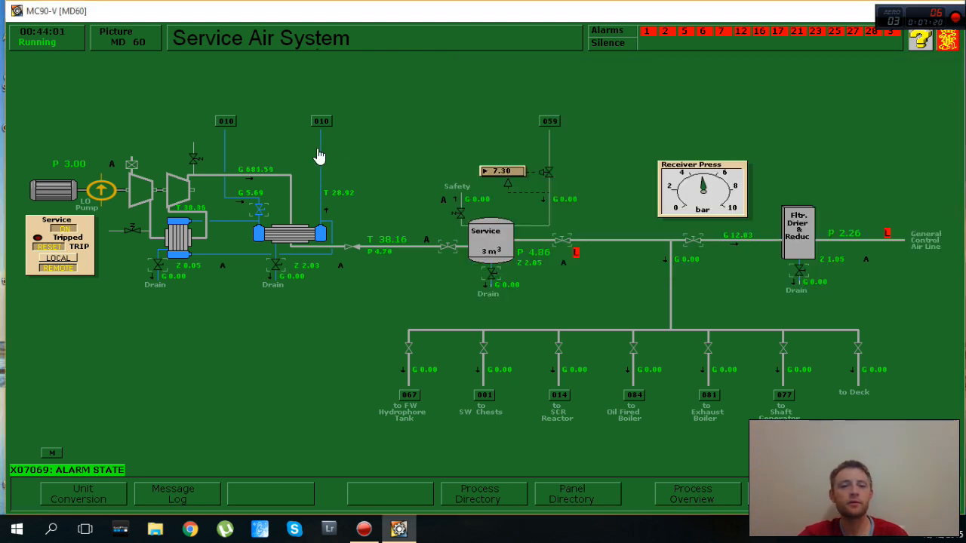
pyautogui.moveTo(621, 277)
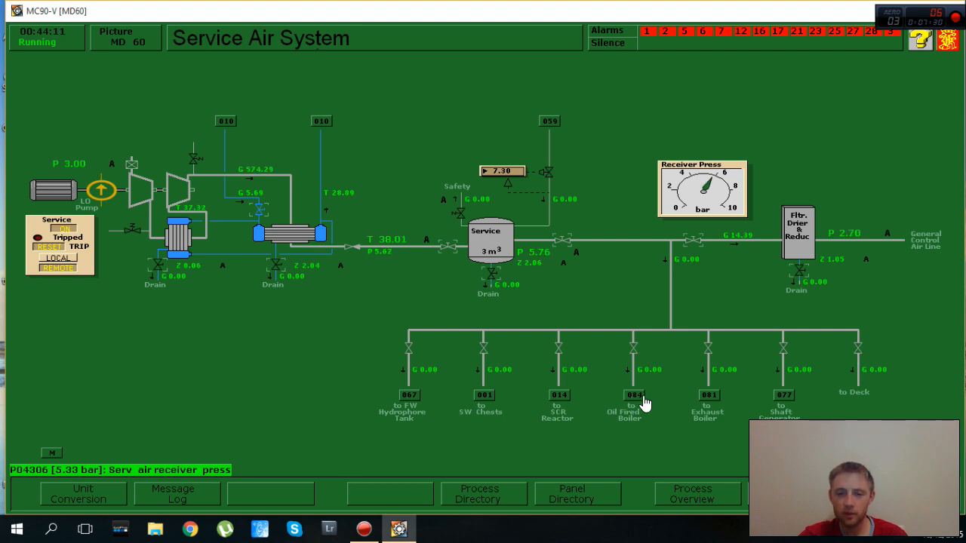
# With receiver pressure at 5.76 bar, use the 084 tag to reach Boiler Combustion
pyautogui.click(633, 394)
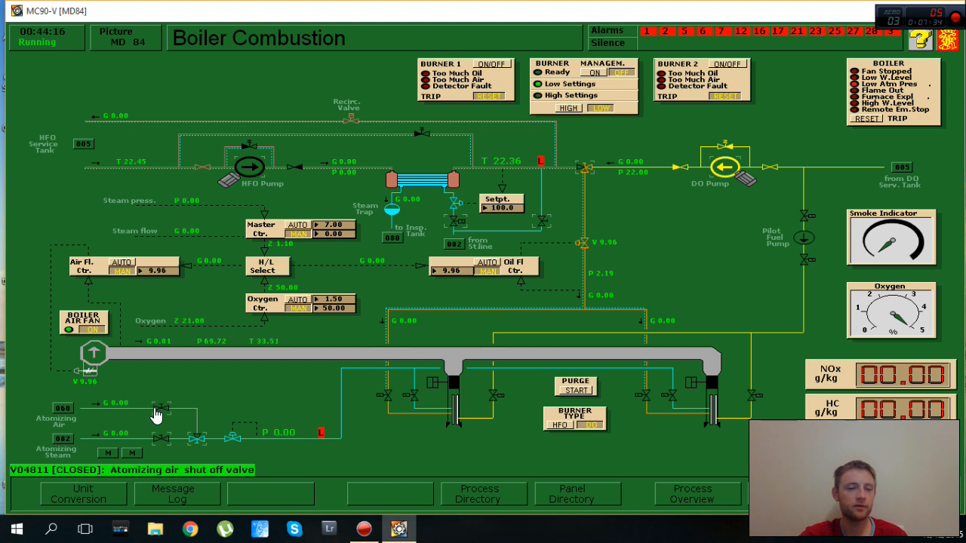
# Open the atomizing air shut-off valve and selector, start the furnace purge, and view service air alarms
pyautogui.click(158, 414)
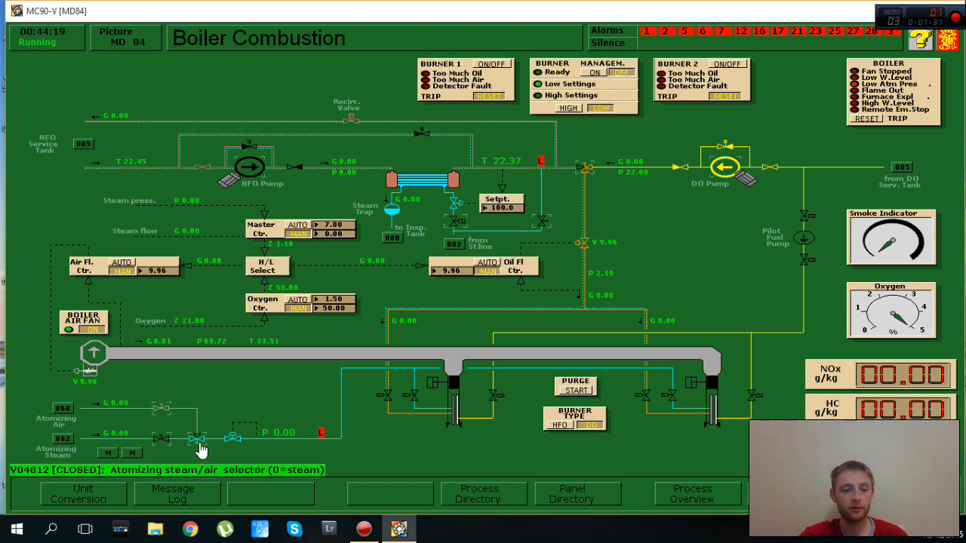
pyautogui.click(194, 439)
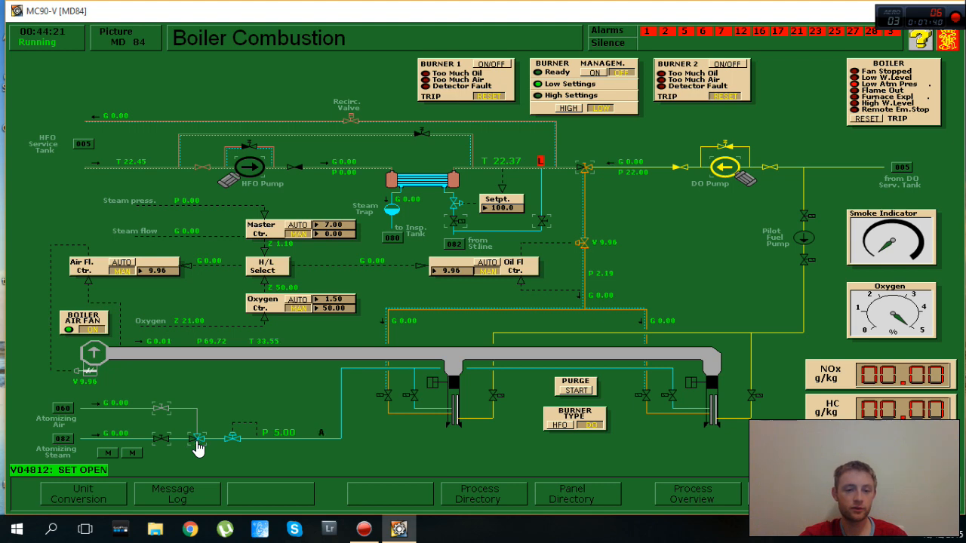
pyautogui.moveTo(188, 421)
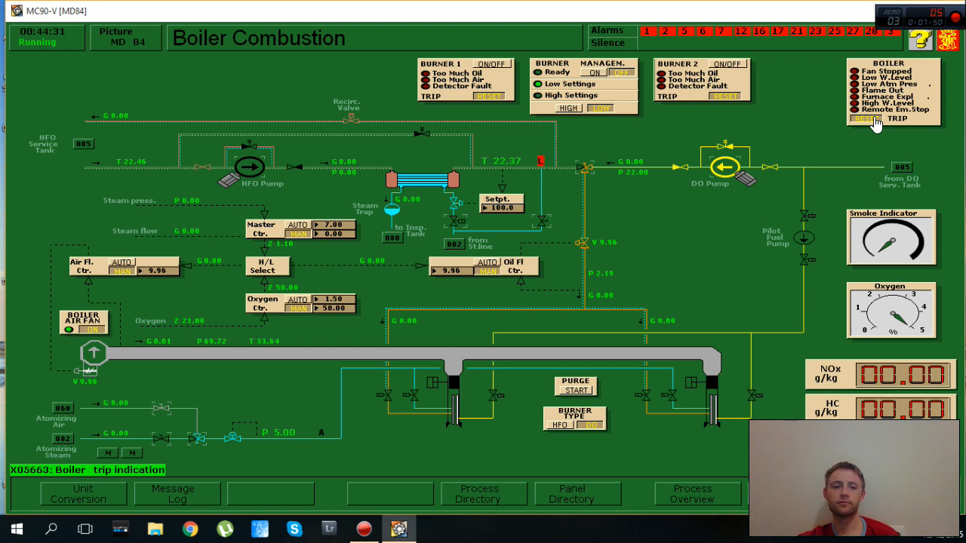
pyautogui.moveTo(871, 94)
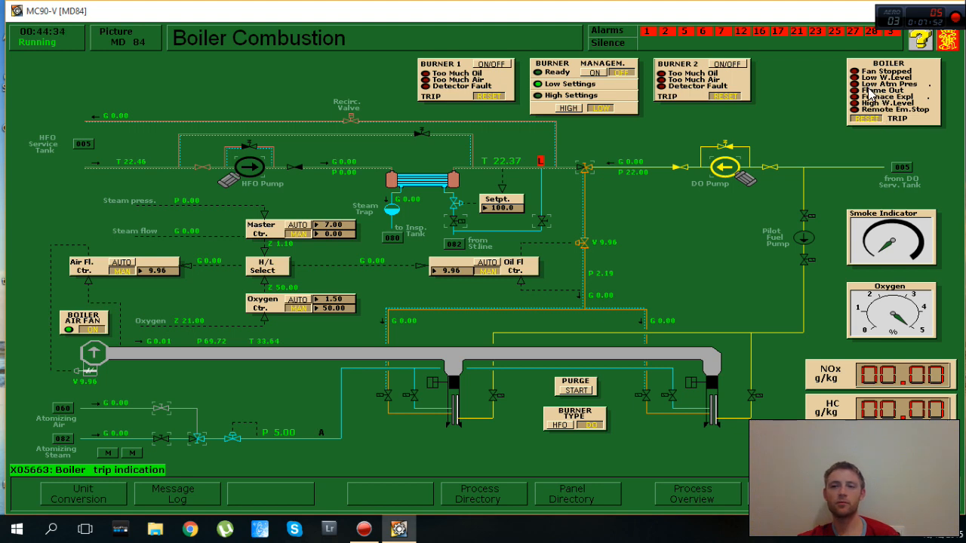
pyautogui.moveTo(414, 391)
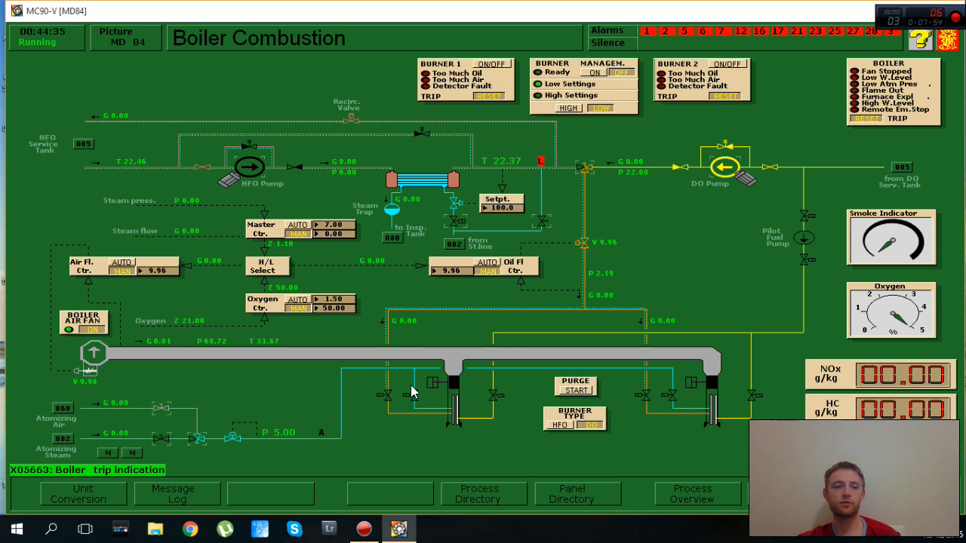
pyautogui.moveTo(103, 446)
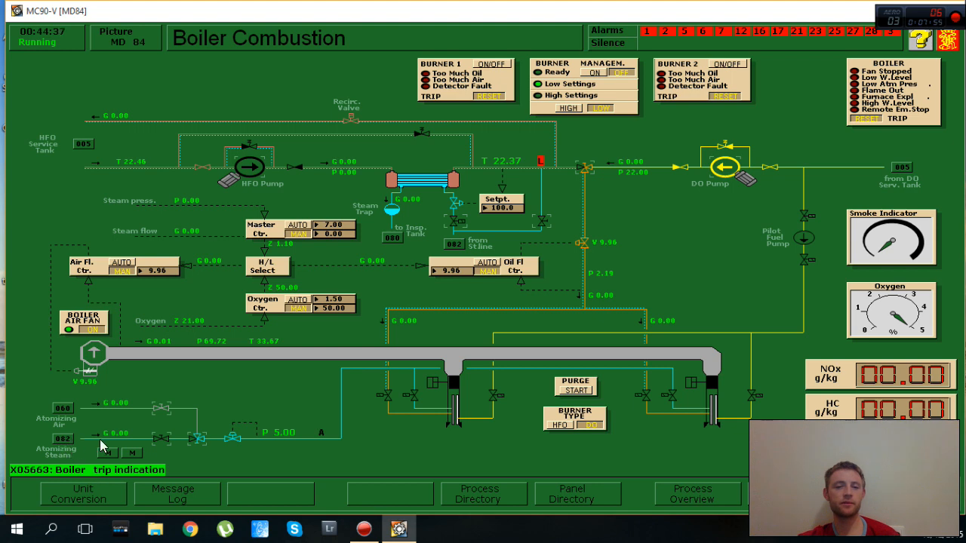
pyautogui.moveTo(386, 213)
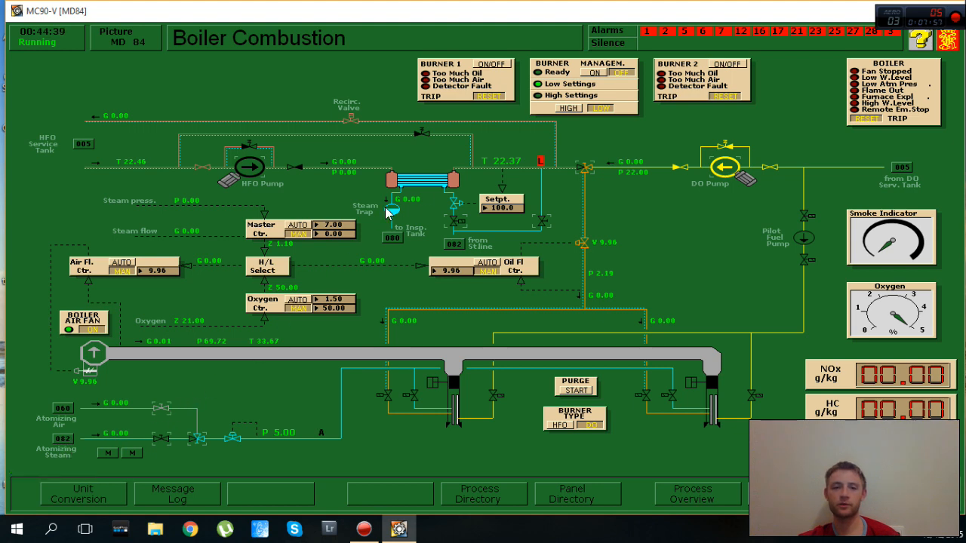
pyautogui.moveTo(668, 185)
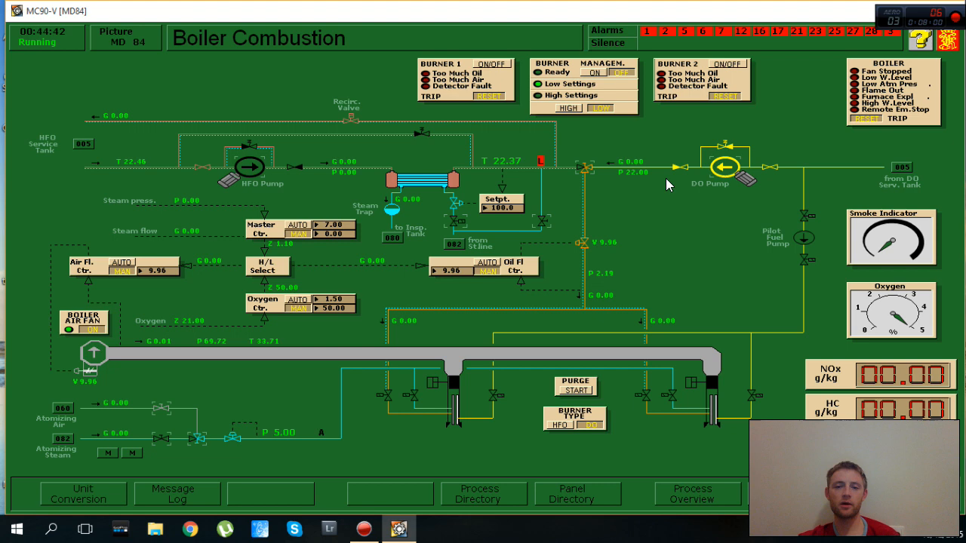
pyautogui.moveTo(597, 274)
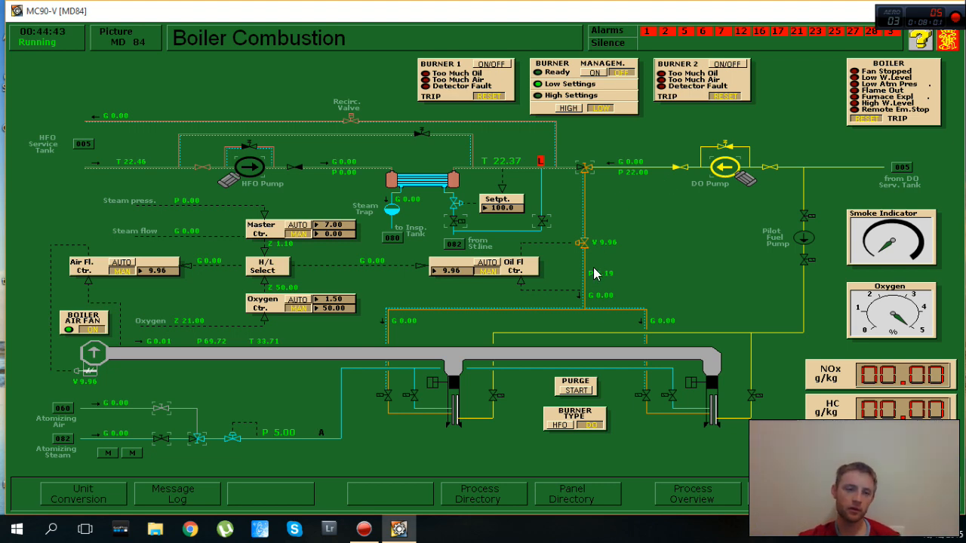
pyautogui.moveTo(81, 340)
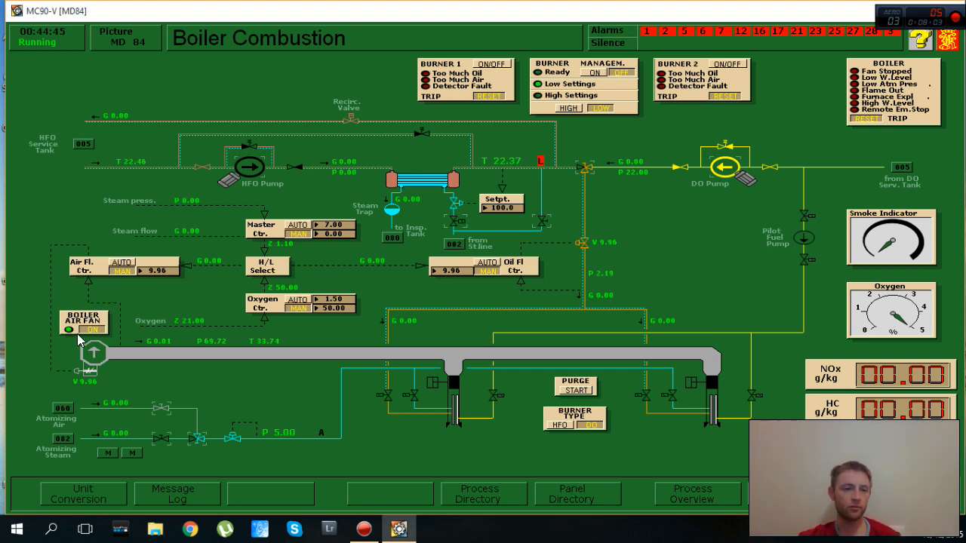
pyautogui.moveTo(519, 387)
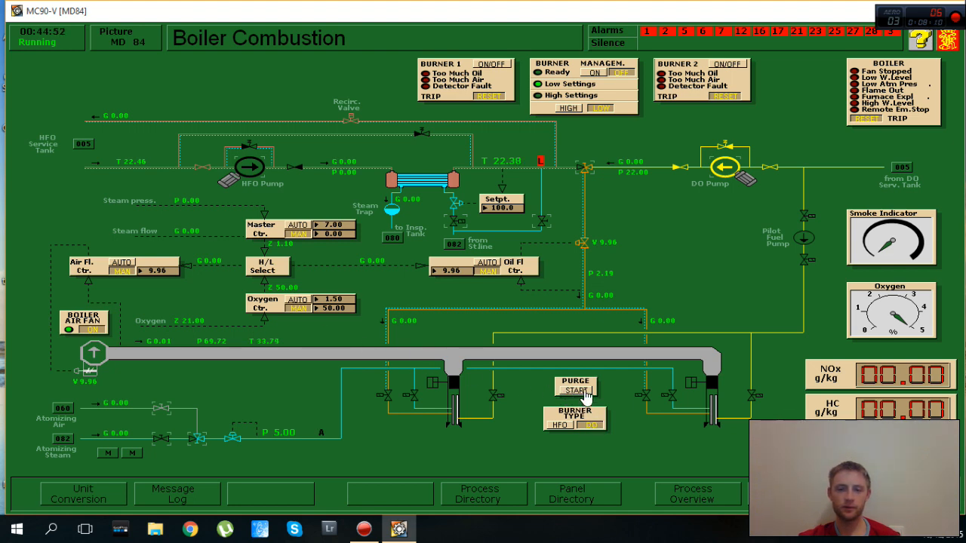
pyautogui.click(575, 390)
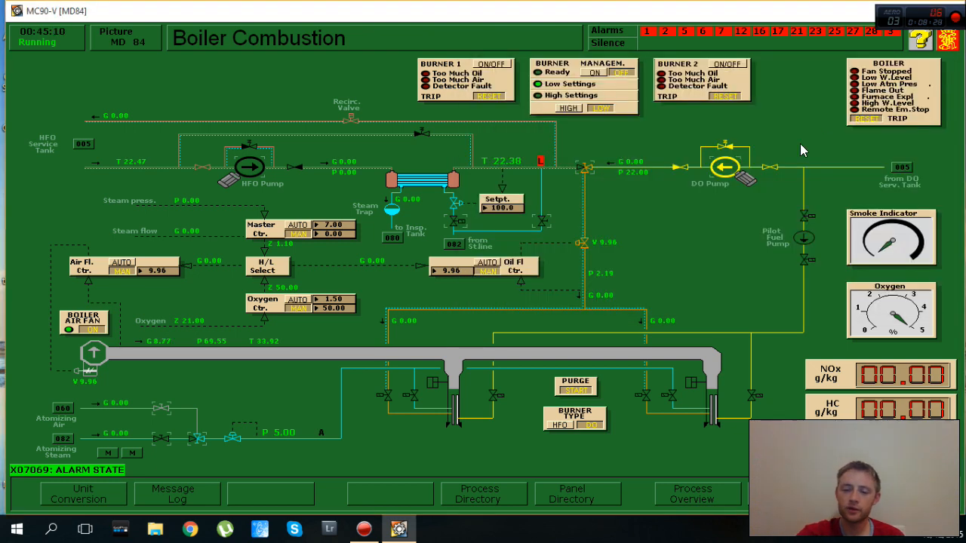
pyautogui.click(478, 494)
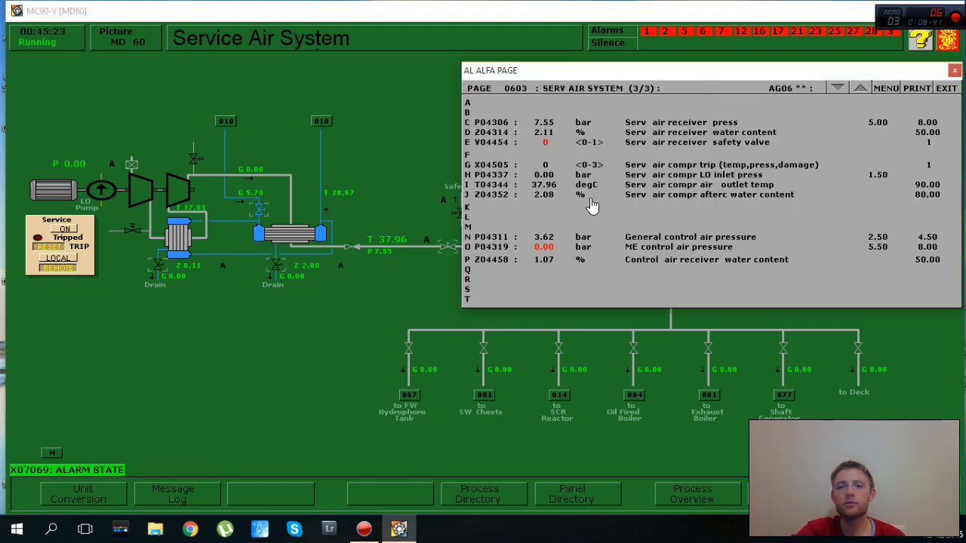
# Acknowledge the service air safety valve alarm and go to Power Chief Pump/Compr. Control (MD102)
pyautogui.click(536, 142)
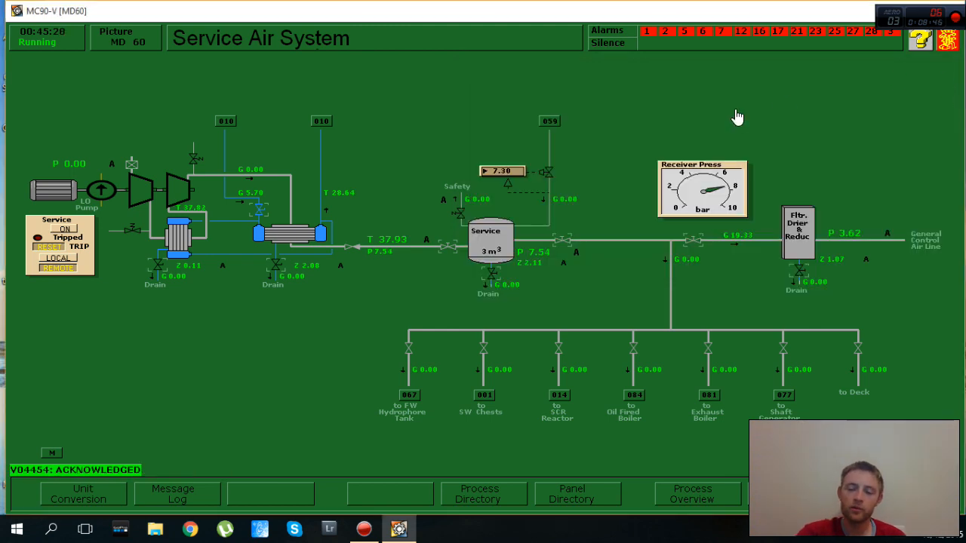
pyautogui.click(572, 494)
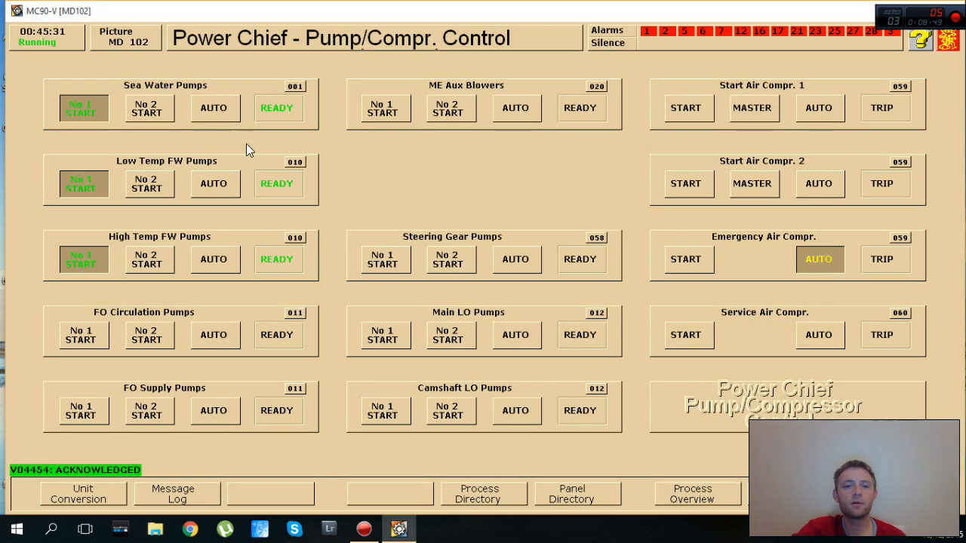
# Put the Low Temp FW, High Temp FW pumps and service air compressor in AUTO
pyautogui.click(214, 183)
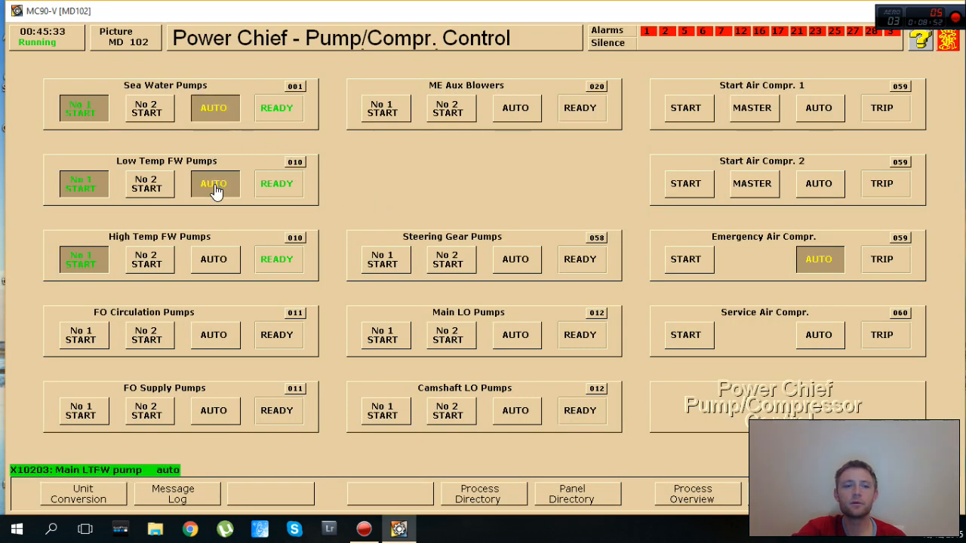
pyautogui.click(214, 259)
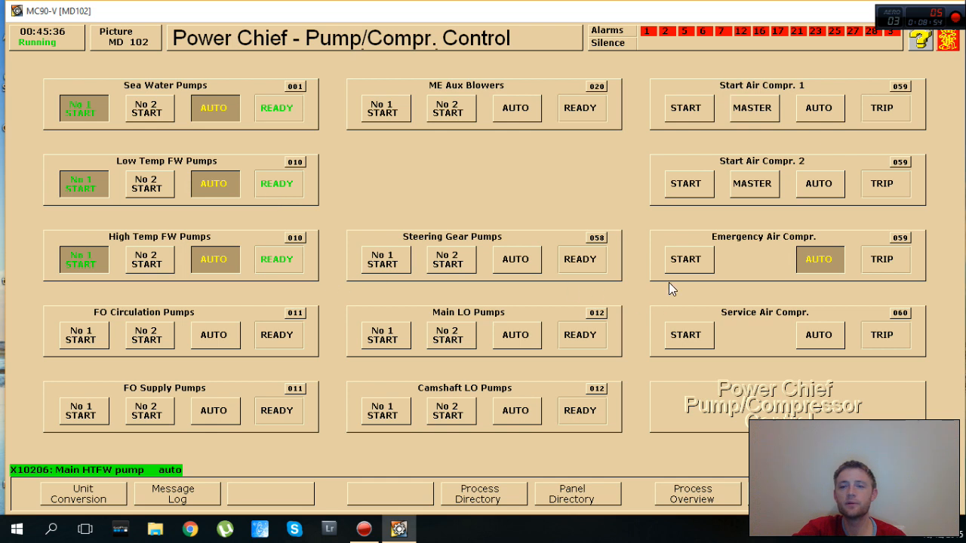
pyautogui.click(819, 335)
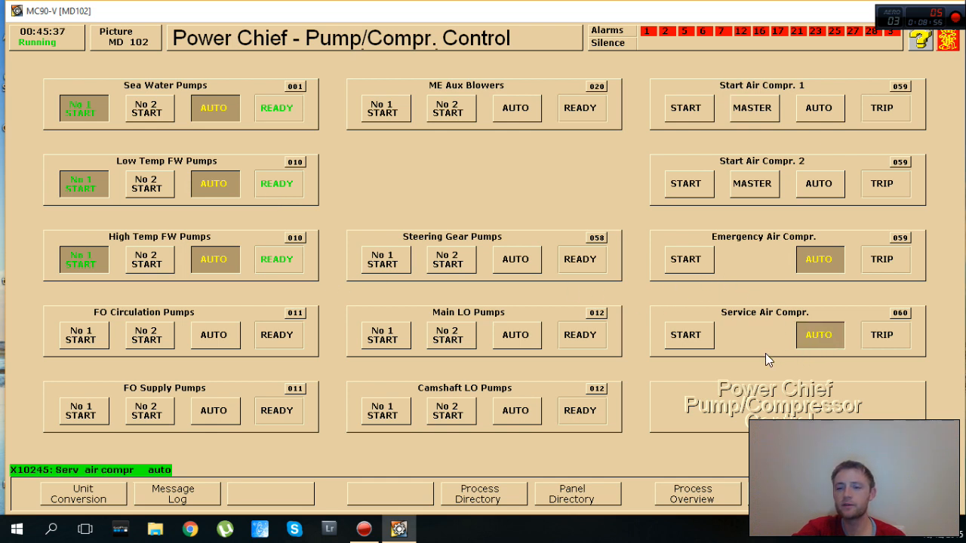
pyautogui.moveTo(809, 313)
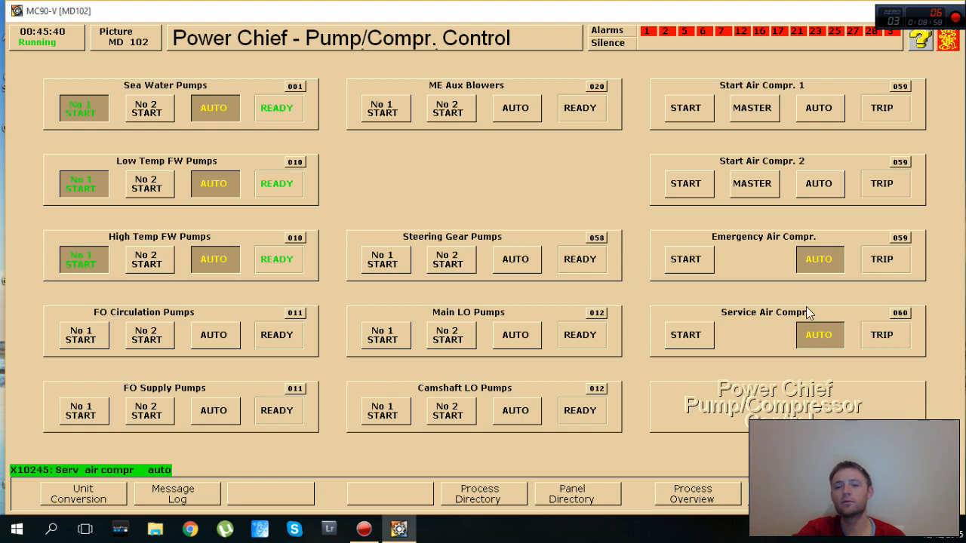
pyautogui.click(479, 494)
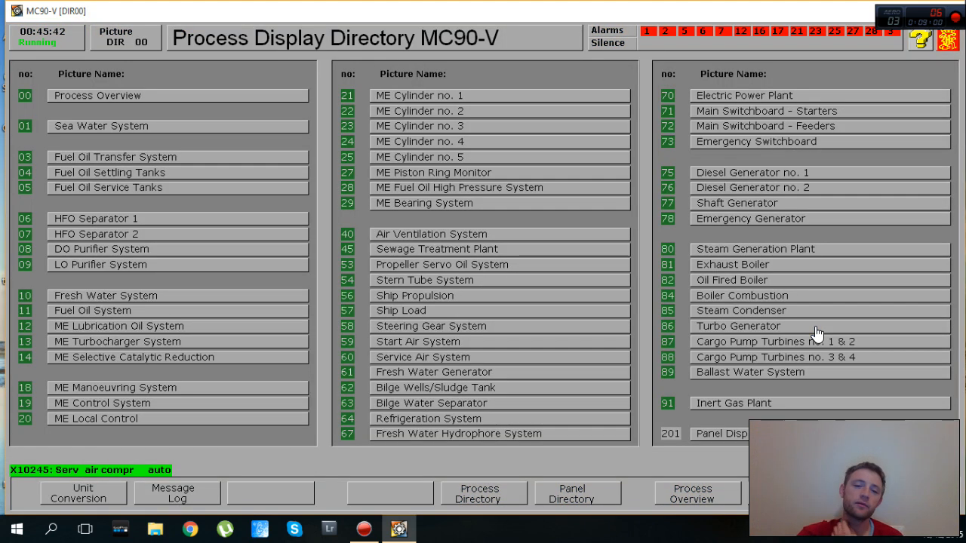
pyautogui.moveTo(827, 186)
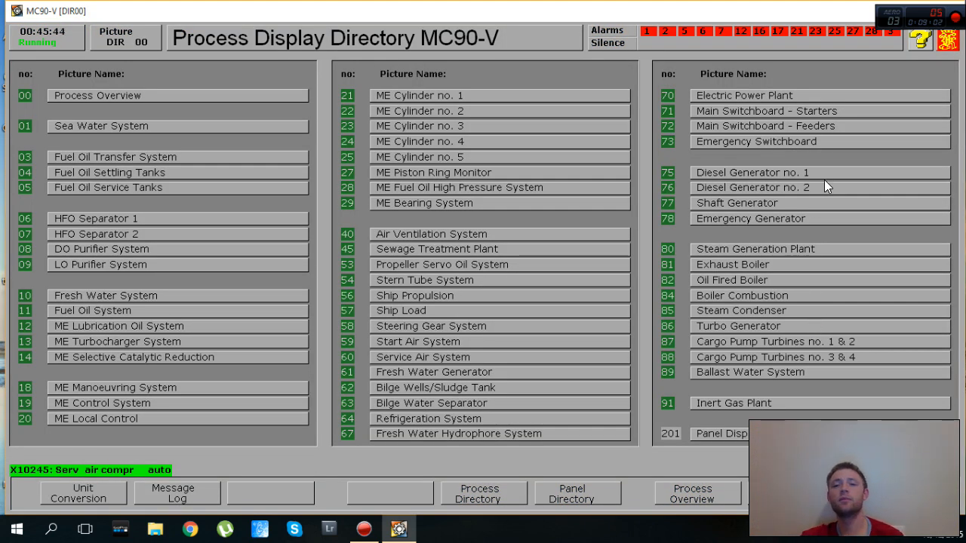
pyautogui.moveTo(647, 301)
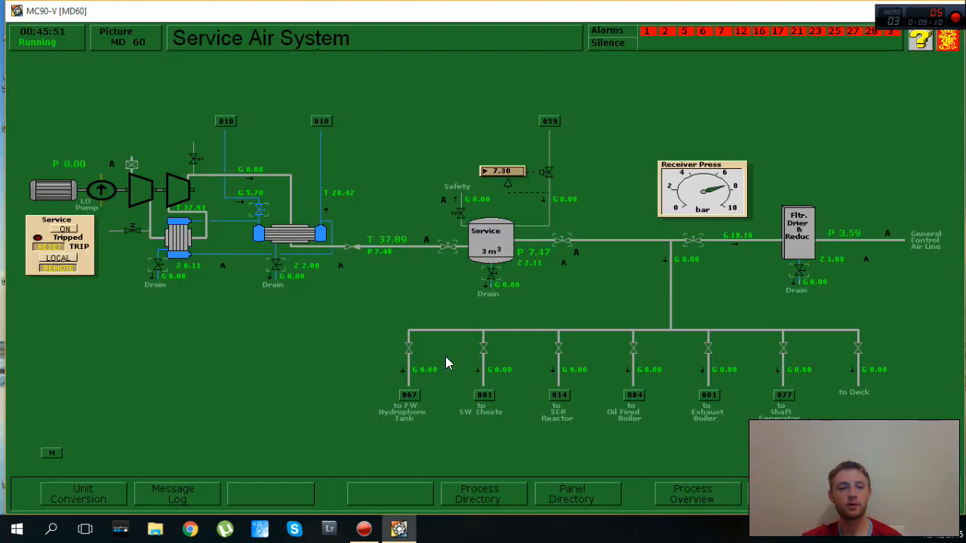
pyautogui.moveTo(460, 203)
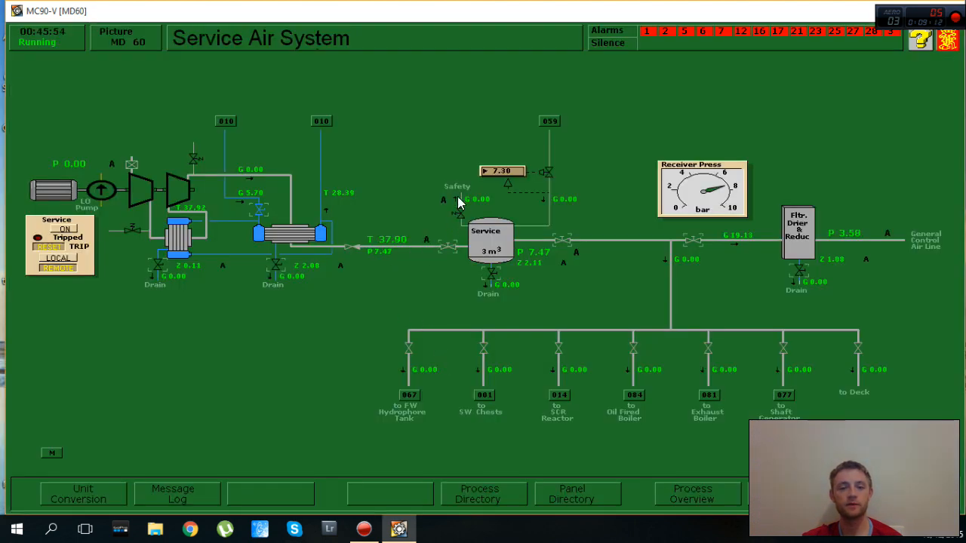
# Switch the service air compressor on, then return to the process directory
pyautogui.click(64, 228)
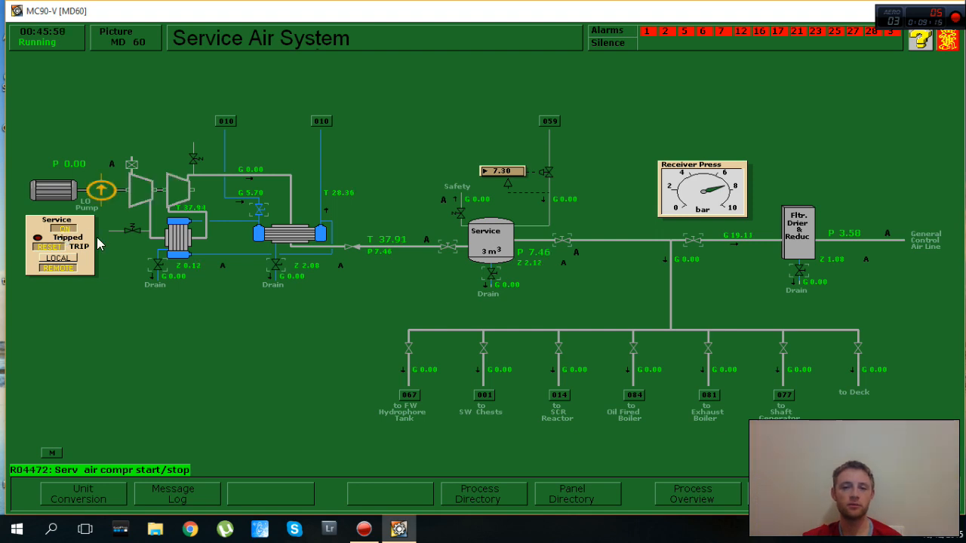
pyautogui.moveTo(106, 363)
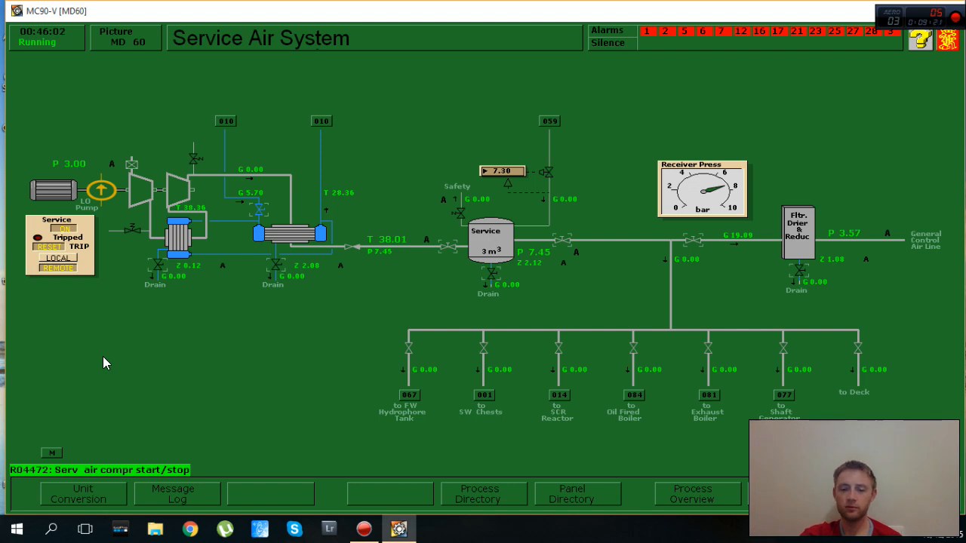
pyautogui.click(483, 494)
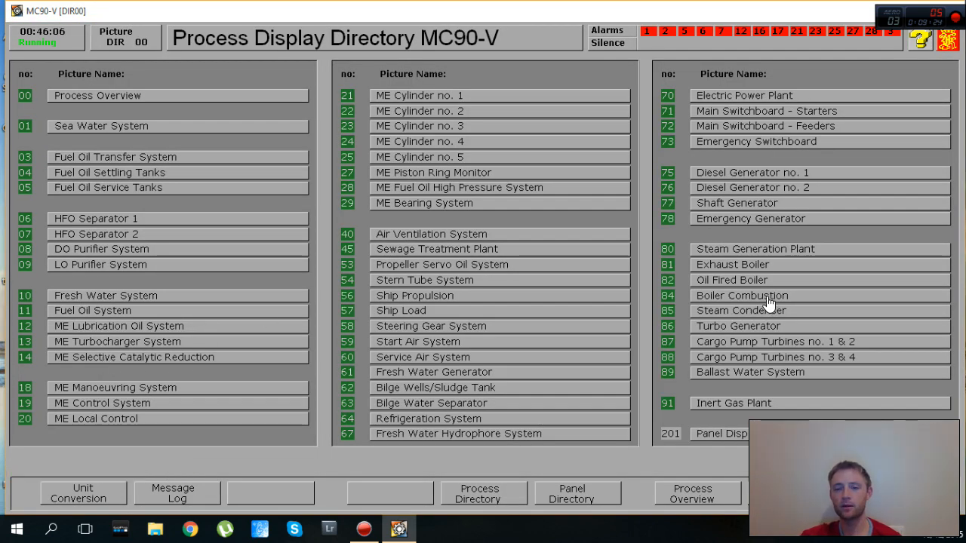
# Select 84 Boiler Combustion from the process directory
pyautogui.click(741, 295)
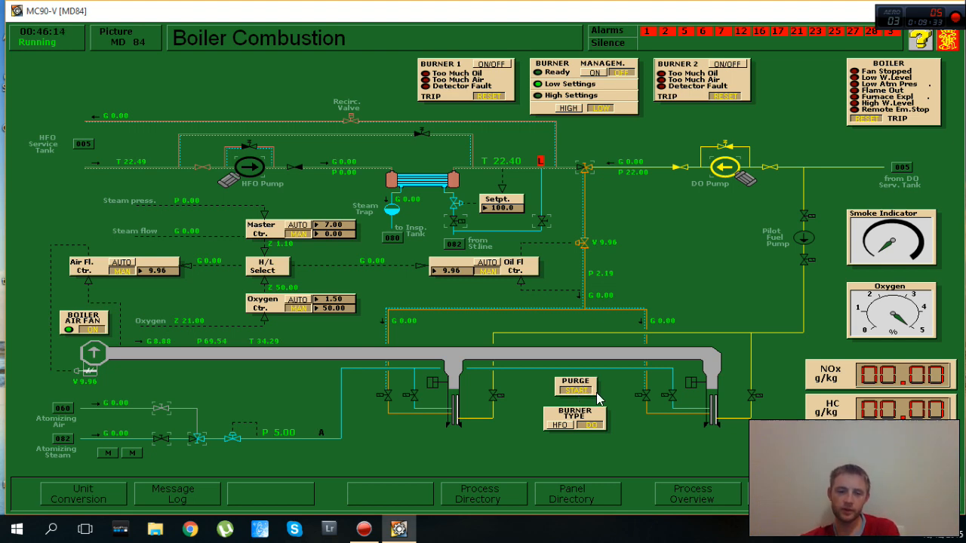
pyautogui.moveTo(235, 397)
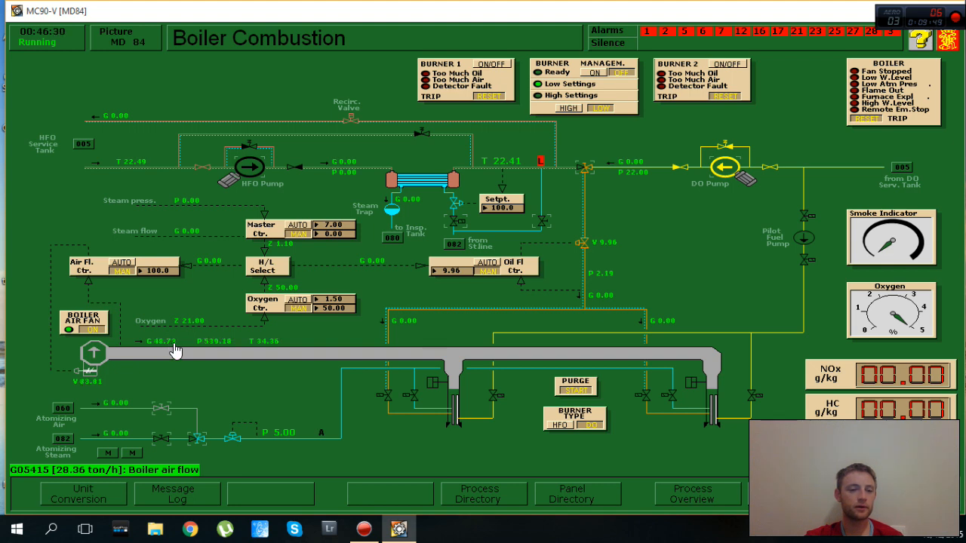
pyautogui.moveTo(157, 359)
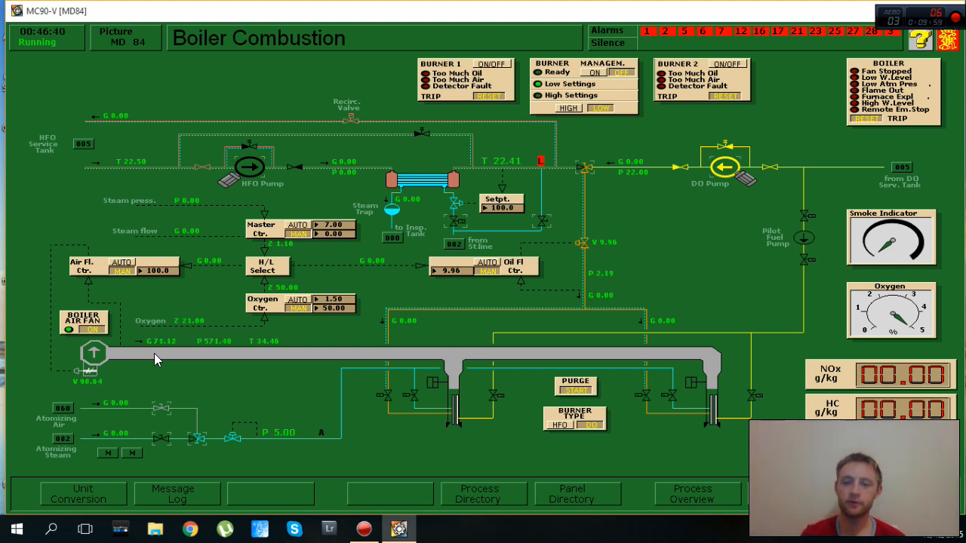
pyautogui.moveTo(360, 420)
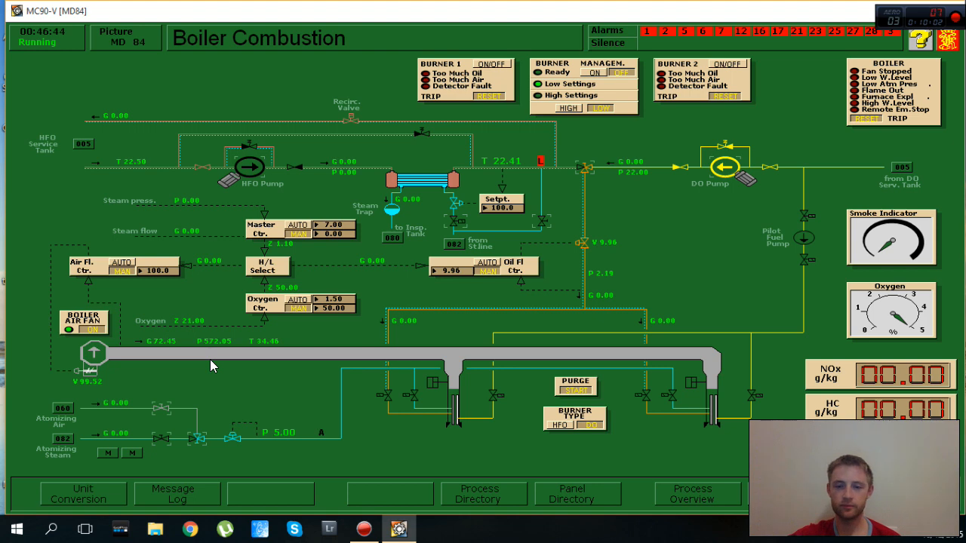
pyautogui.moveTo(501, 416)
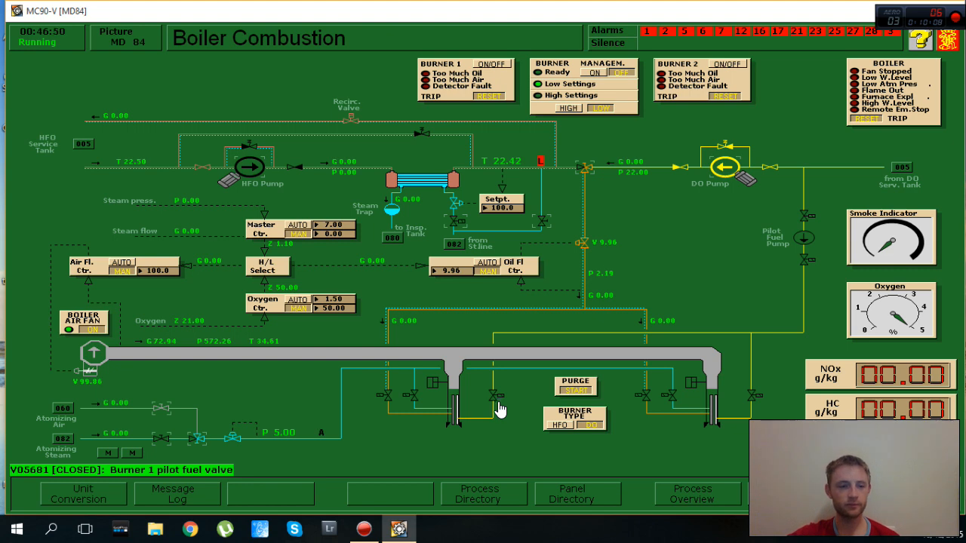
pyautogui.moveTo(517, 355)
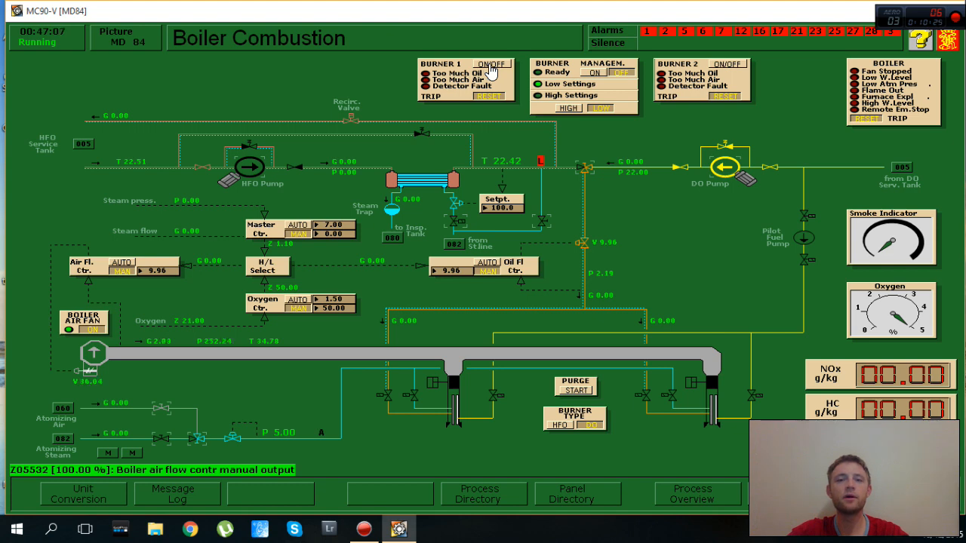
# Switch burner 1 on and let it light on diesel oil, NOx about 26 g/kg
pyautogui.click(491, 63)
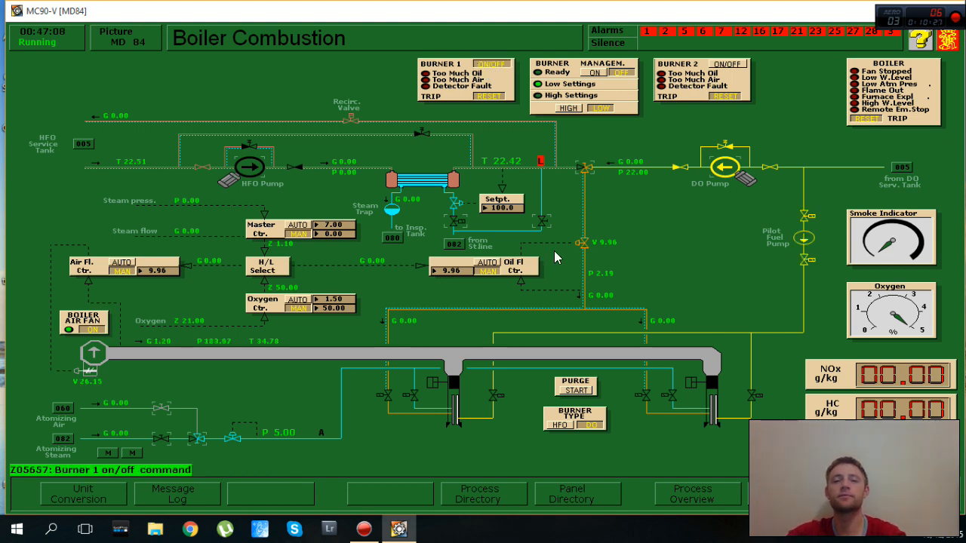
pyautogui.moveTo(802, 212)
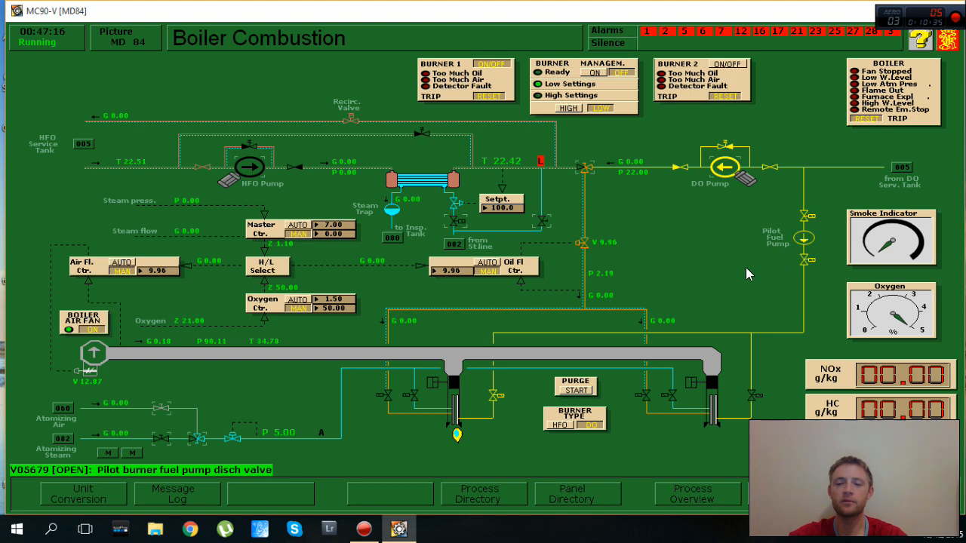
pyautogui.moveTo(460, 445)
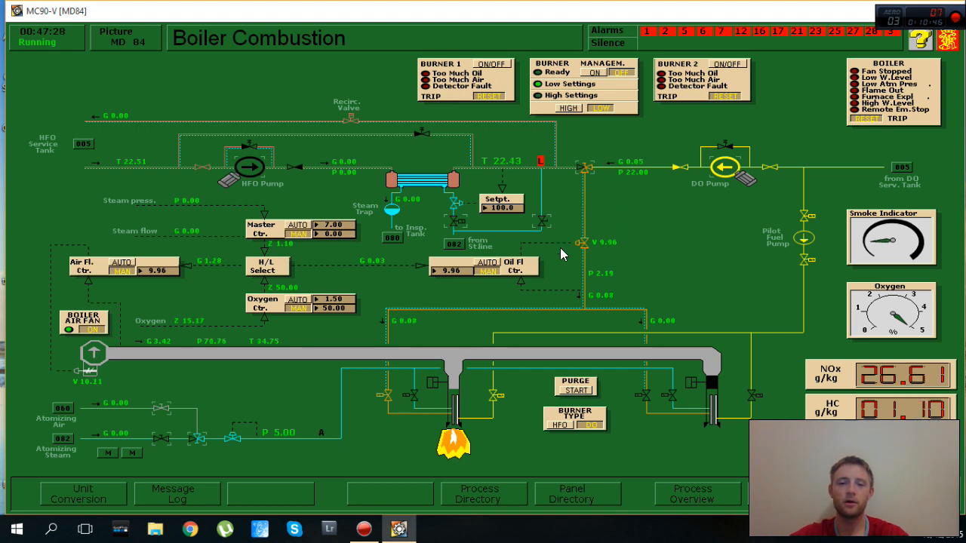
pyautogui.moveTo(434, 423)
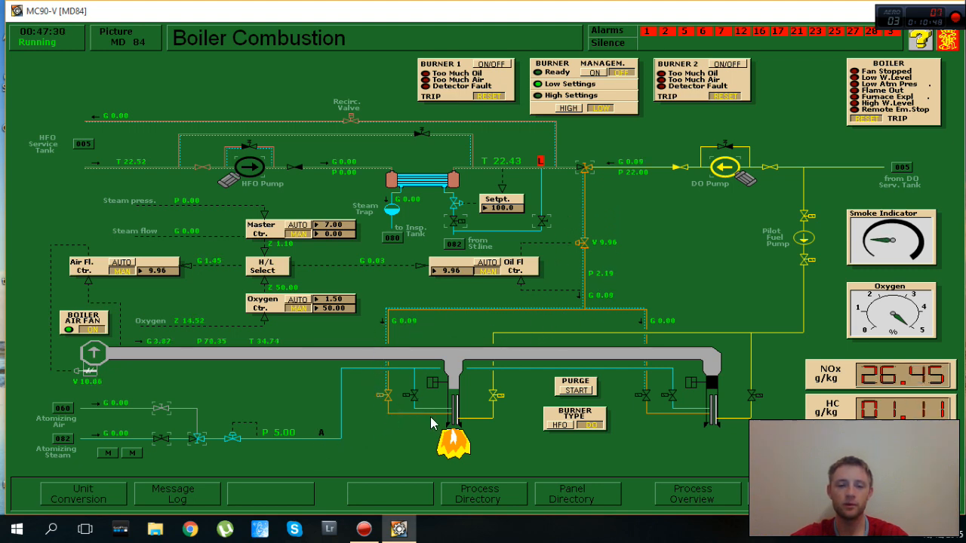
pyautogui.moveTo(461, 407)
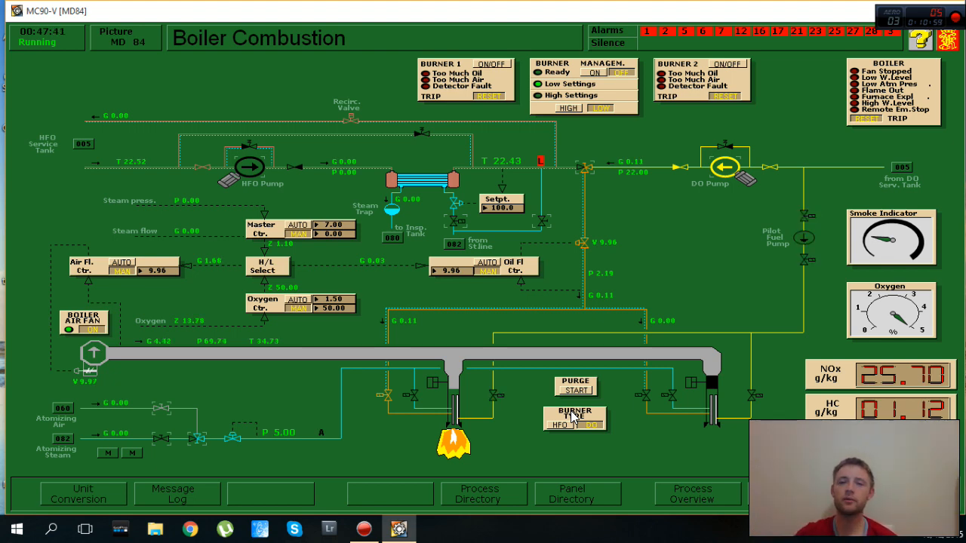
pyautogui.moveTo(566, 96)
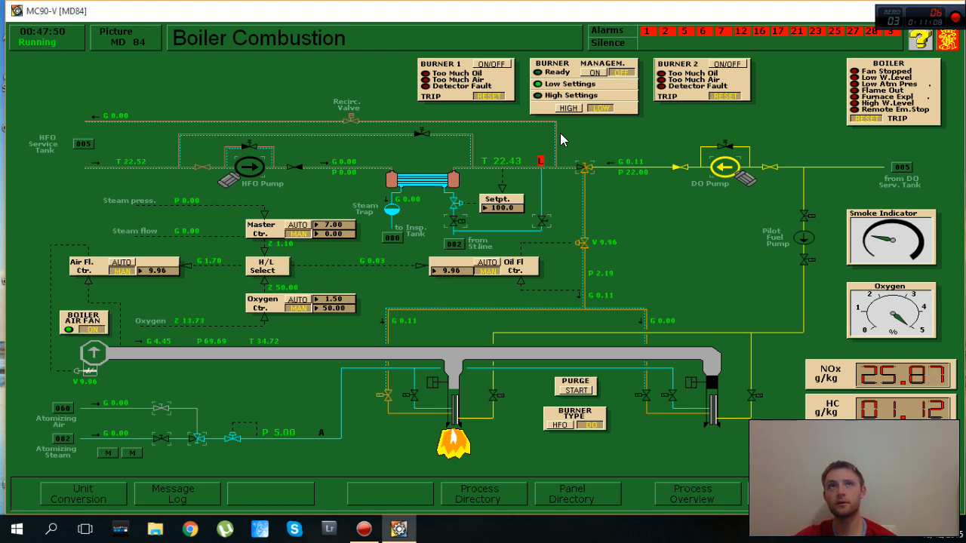
pyautogui.moveTo(559, 159)
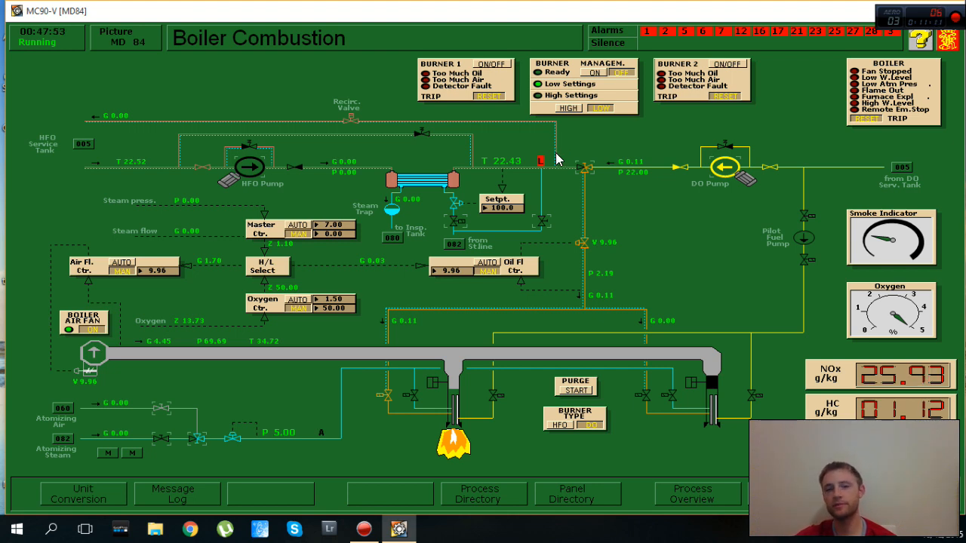
pyautogui.moveTo(547, 200)
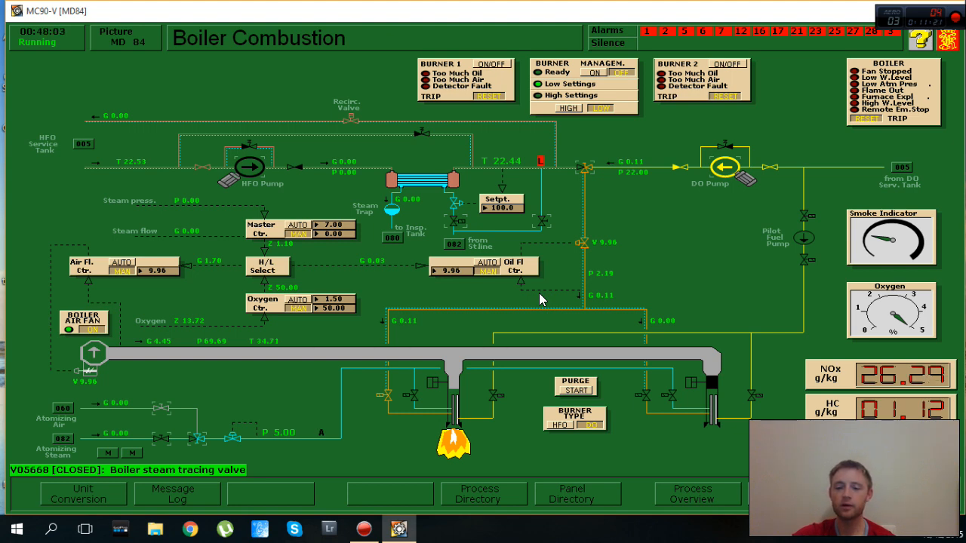
pyautogui.click(483, 493)
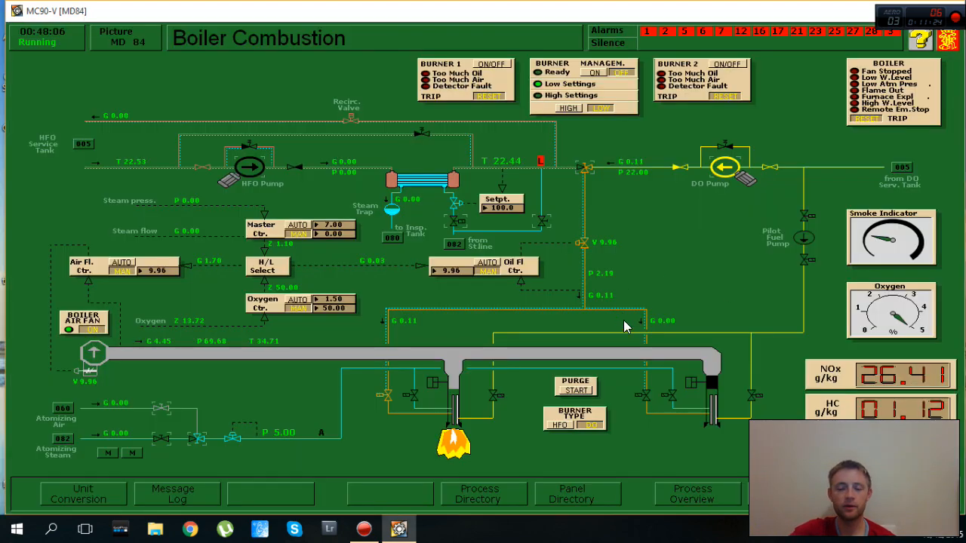
# Go through the process directory to 82 Oil Fired Boiler
pyautogui.click(477, 494)
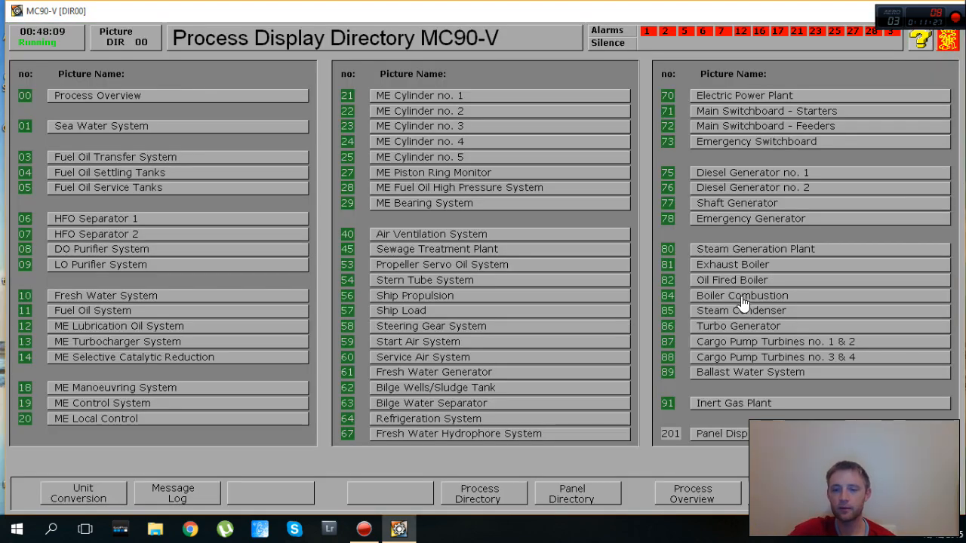
pyautogui.click(731, 280)
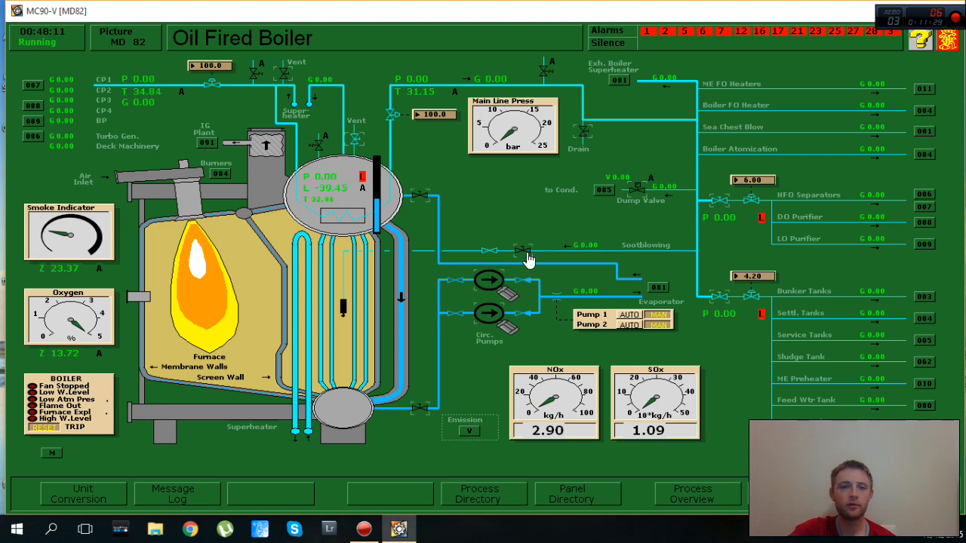
pyautogui.moveTo(385, 150)
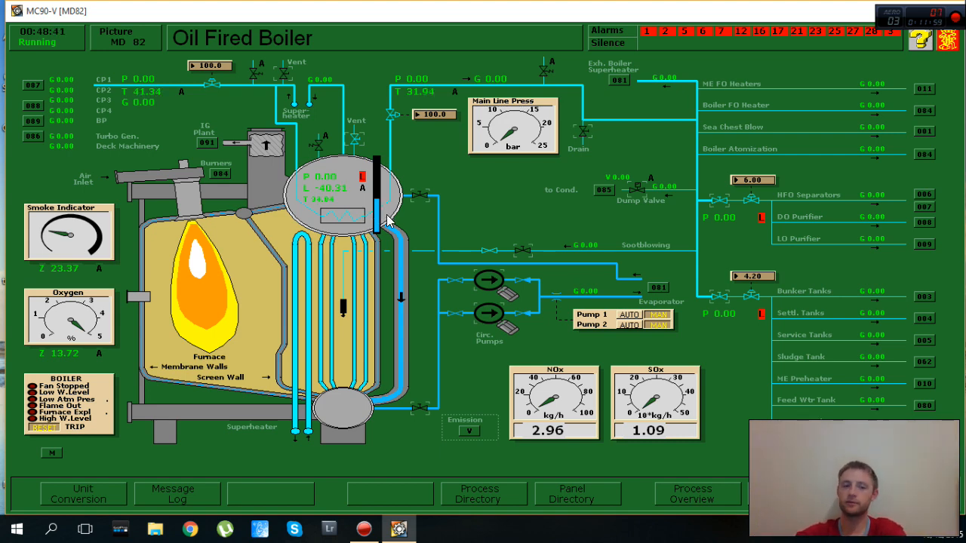
pyautogui.moveTo(400, 210)
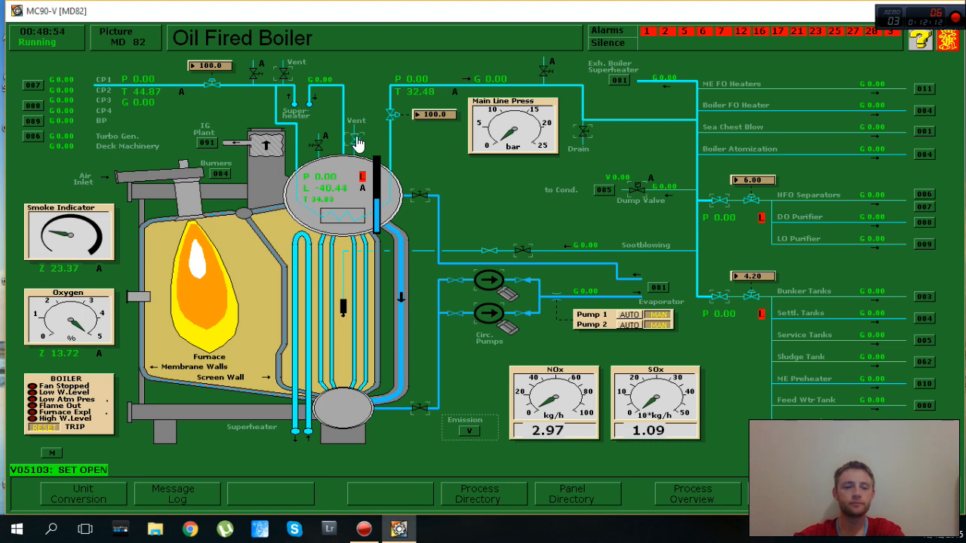
# Close the vent valve on the boiler steam drum
pyautogui.click(359, 140)
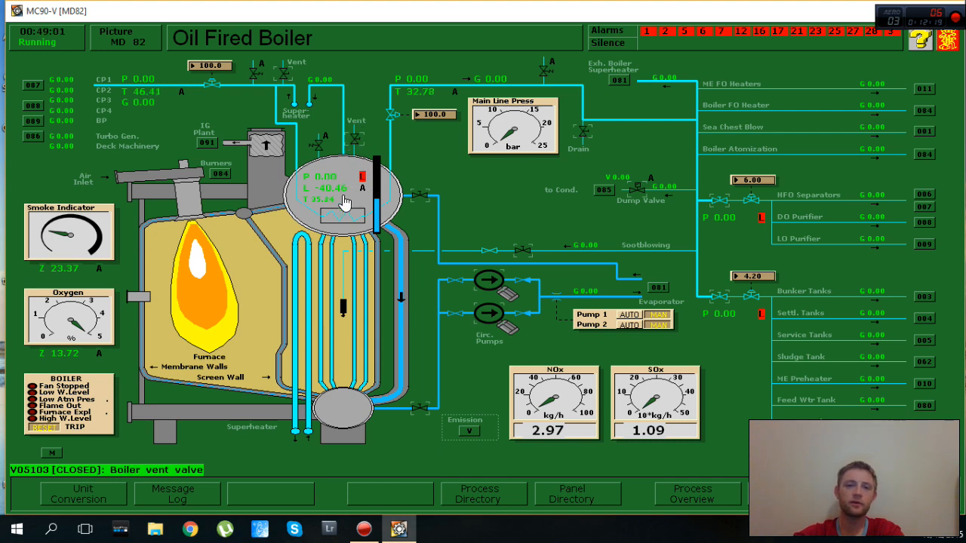
pyautogui.moveTo(340, 222)
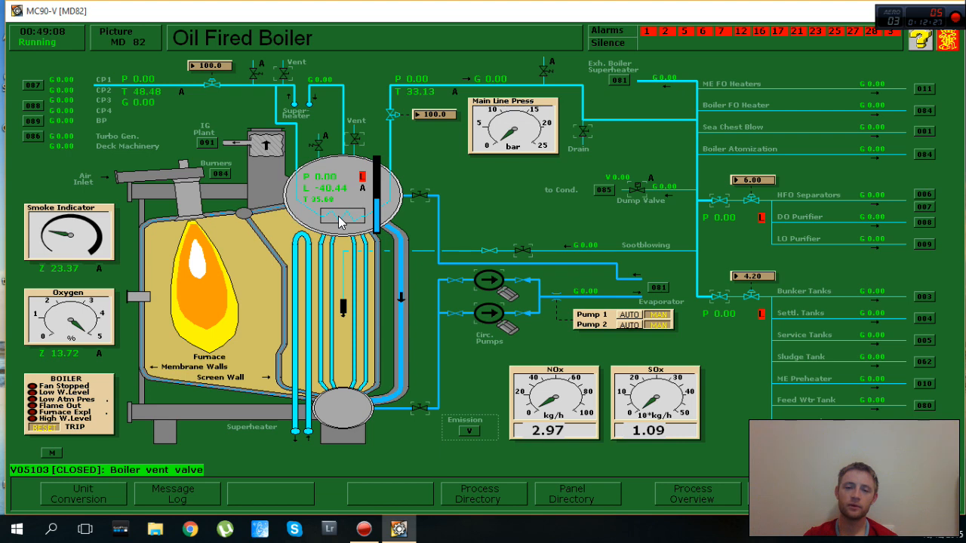
pyautogui.moveTo(321, 311)
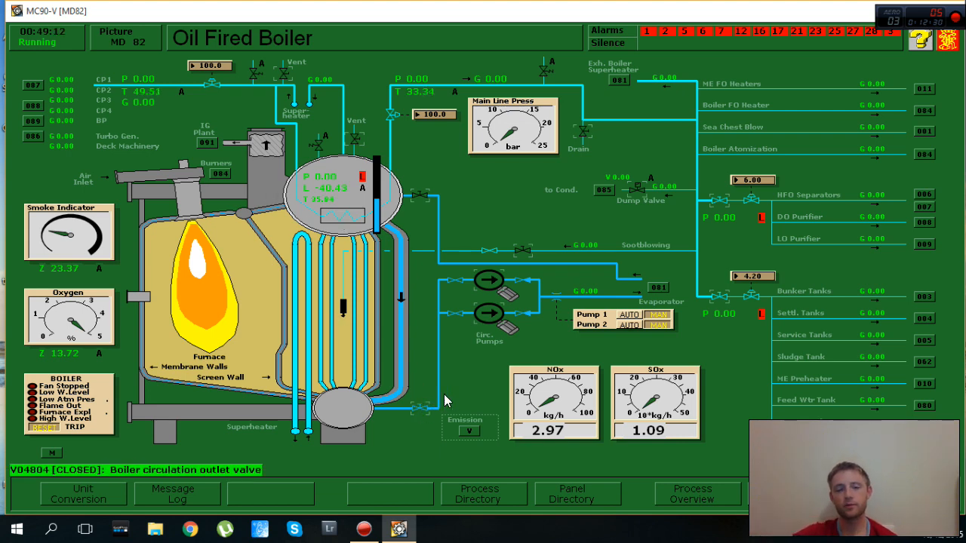
pyautogui.moveTo(481, 293)
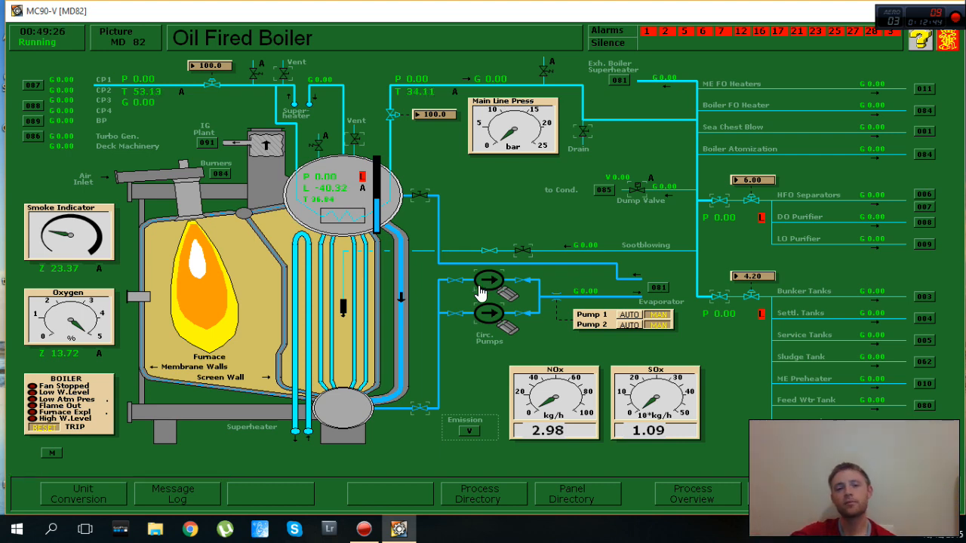
pyautogui.moveTo(489, 287)
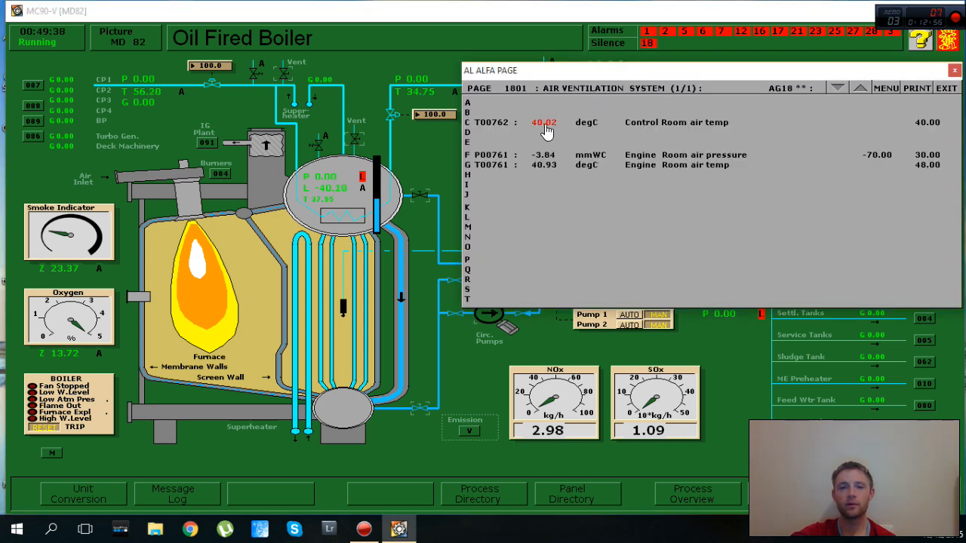
# Exit the AL ALFA air ventilation alarm page
pyautogui.click(542, 122)
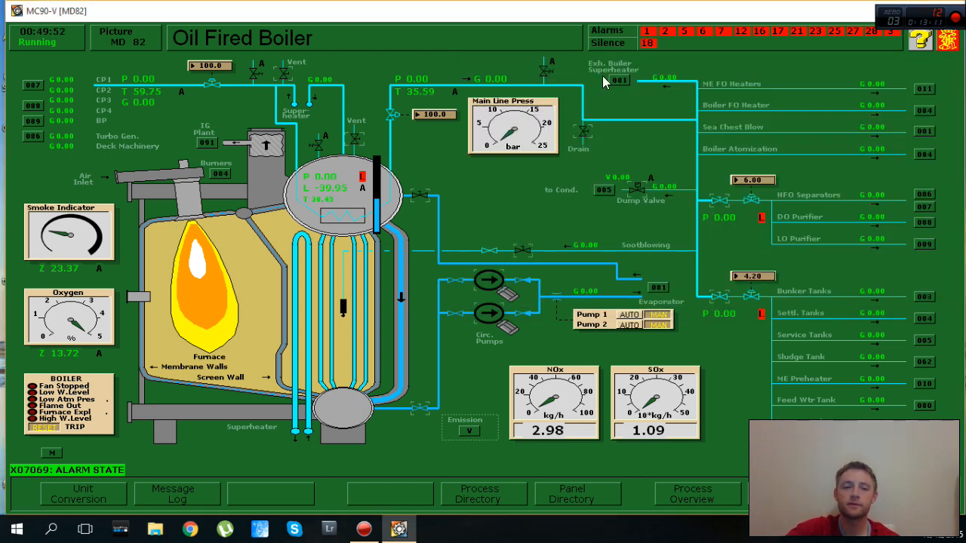
pyautogui.moveTo(617, 102)
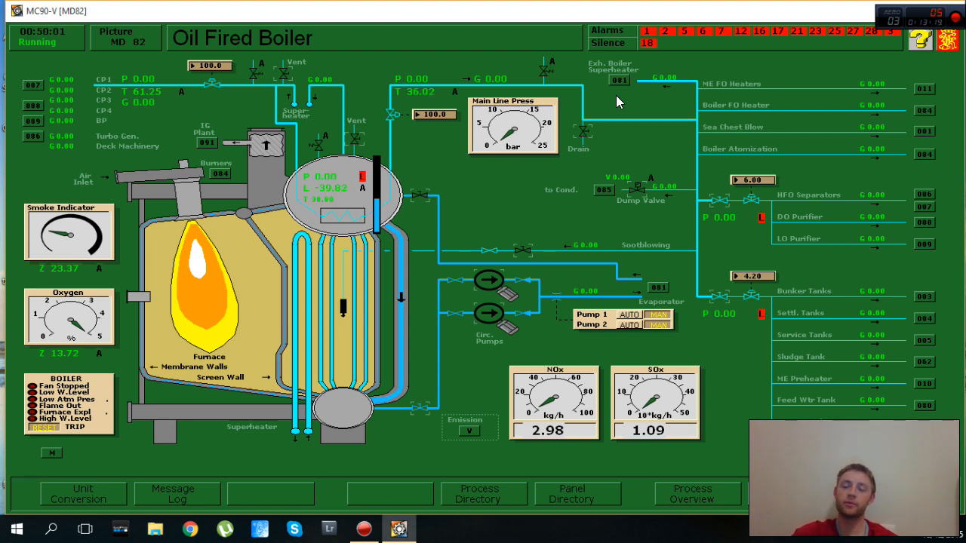
# Start the control room, supply, exhaust, purifier, sewage and accommodation fans on the Air Ventilation display
pyautogui.click(482, 494)
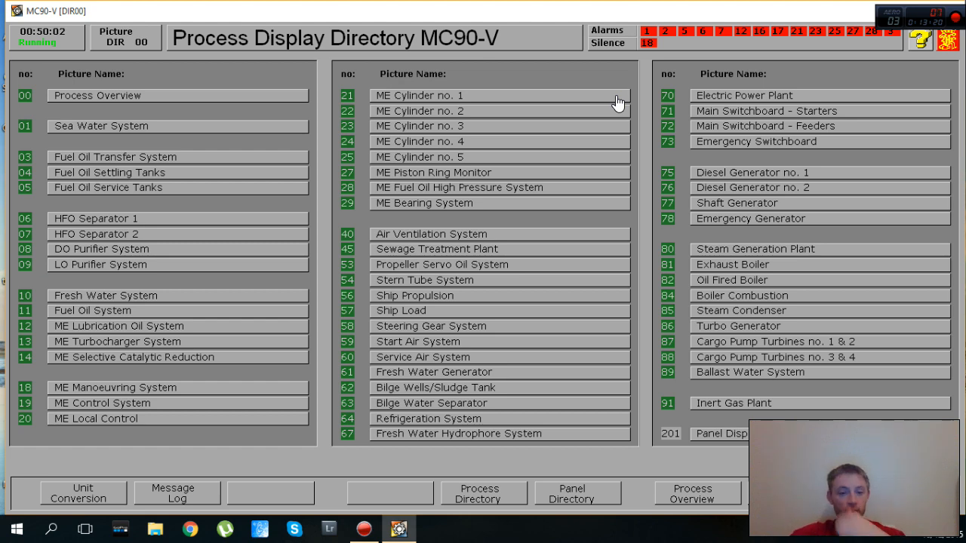
pyautogui.moveTo(503, 136)
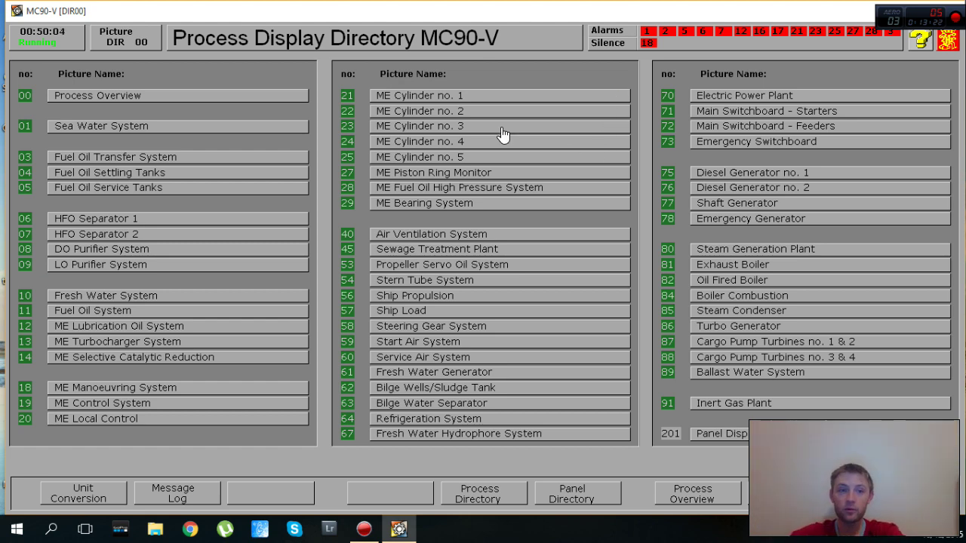
pyautogui.click(690, 494)
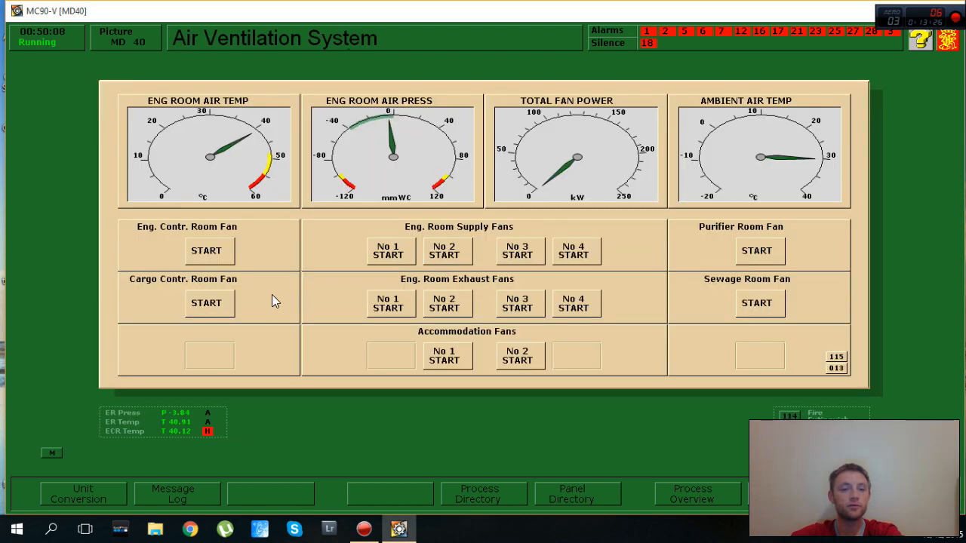
pyautogui.click(209, 251)
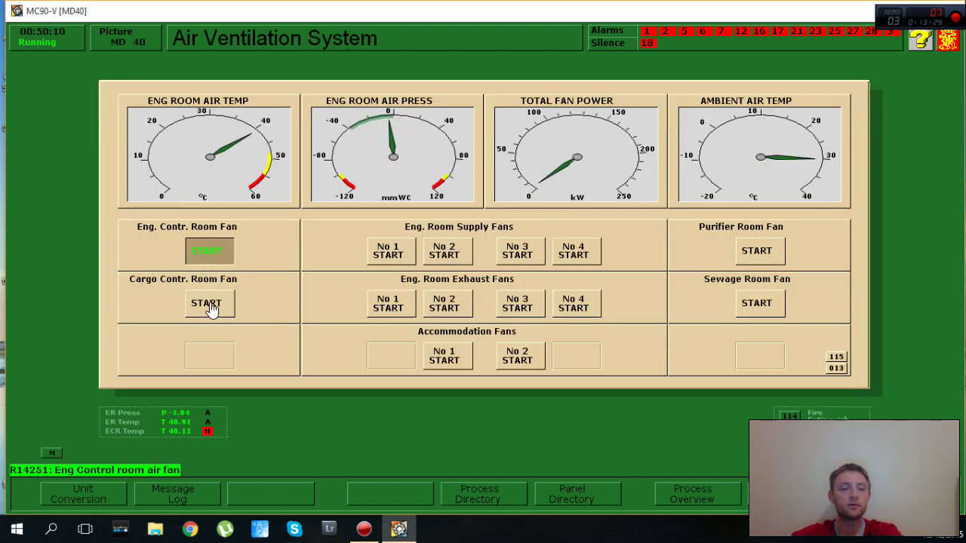
pyautogui.click(446, 251)
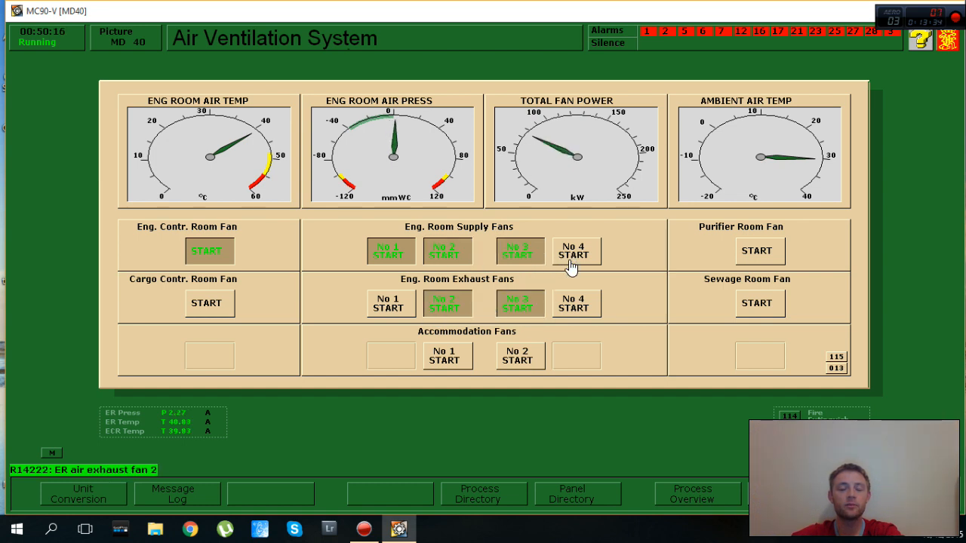
pyautogui.click(575, 252)
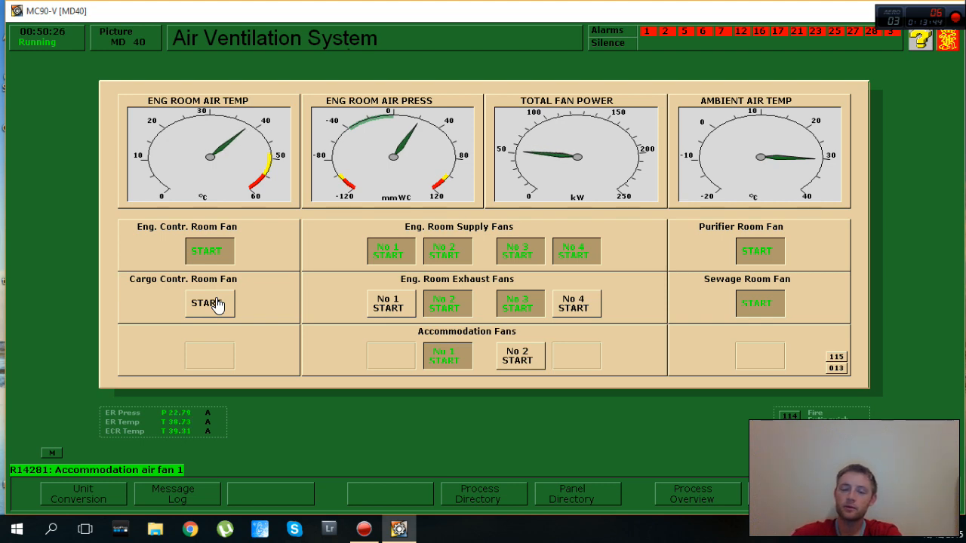
pyautogui.click(483, 494)
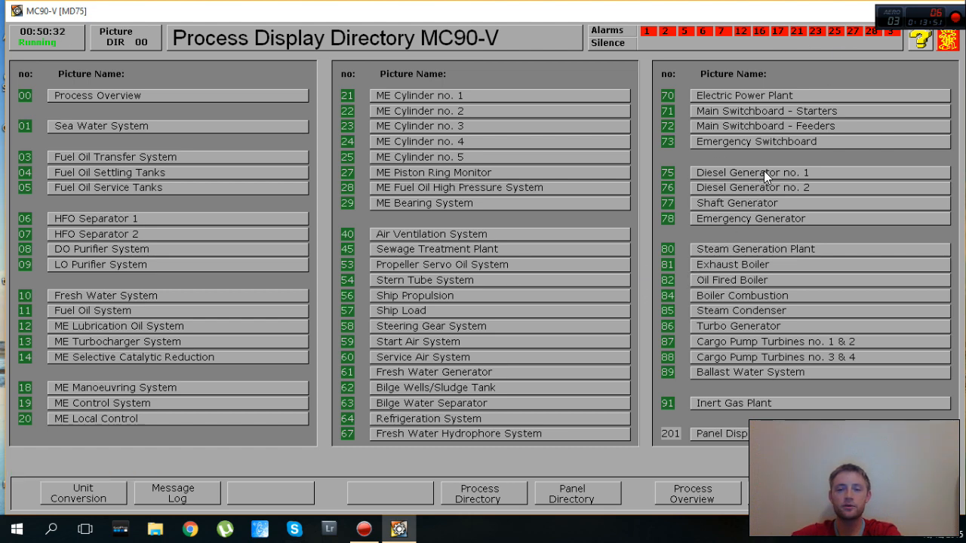
# Glance at the Diesel Generator no. 2 diagram, then bring up the Oil Fired Boiler picture
pyautogui.click(752, 187)
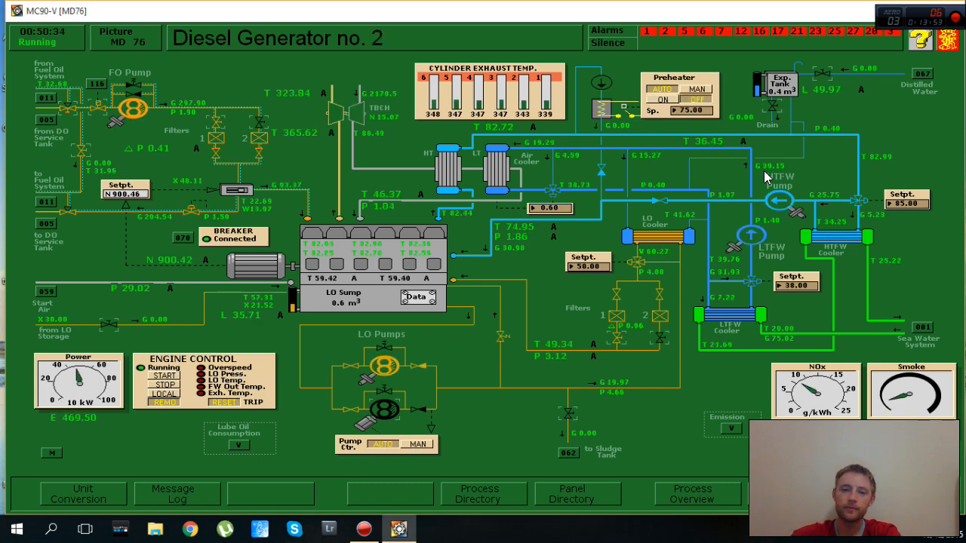
pyautogui.click(484, 493)
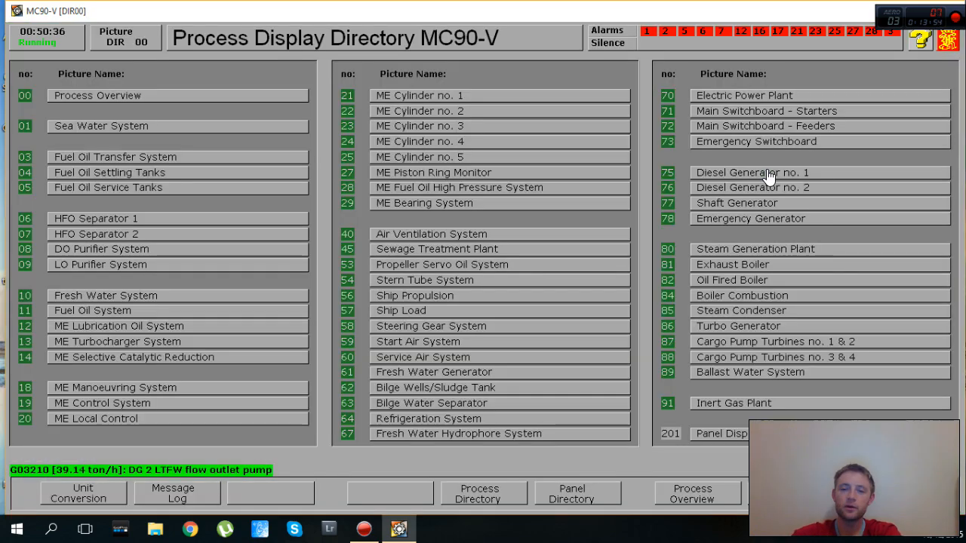
pyautogui.click(754, 280)
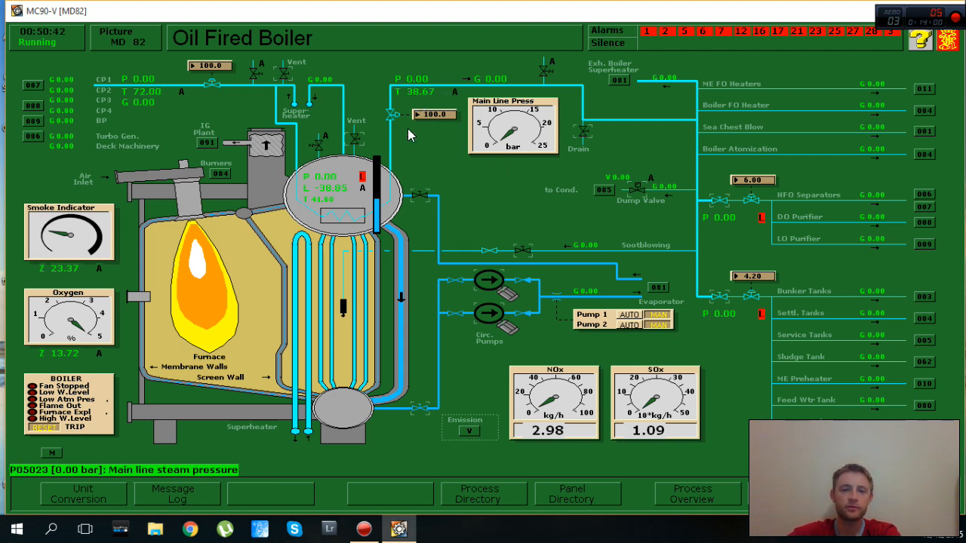
pyautogui.moveTo(551, 294)
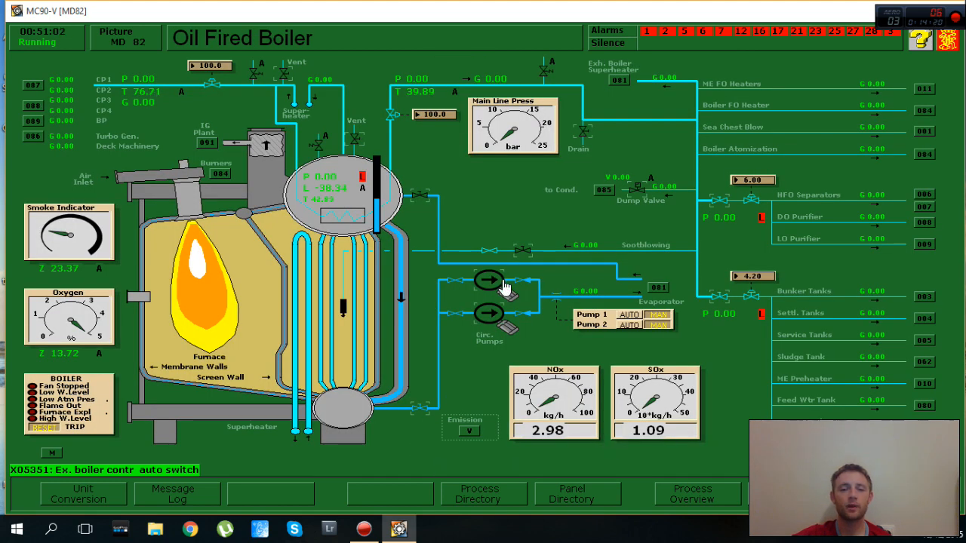
# Start exhaust boiler circulating pump 1 and check main line steam temperature, near 40.4
pyautogui.click(489, 281)
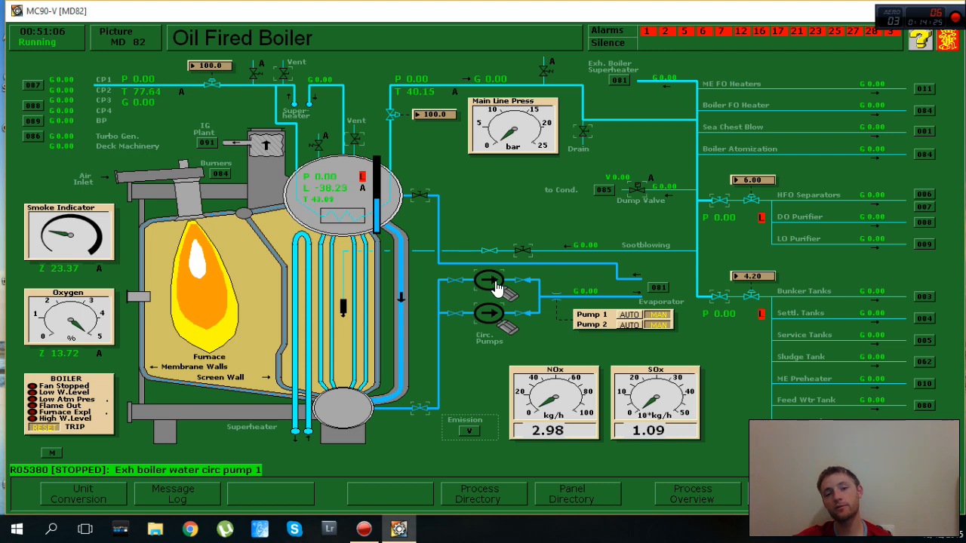
pyautogui.click(489, 281)
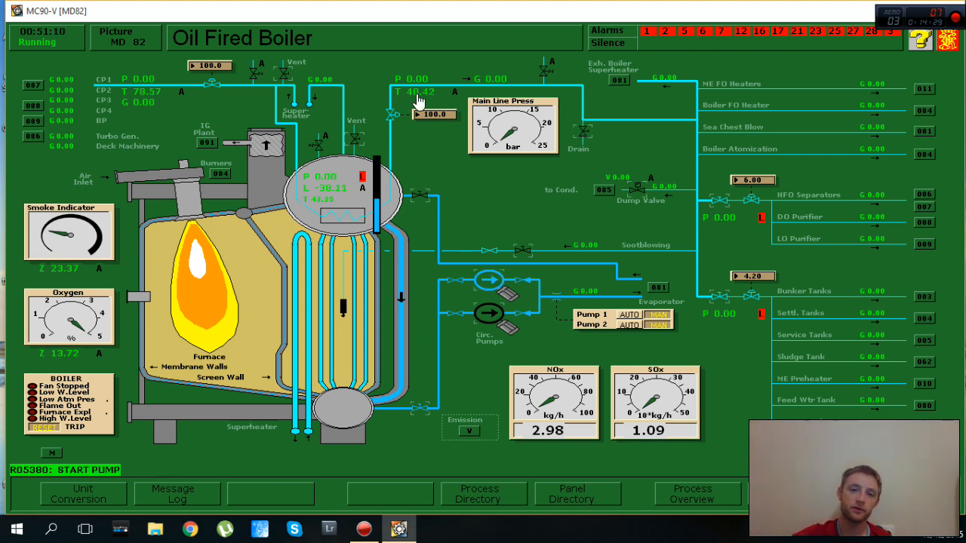
pyautogui.click(419, 95)
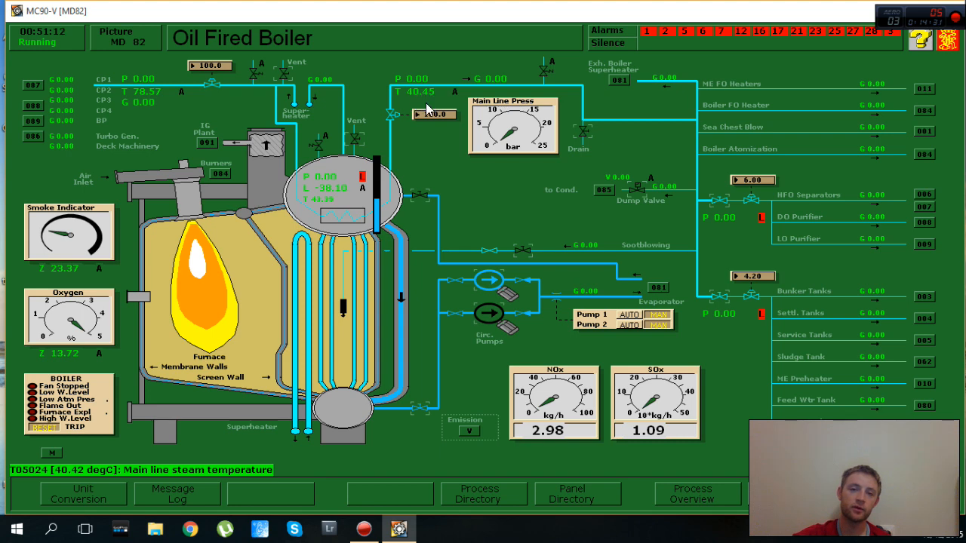
pyautogui.moveTo(693, 268)
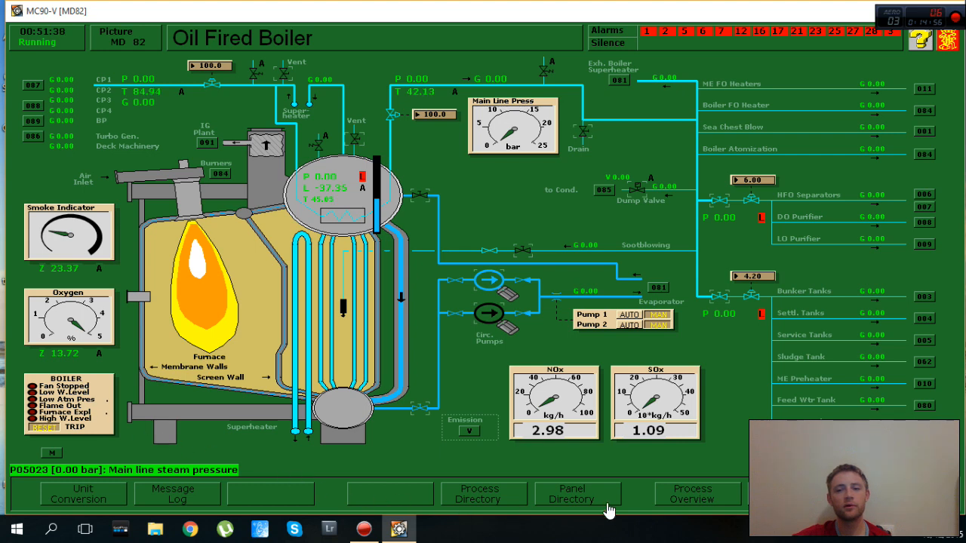
pyautogui.moveTo(165, 233)
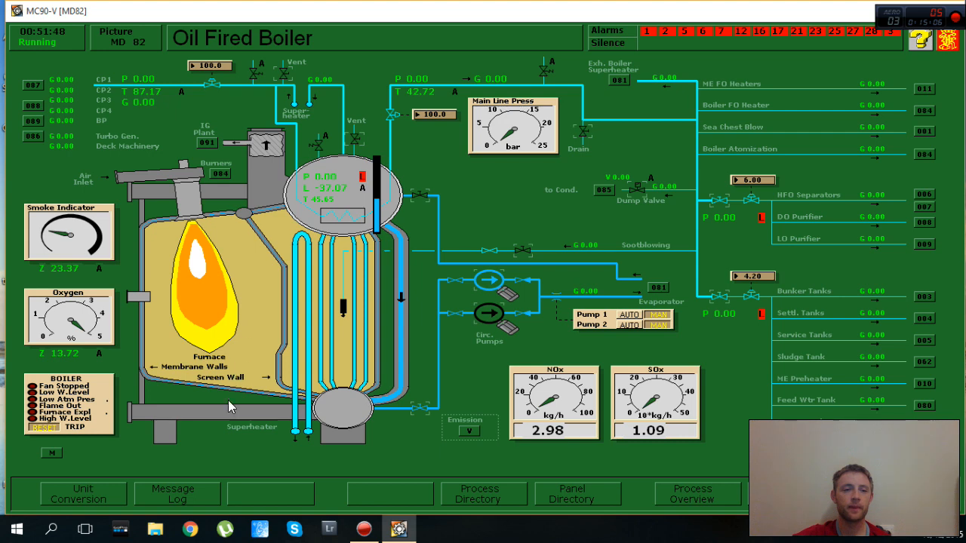
pyautogui.moveTo(44, 219)
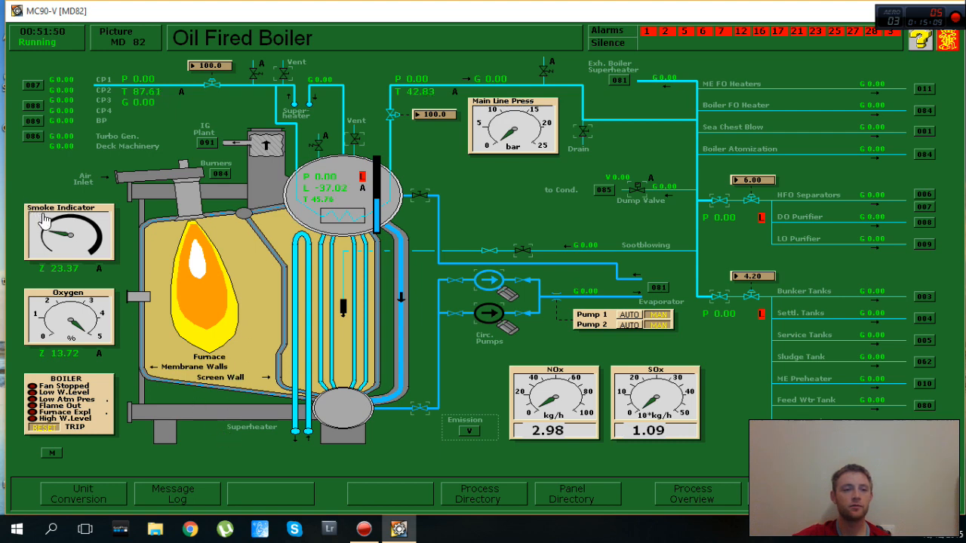
pyautogui.click(67, 232)
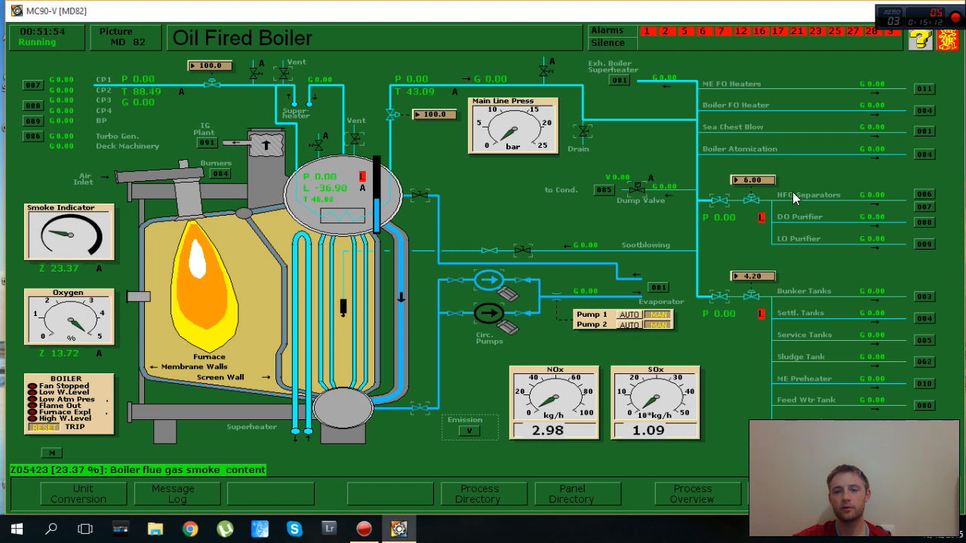
pyautogui.moveTo(780, 164)
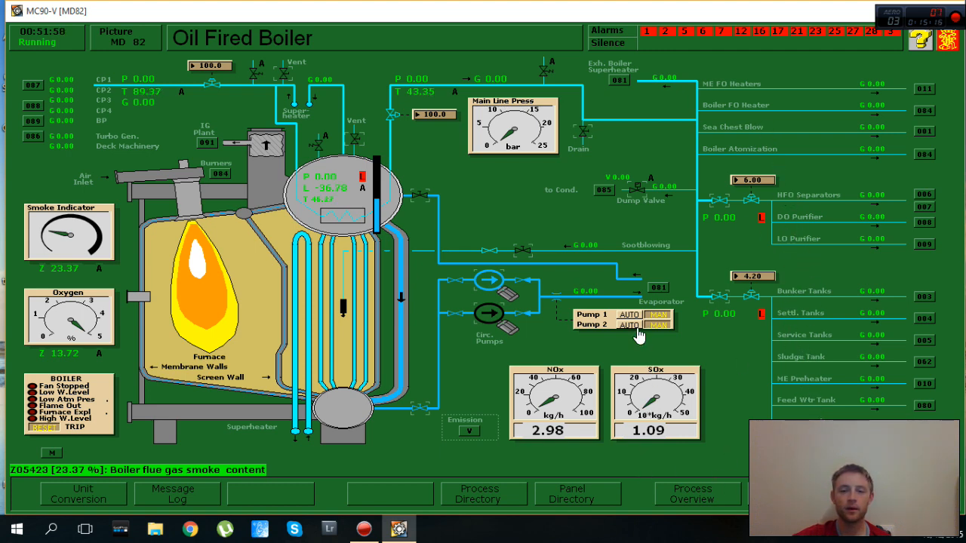
# Switch the boiler circulating pumps to AUTO control
pyautogui.click(628, 324)
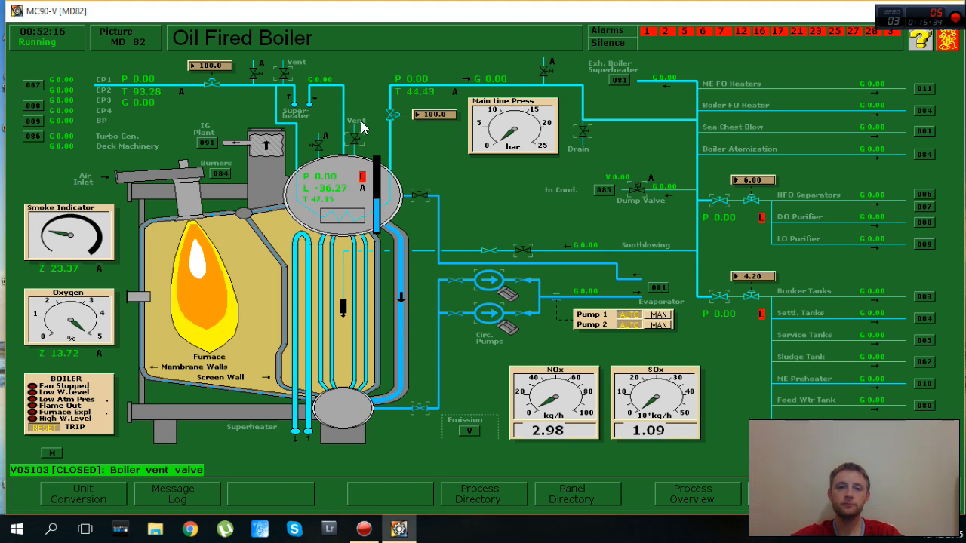
pyautogui.moveTo(365, 121)
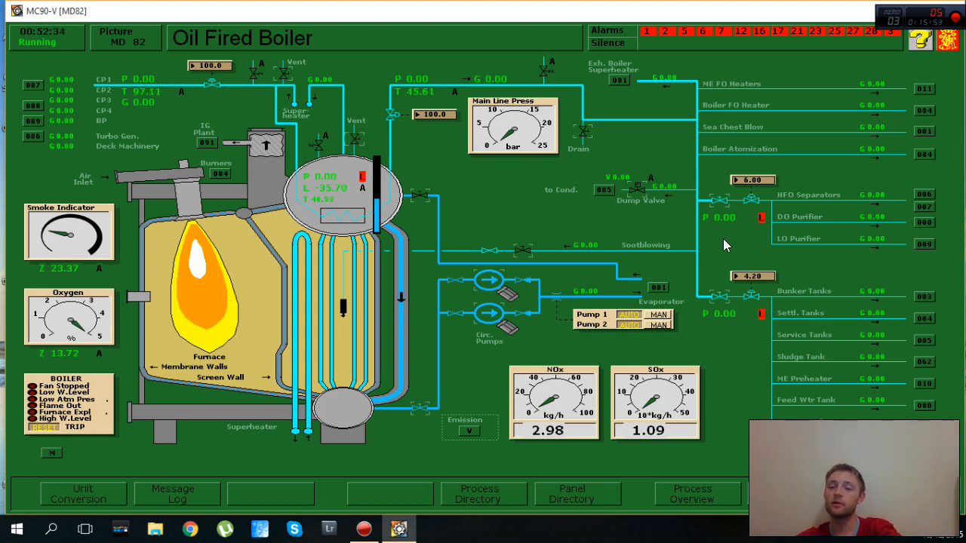
pyautogui.moveTo(736, 243)
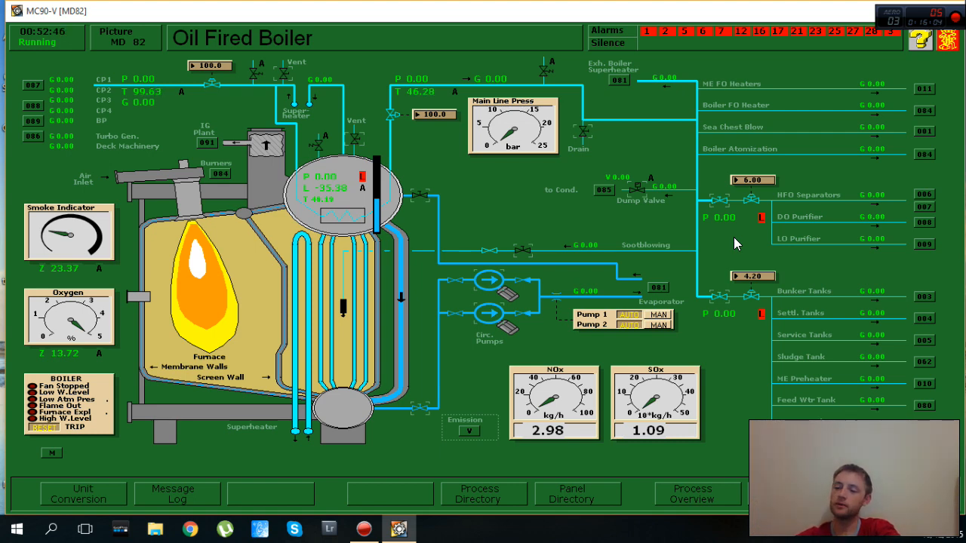
pyautogui.moveTo(780, 293)
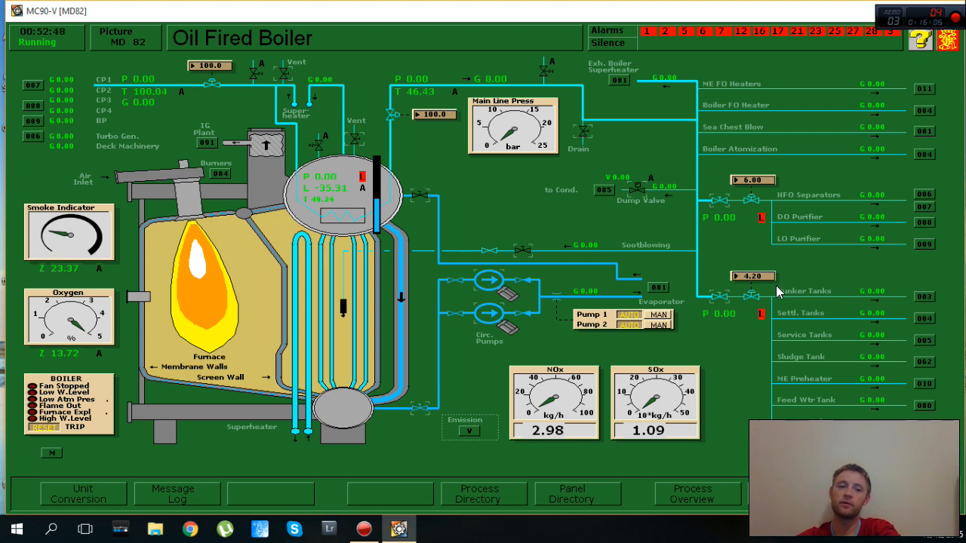
pyautogui.moveTo(765, 306)
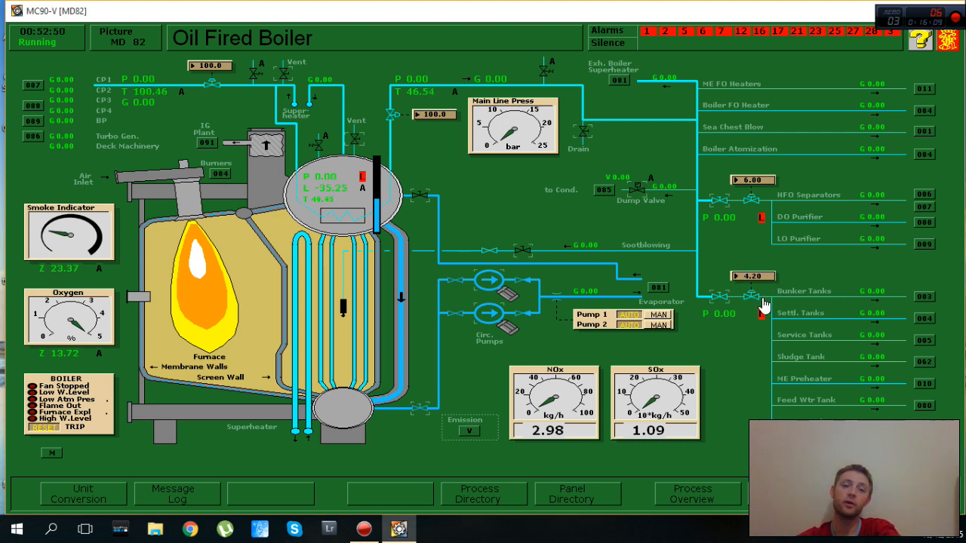